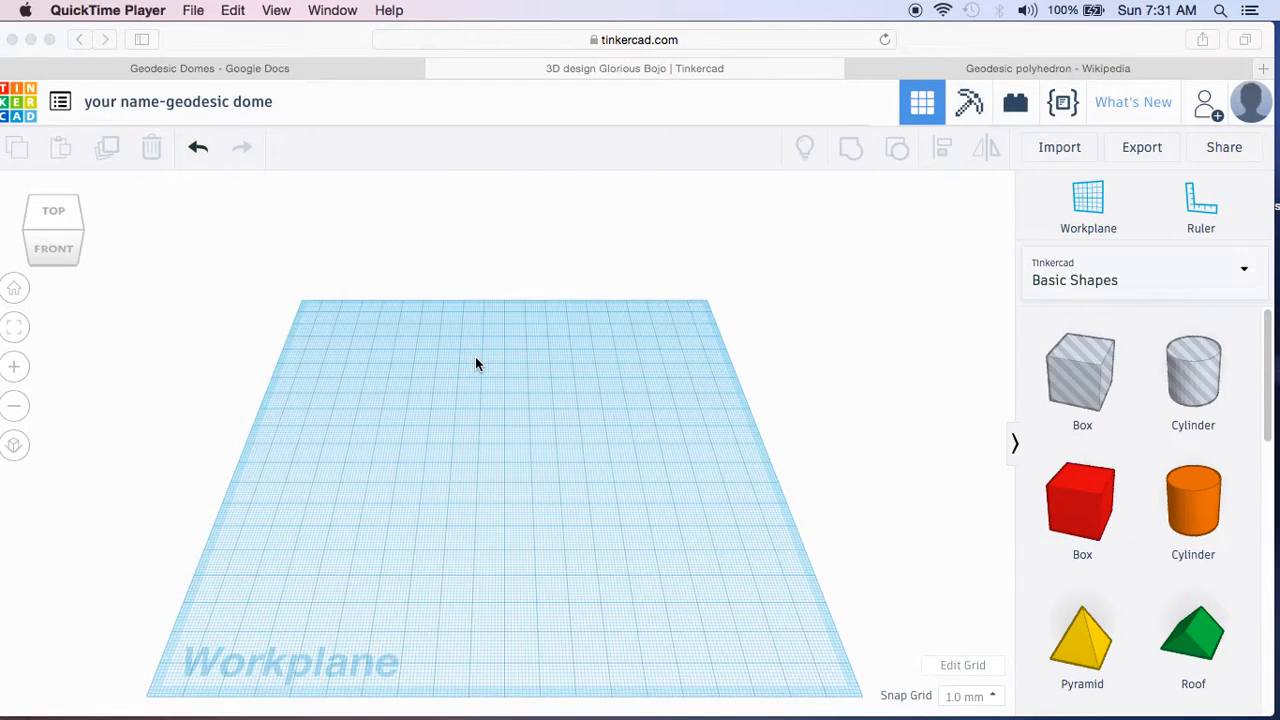
mouse_move(520, 392)
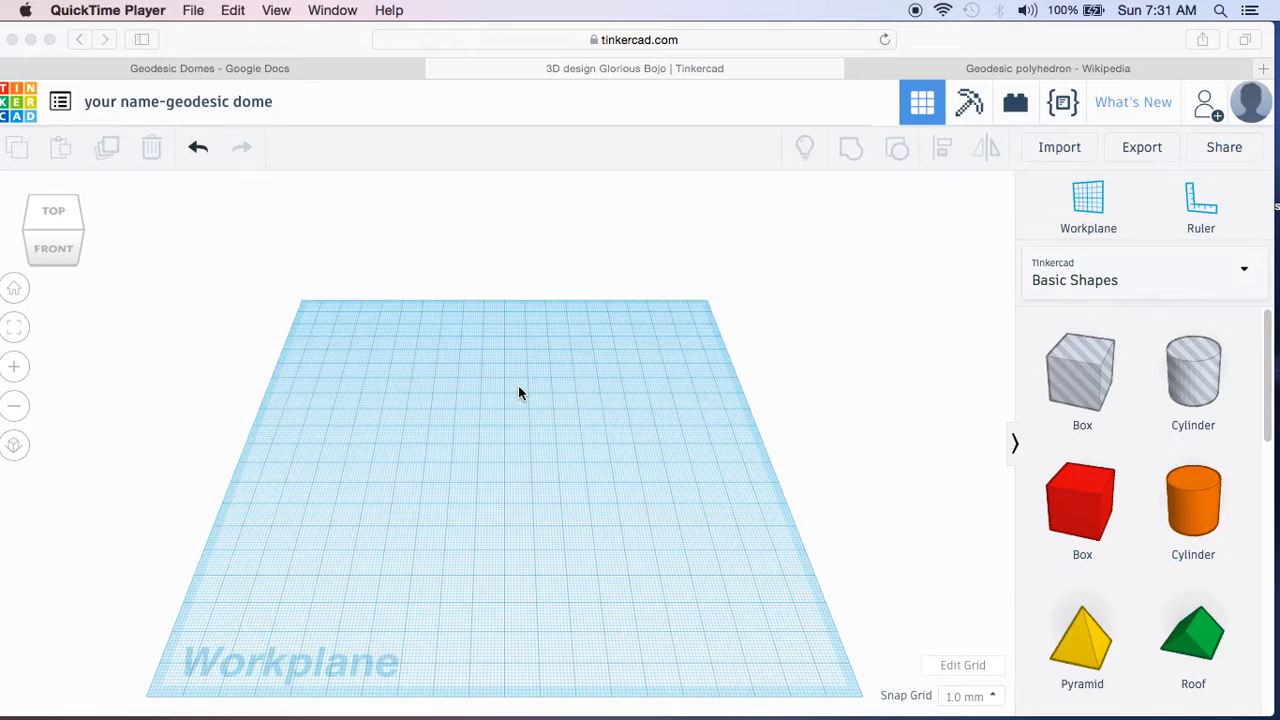
mouse_move(528, 414)
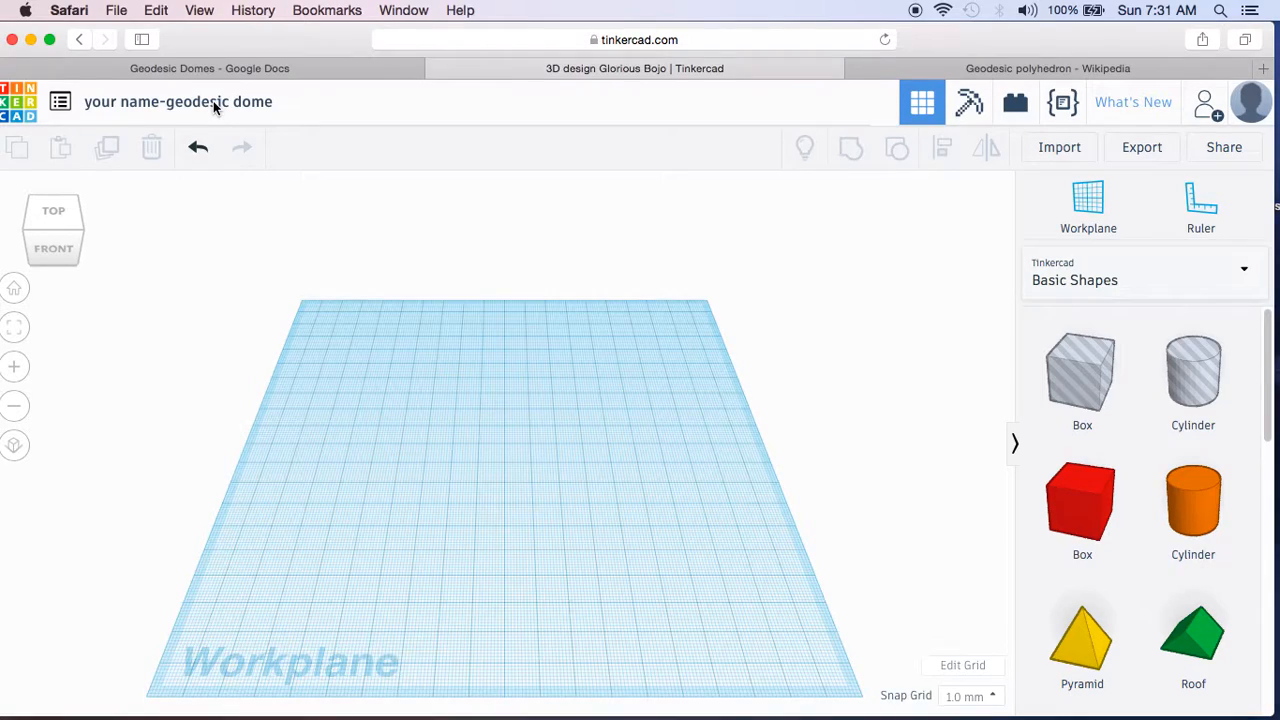
Step: Place a Tube from Basic Shapes on the workplane and set its width to 40 mm
click(182, 100)
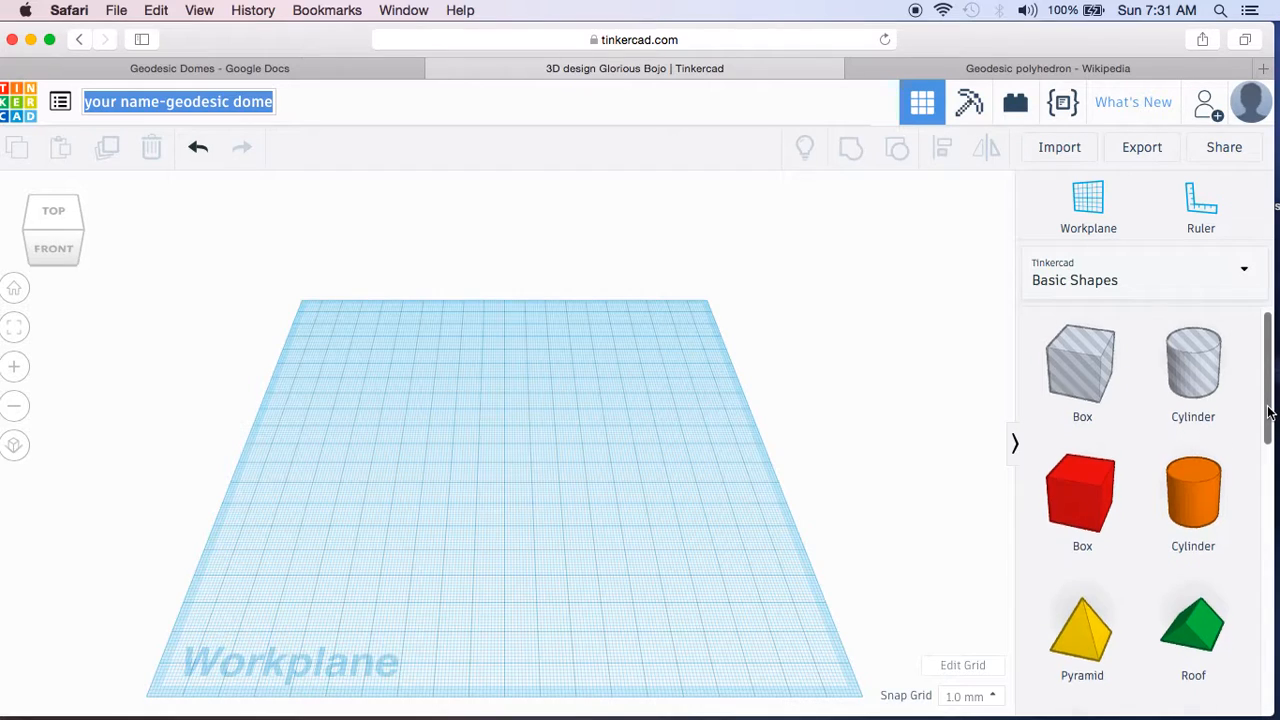
scroll(down, 3)
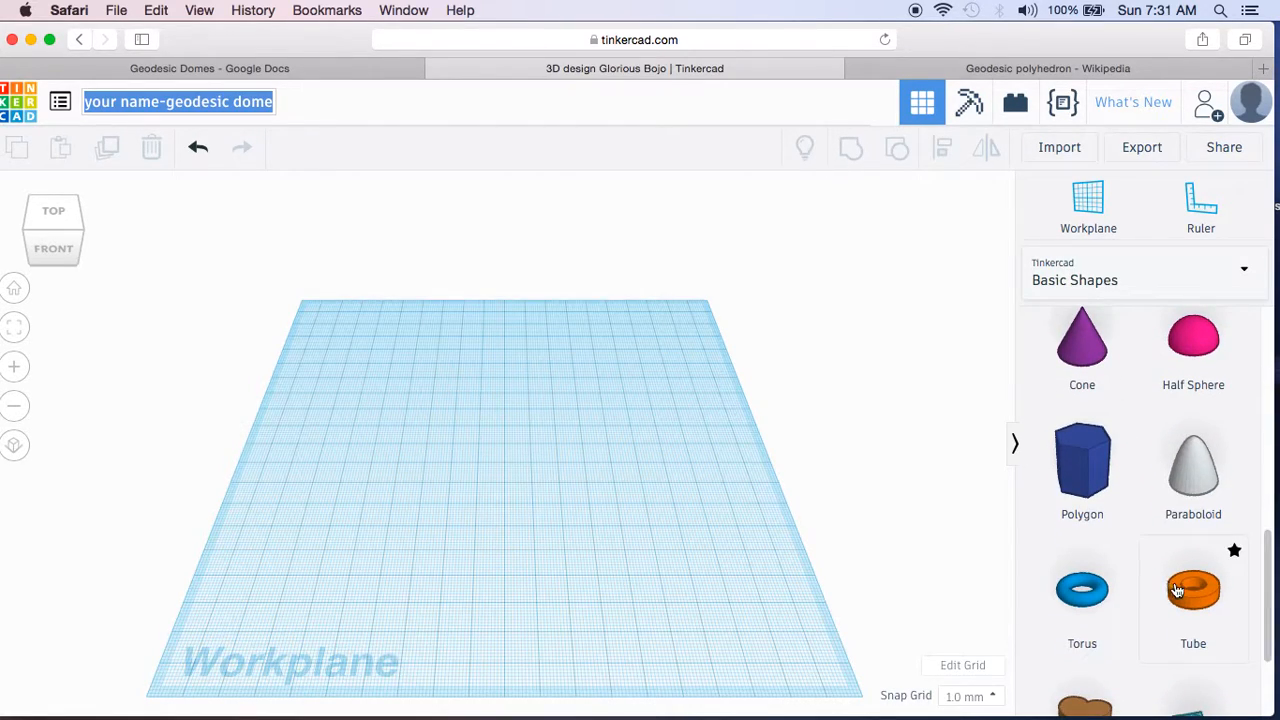
click(1192, 588)
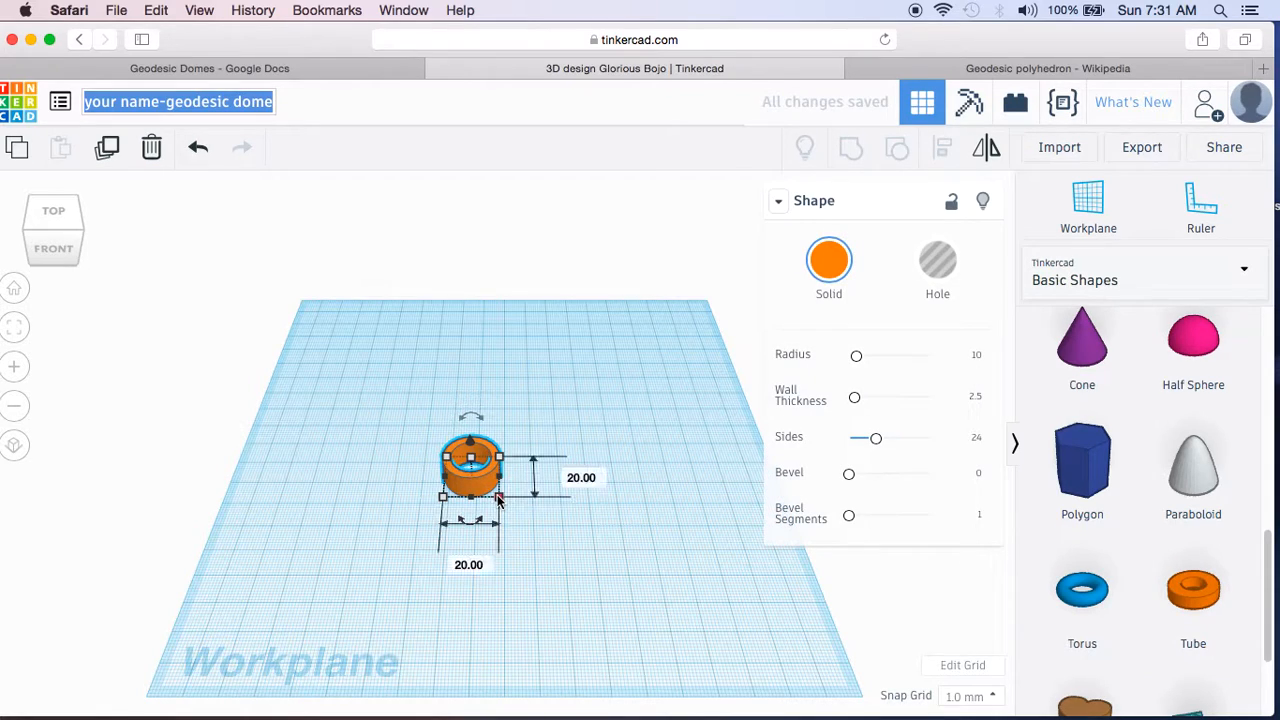
click(468, 564)
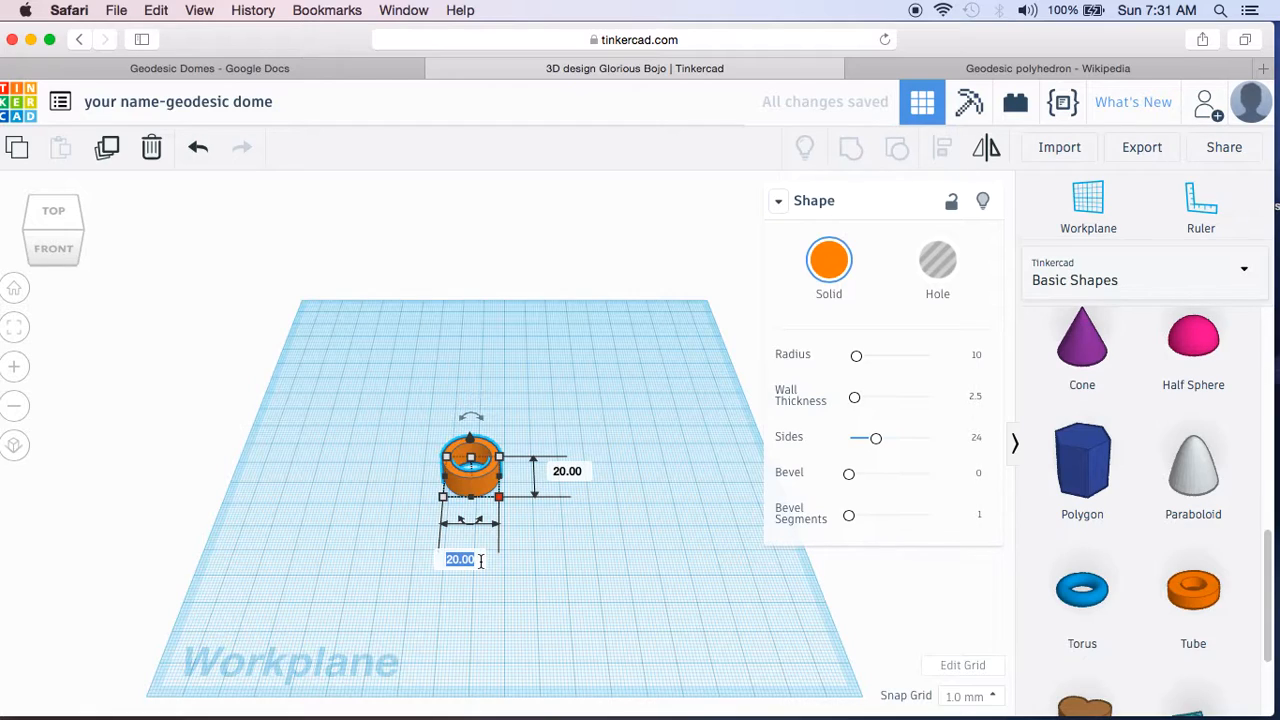
text(40)
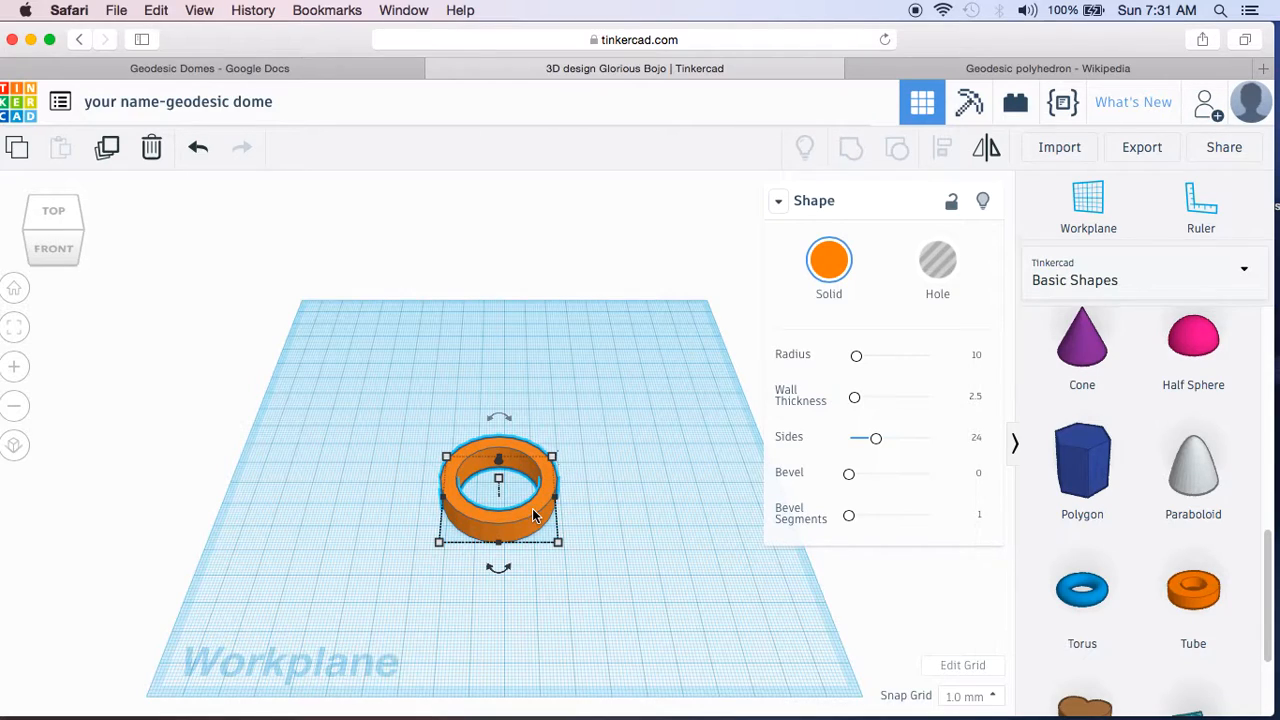
mouse_move(576, 482)
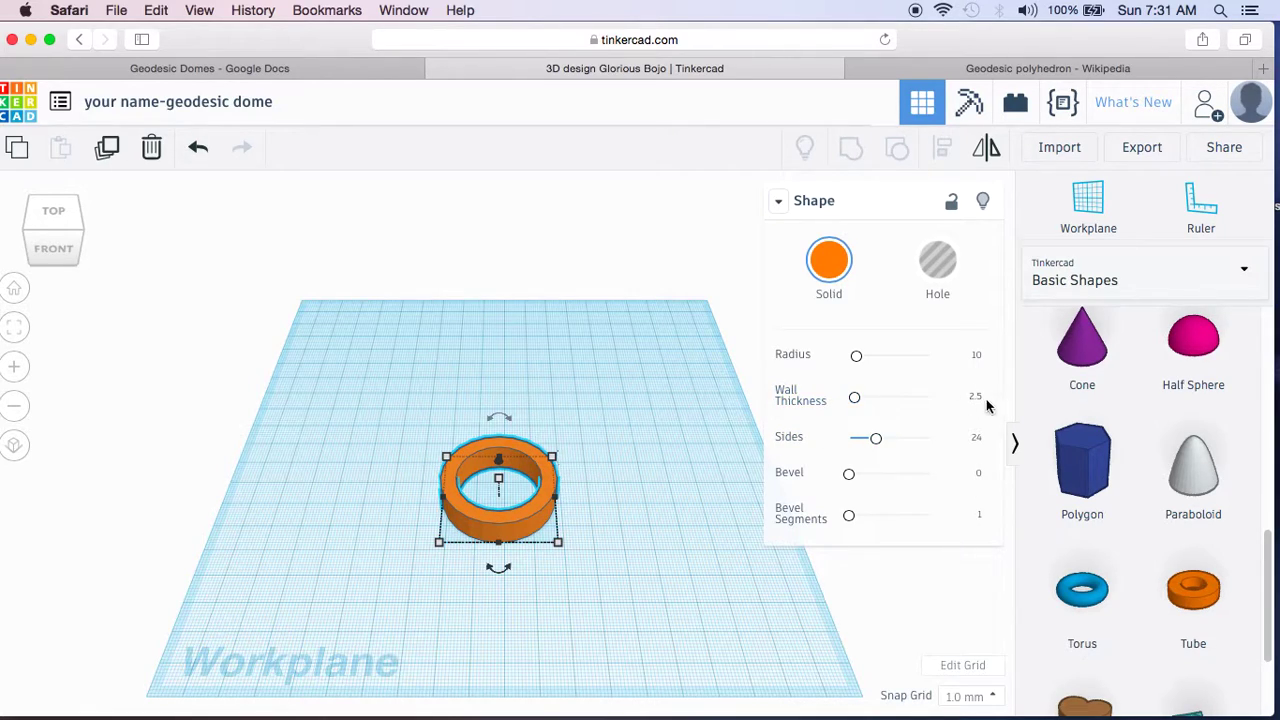
mouse_move(536, 498)
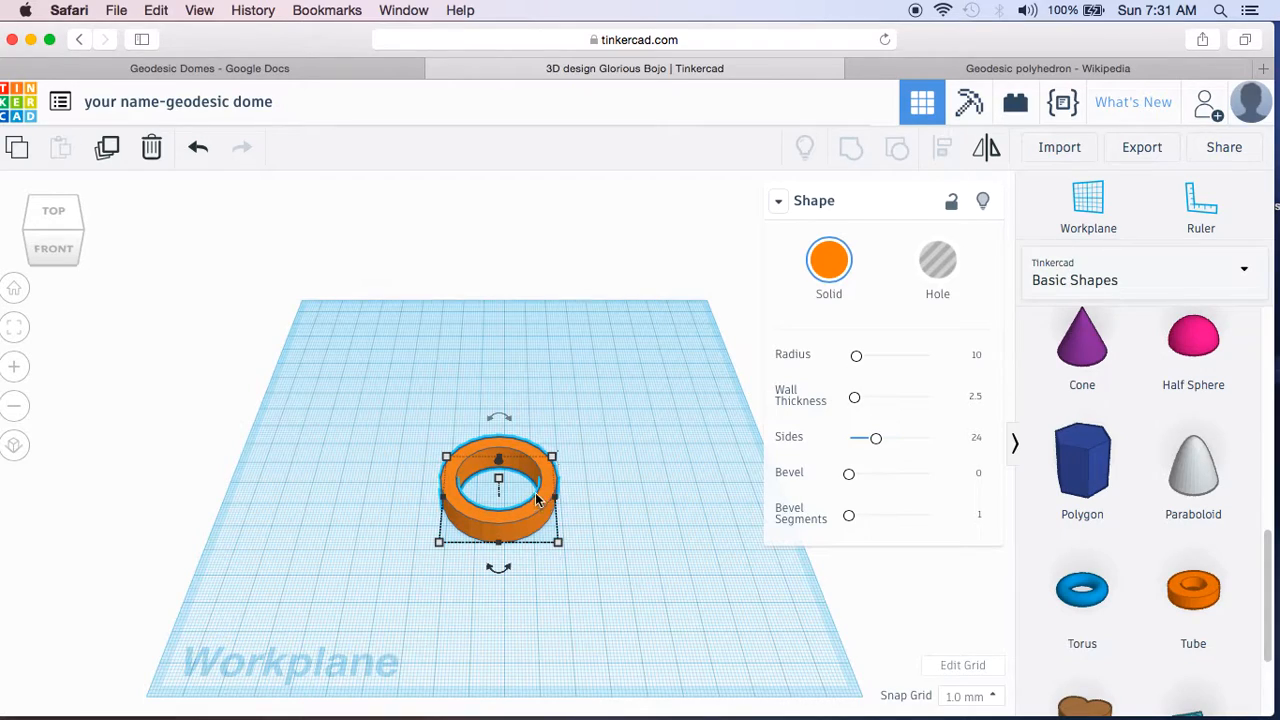
mouse_move(652, 448)
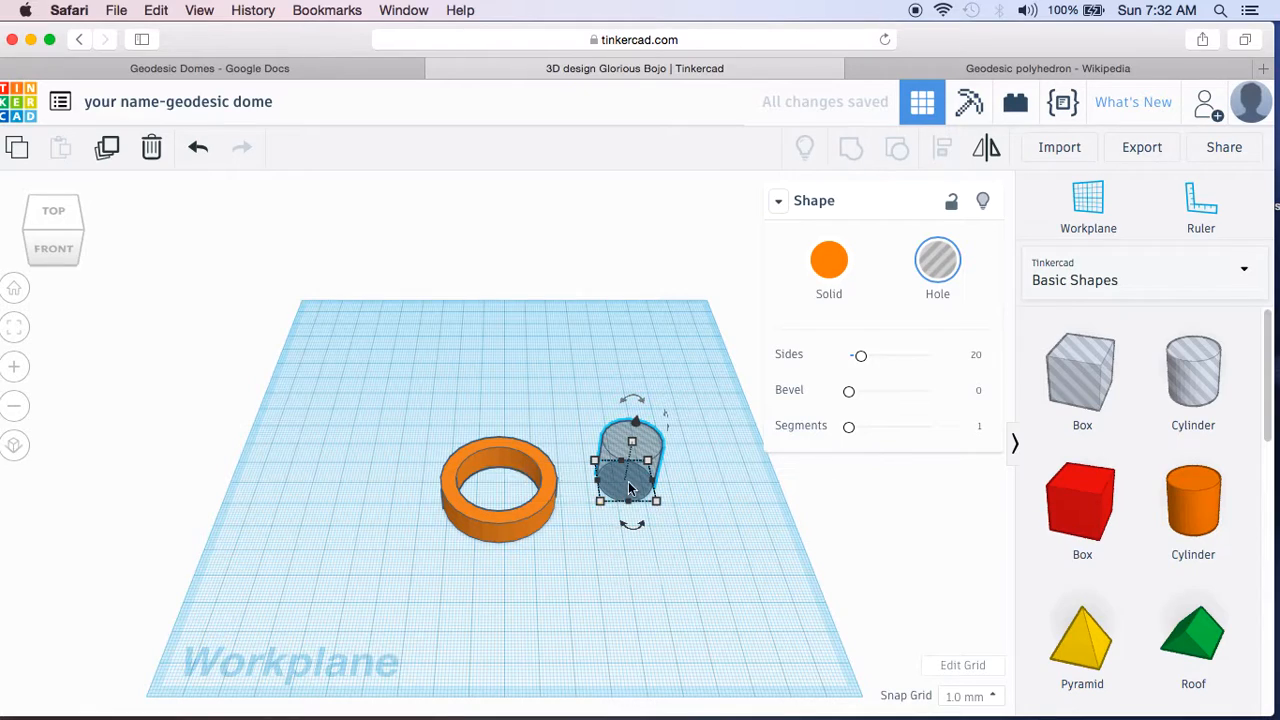
mouse_move(614, 488)
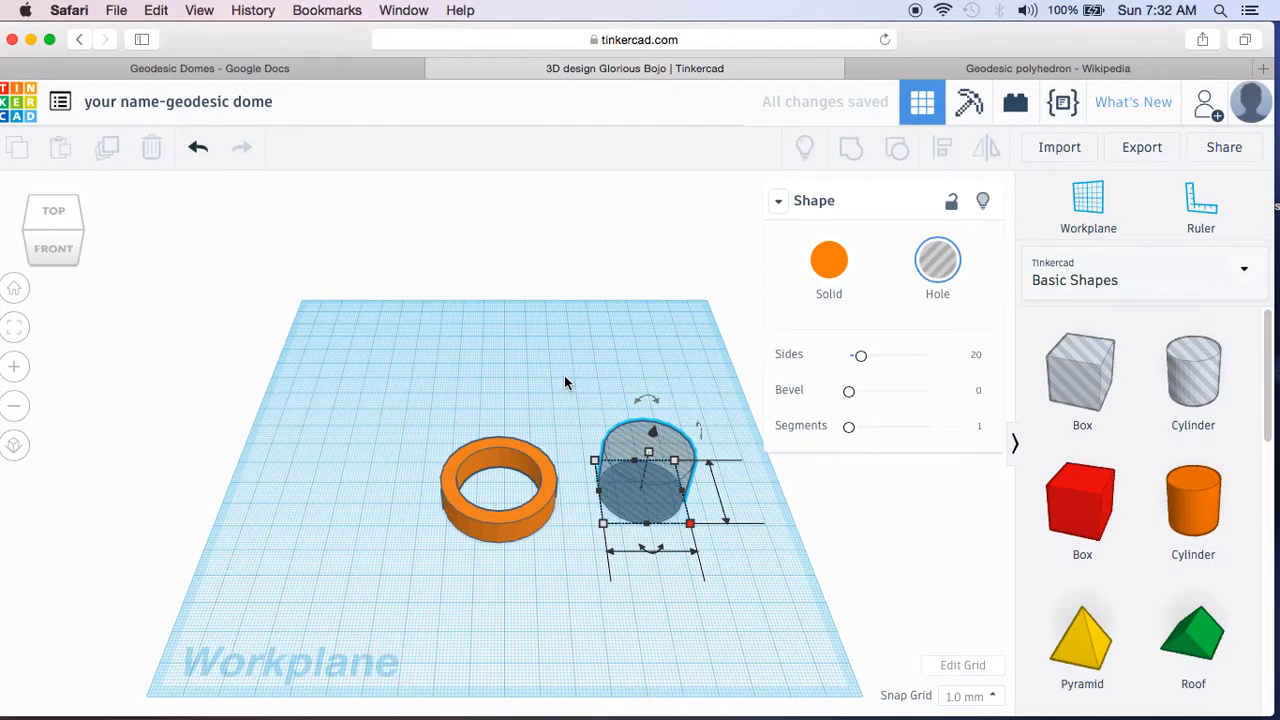
Step: Move the resized hole cylinder onto the orange ring
drag(648, 460, 520, 480)
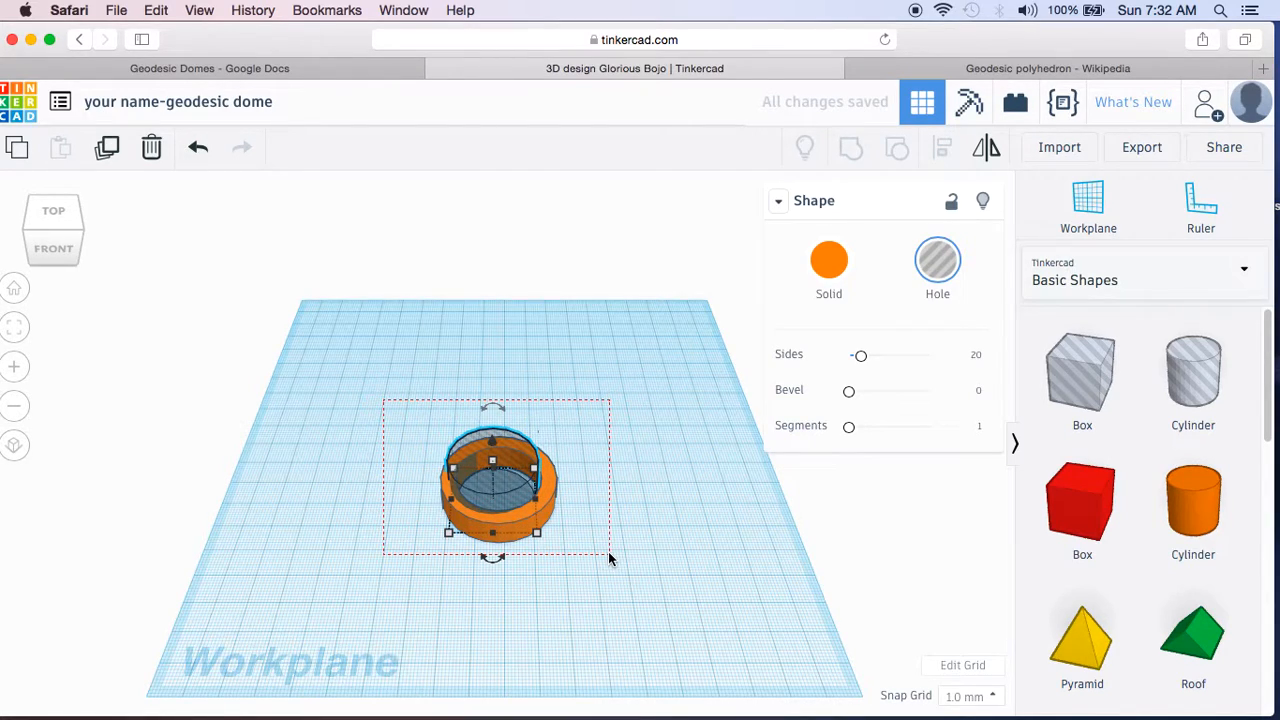
Step: Select ring and hole, align them on their centres, then clear the selection
click(940, 148)
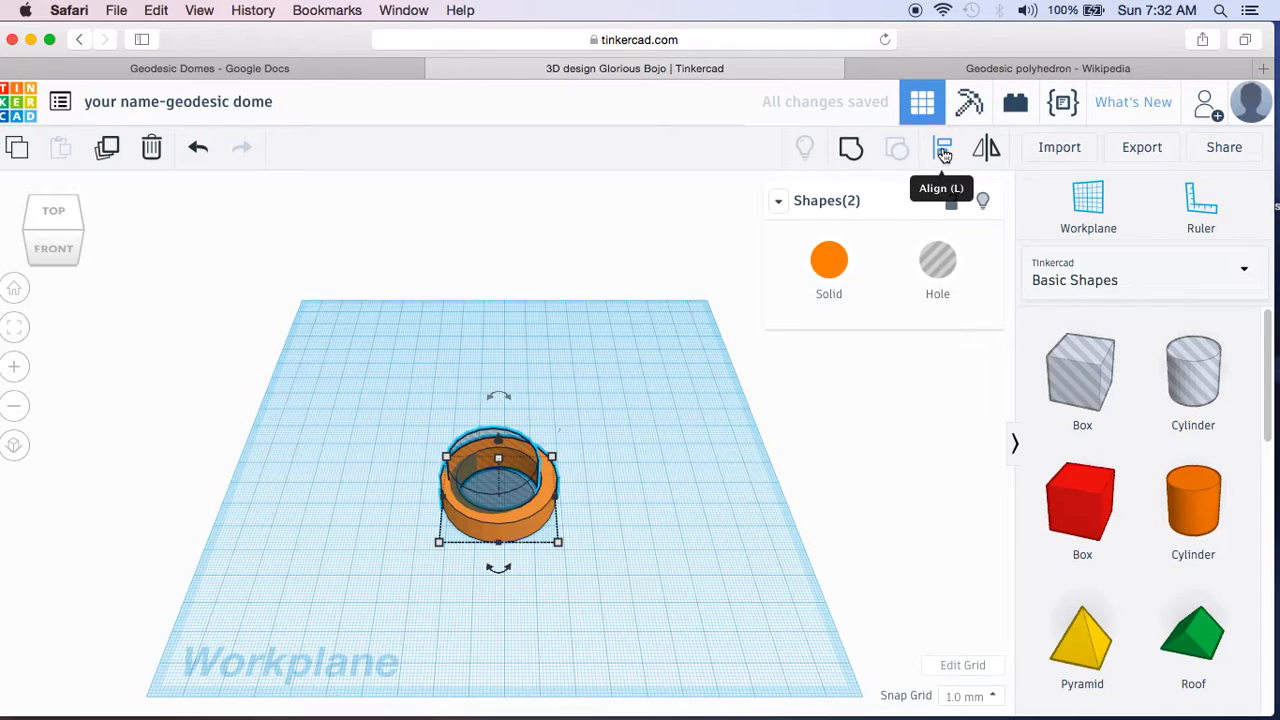
click(942, 148)
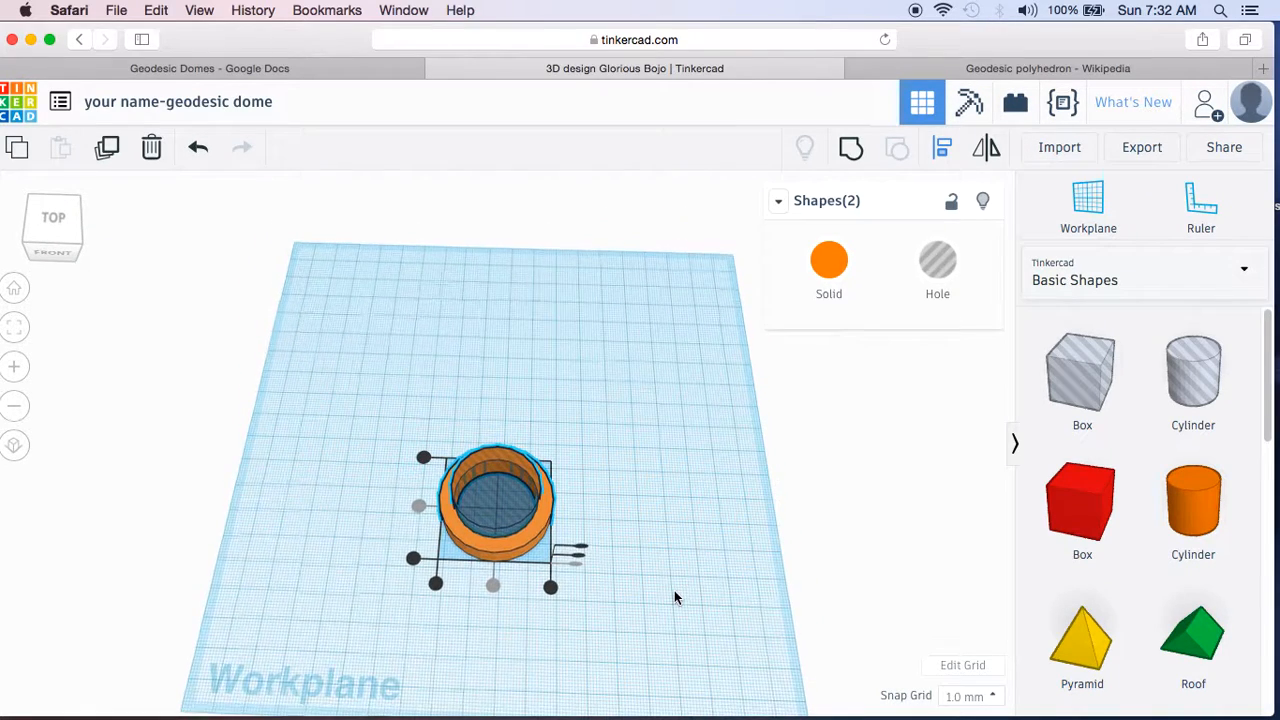
click(850, 148)
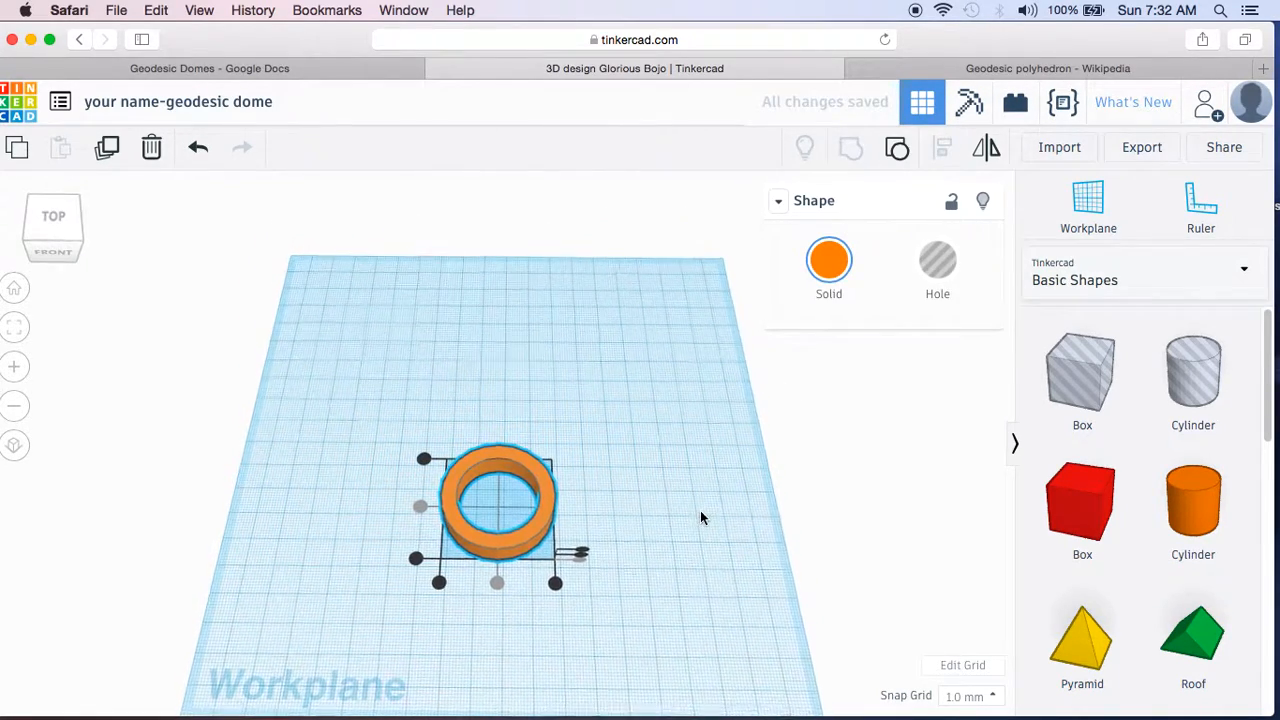
click(604, 380)
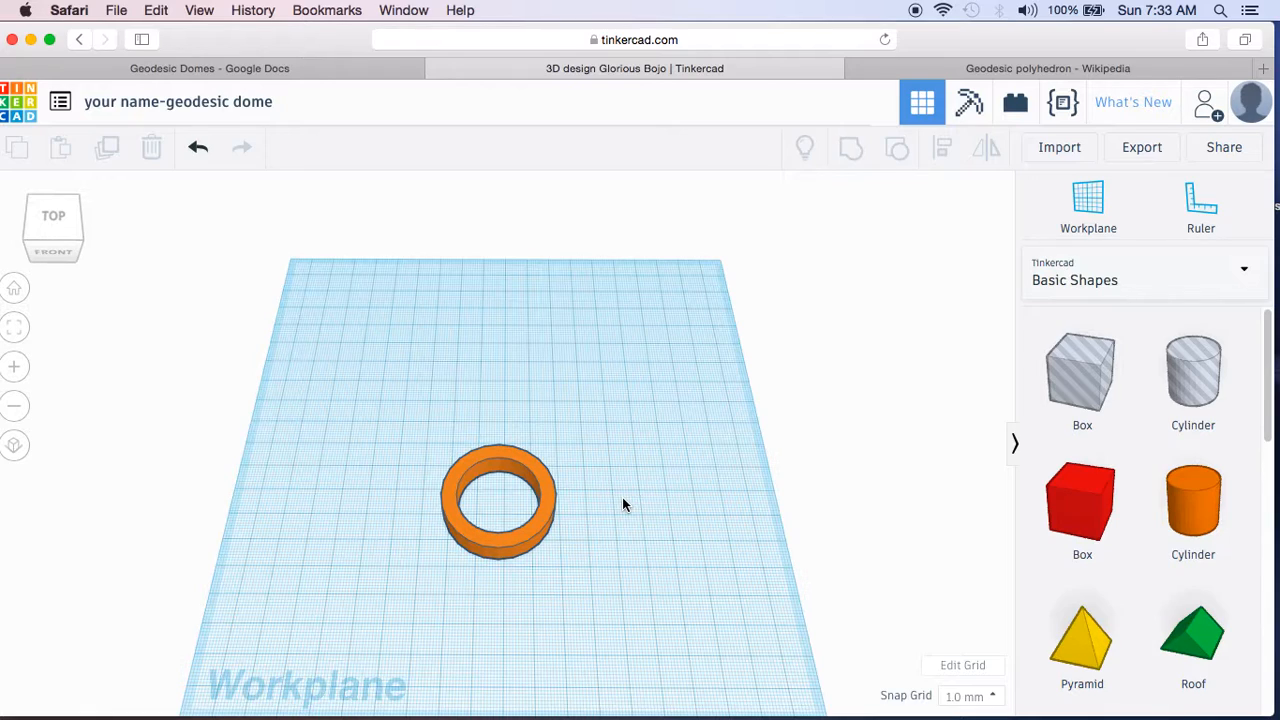
mouse_move(564, 508)
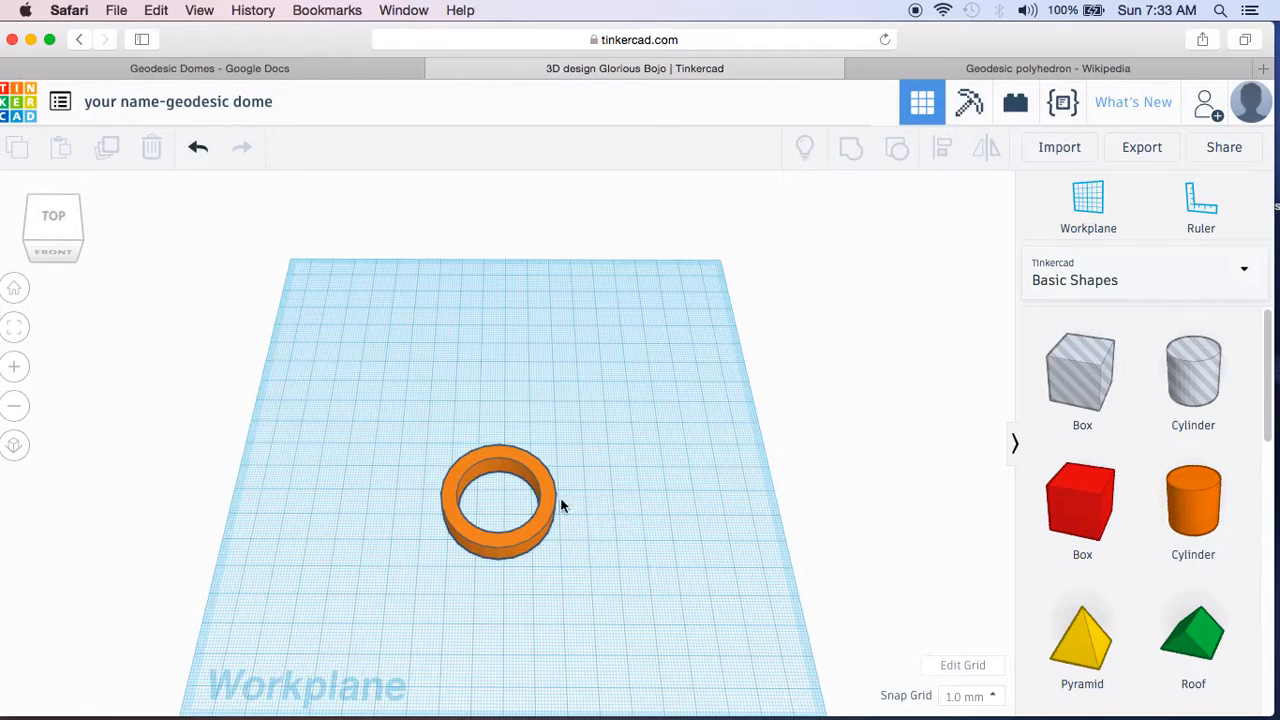
mouse_move(1200, 404)
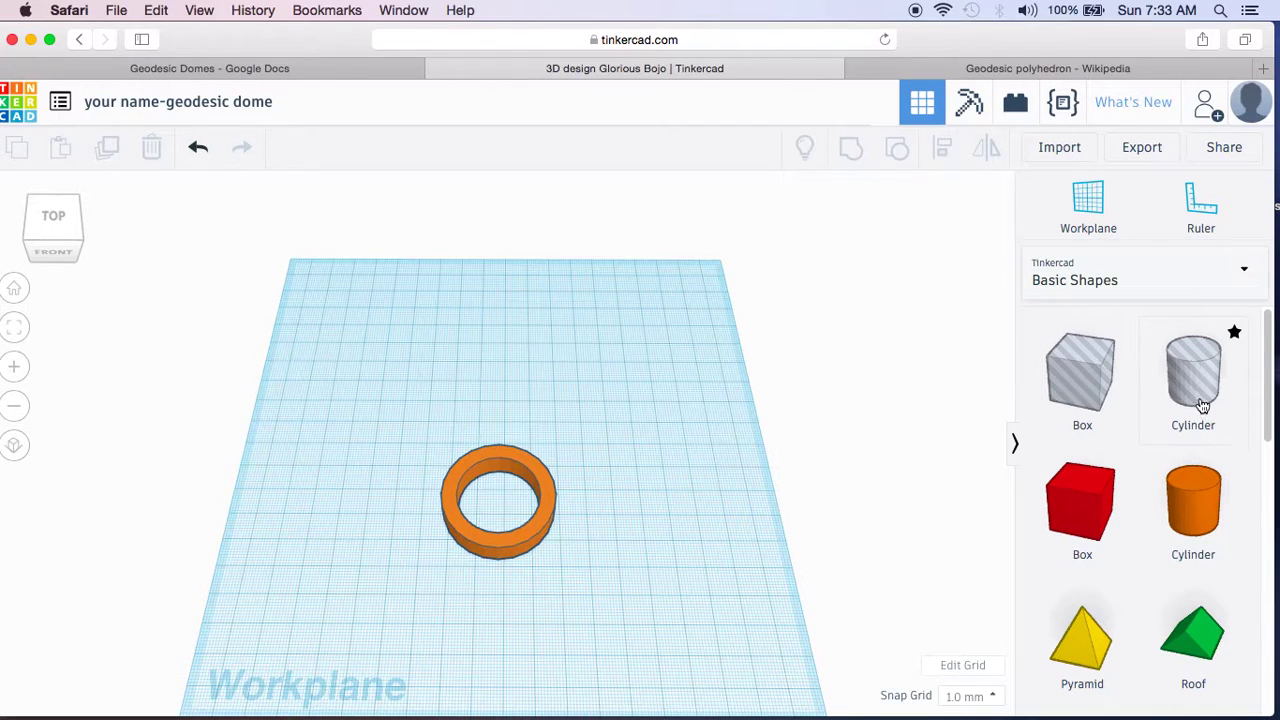
Step: Place a hole cylinder left of the ring sized 6 by 6.1 mm and 35 mm tall
drag(1192, 376, 340, 470)
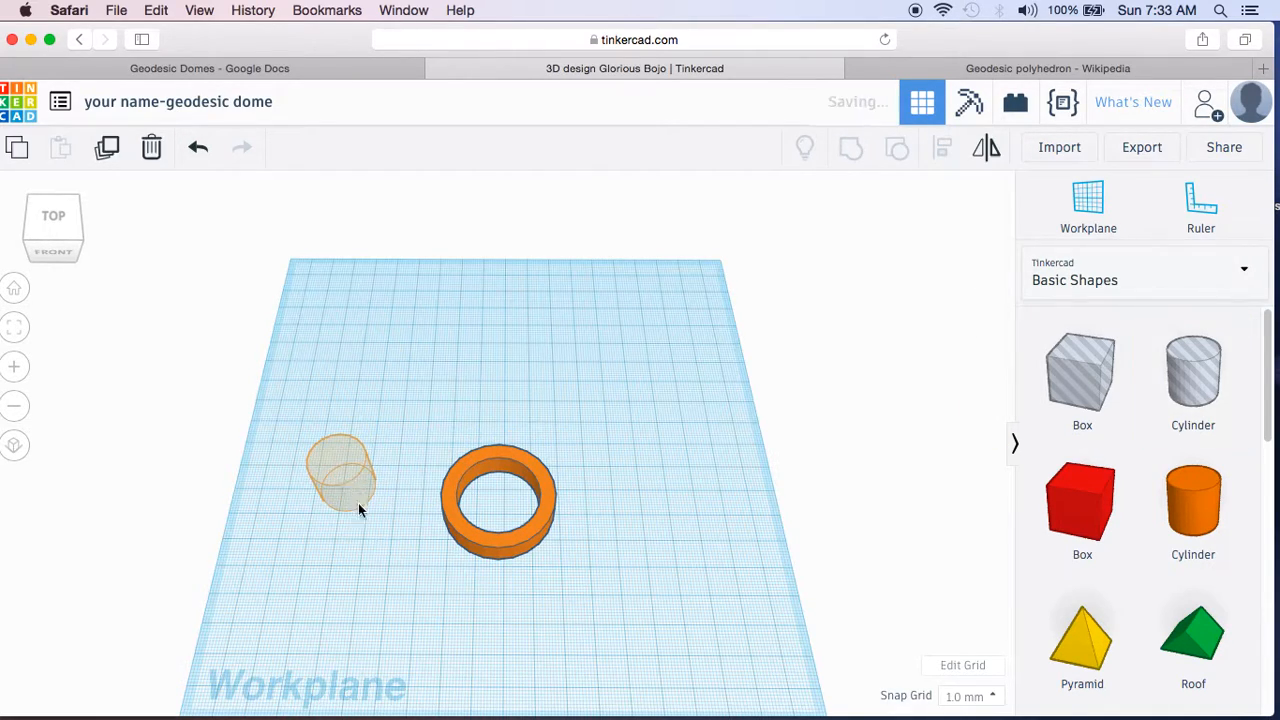
click(344, 490)
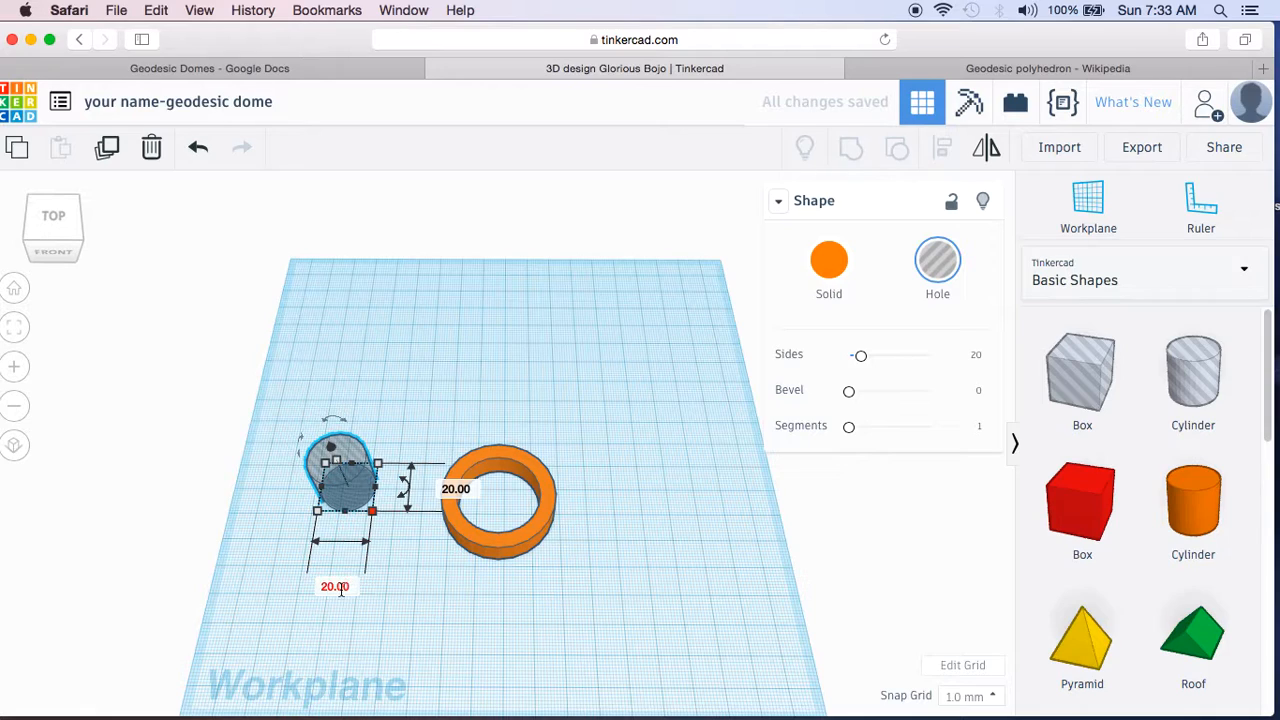
text(6.10)
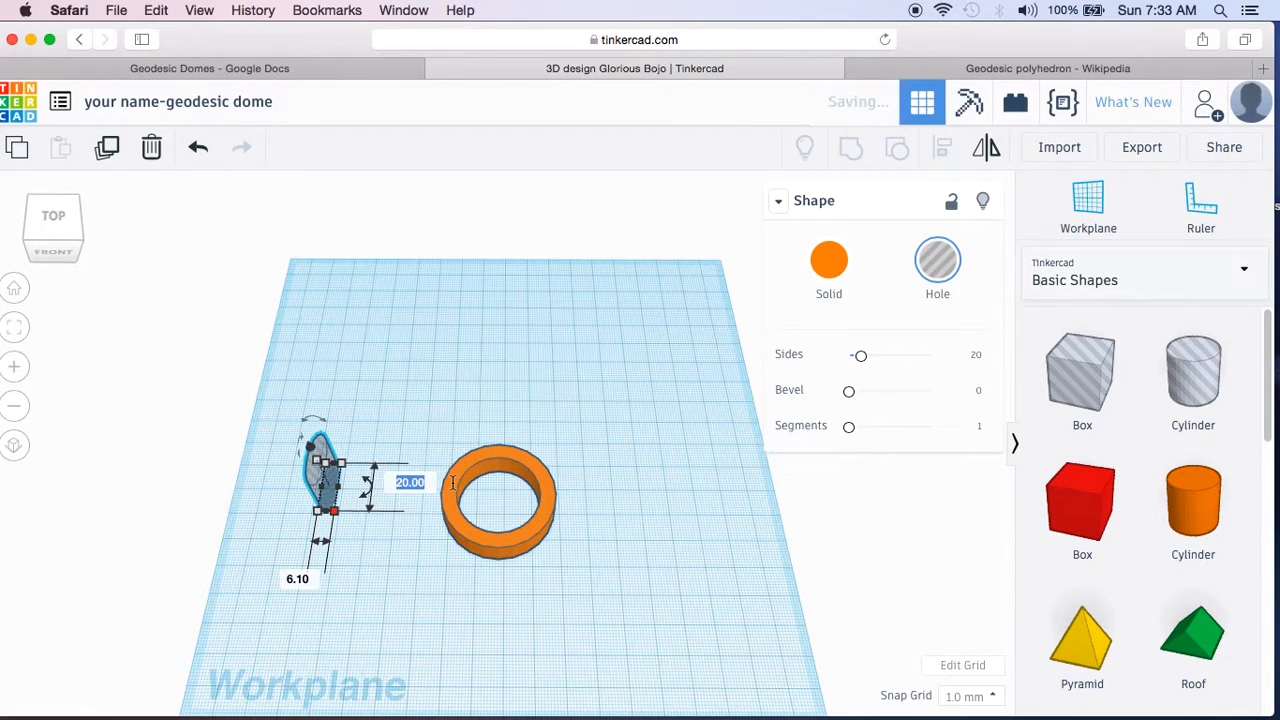
text(6)
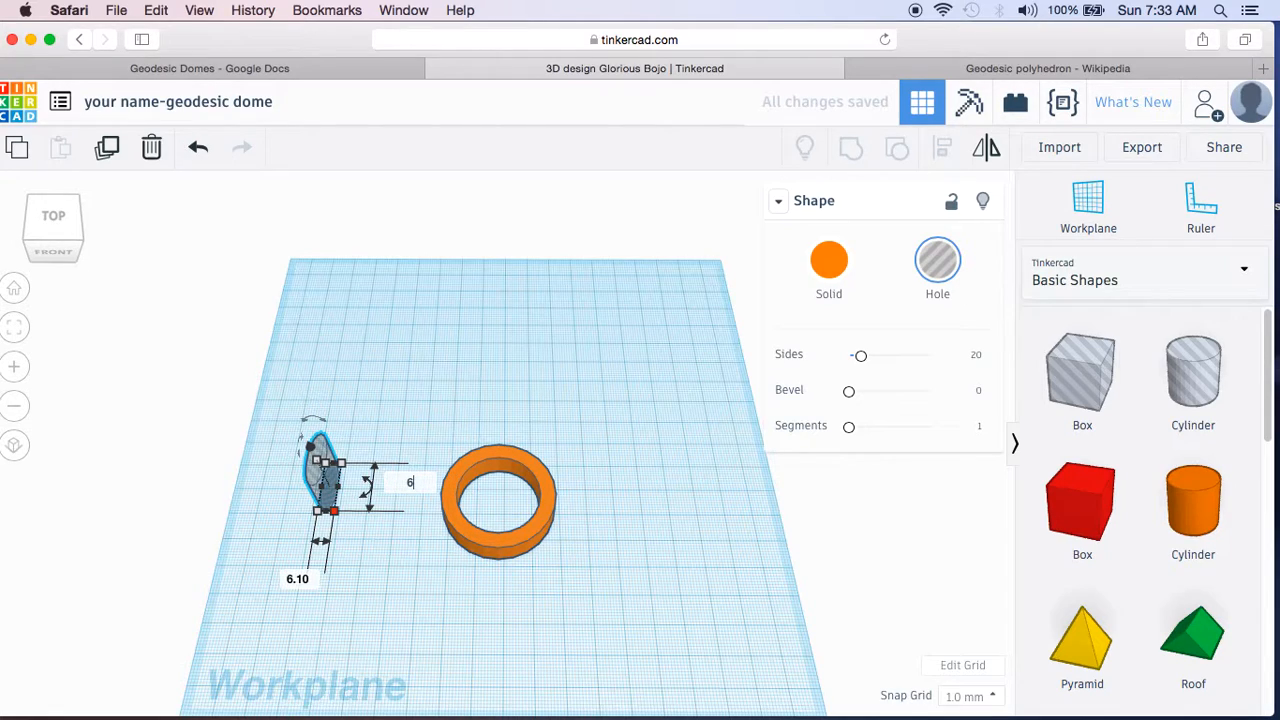
text(.1)
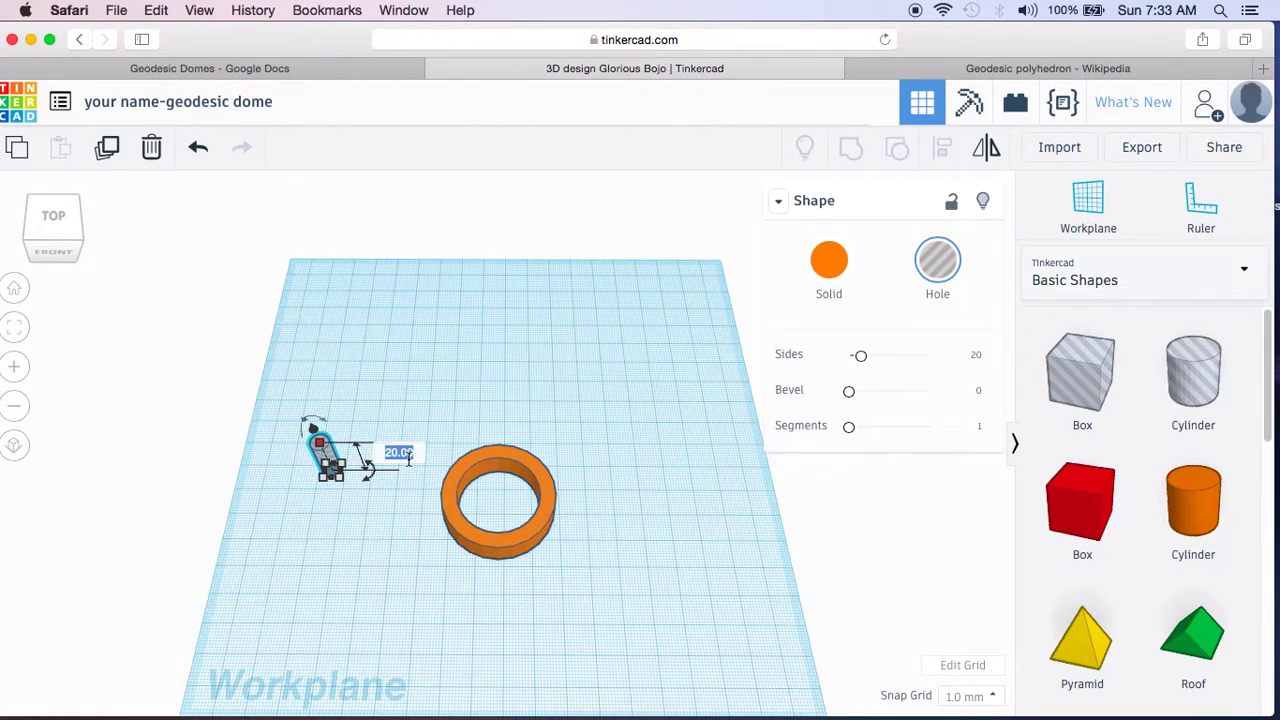
text(35)
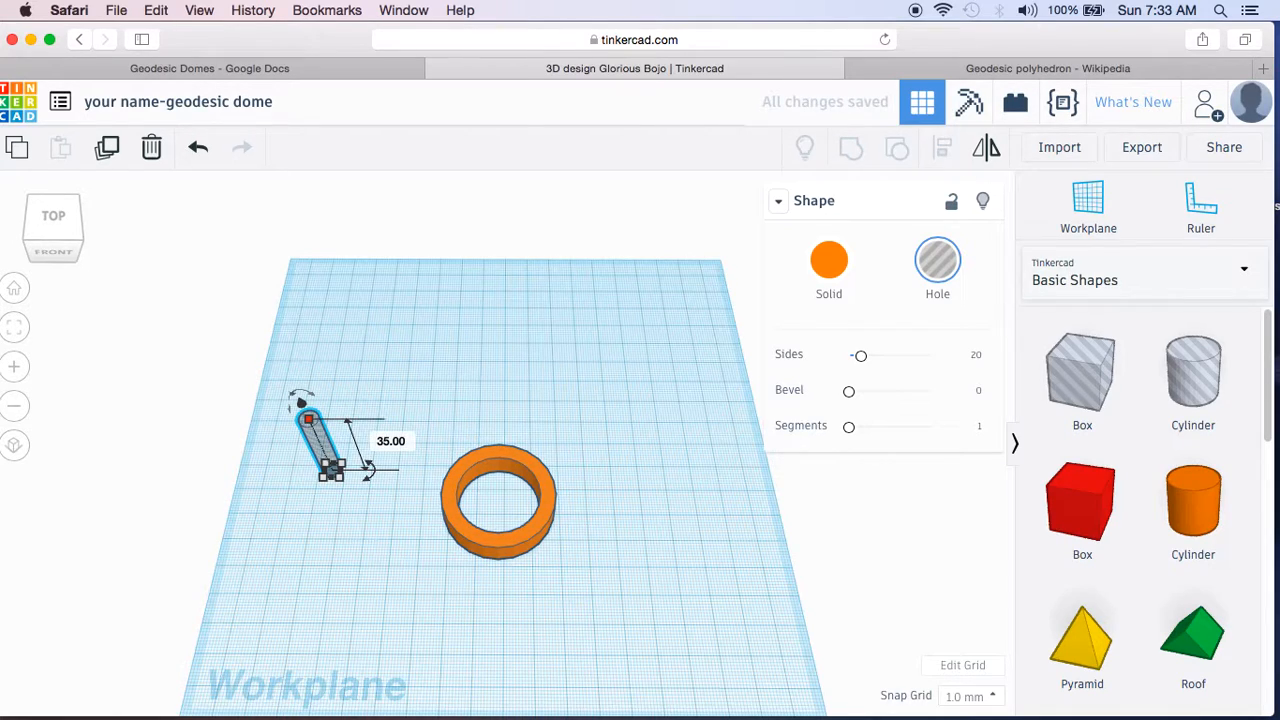
Step: Rotate the narrow hole cylinder by 70 degrees using its rotation arrow
click(300, 396)
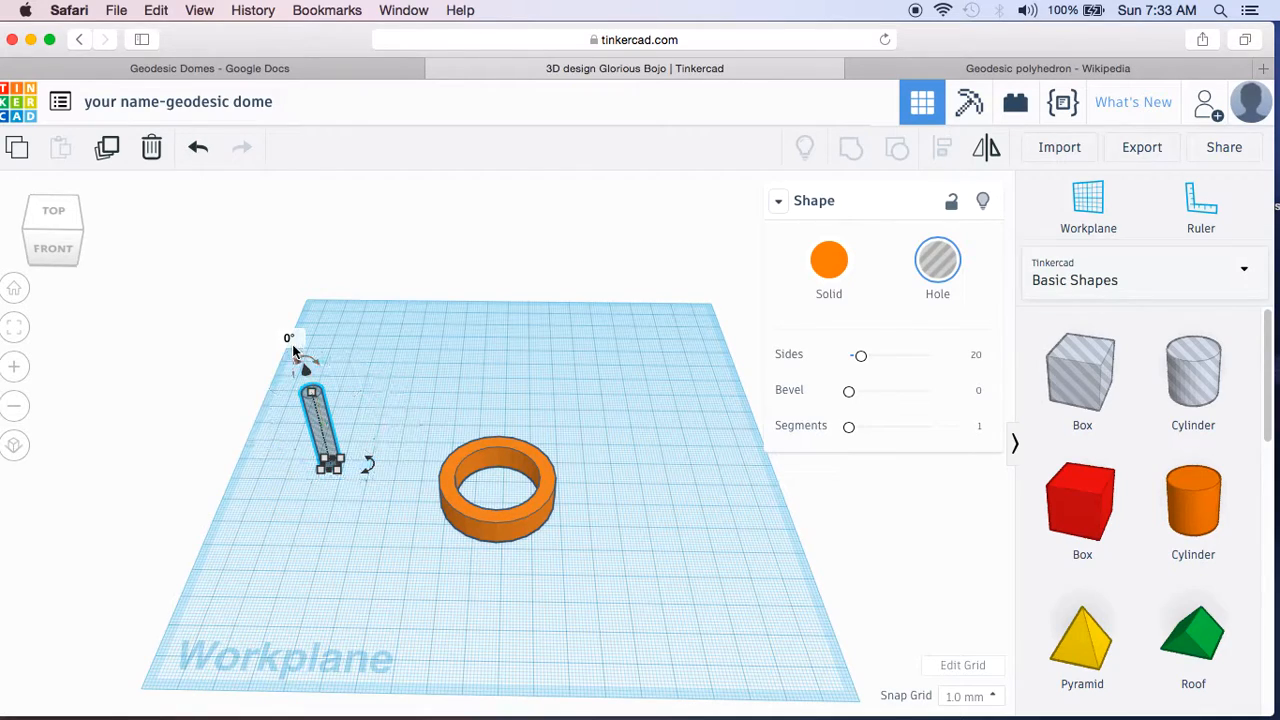
mouse_move(476, 418)
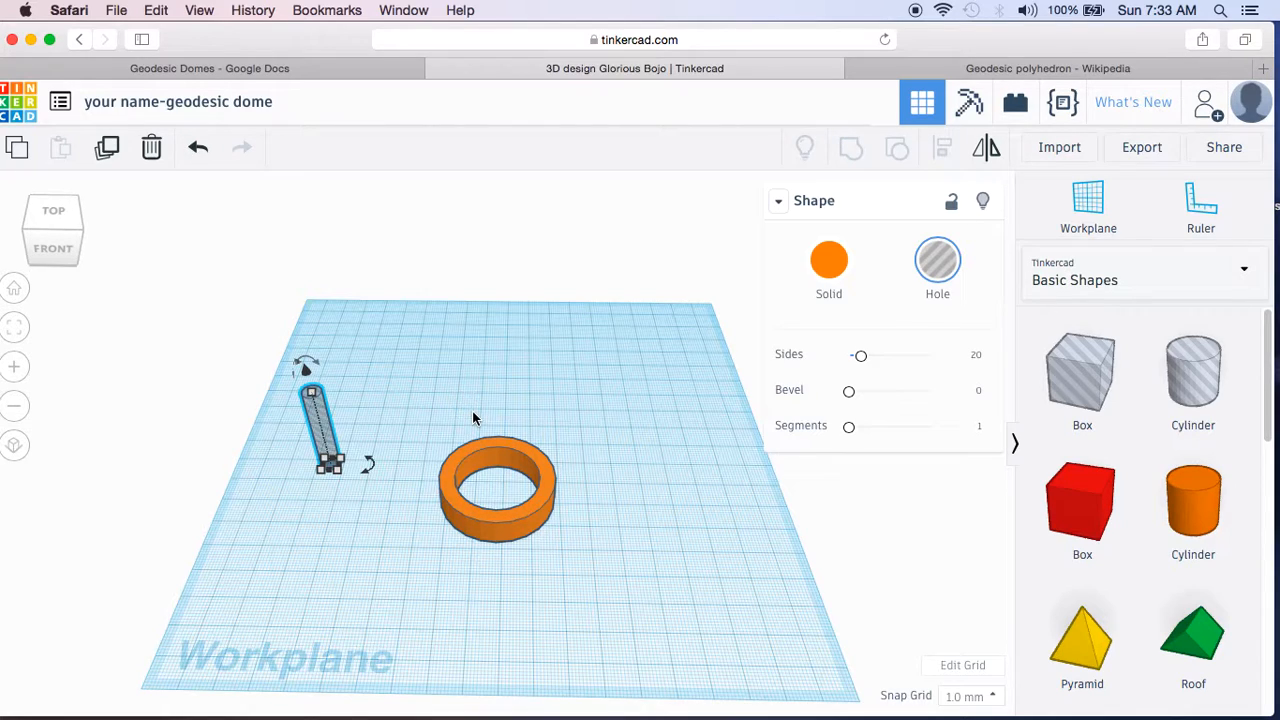
mouse_move(284, 356)
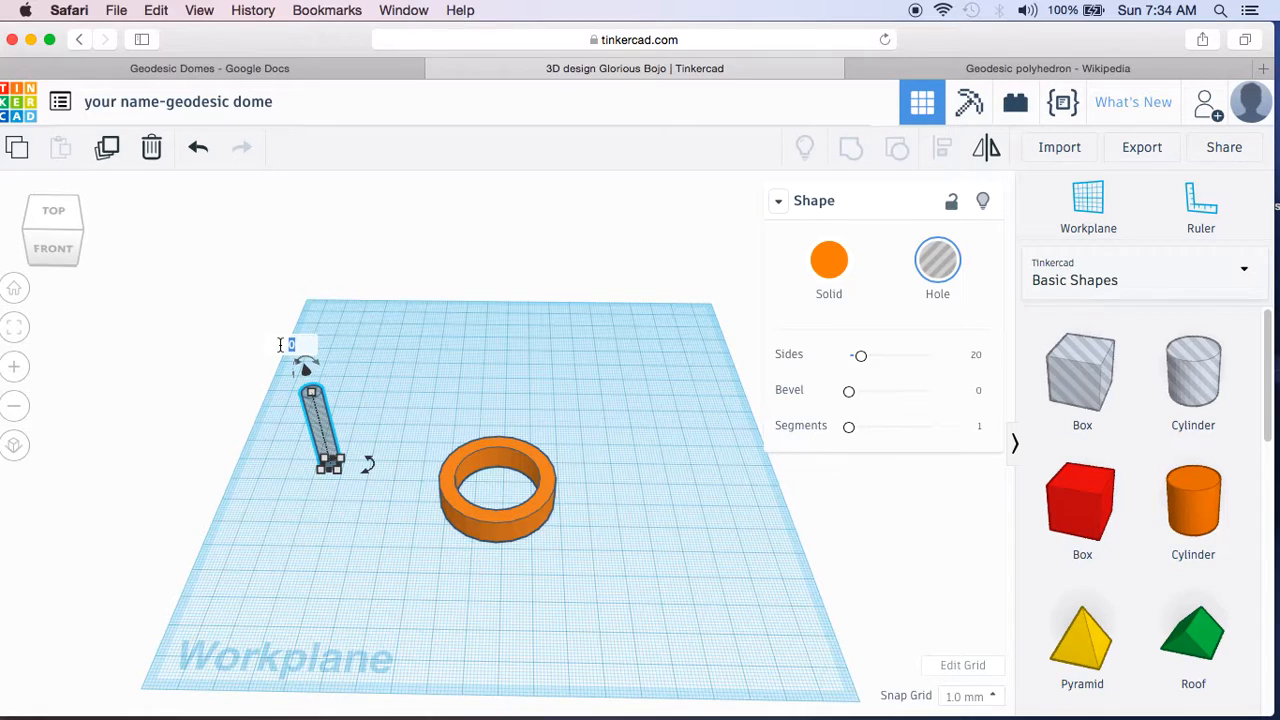
text(70)
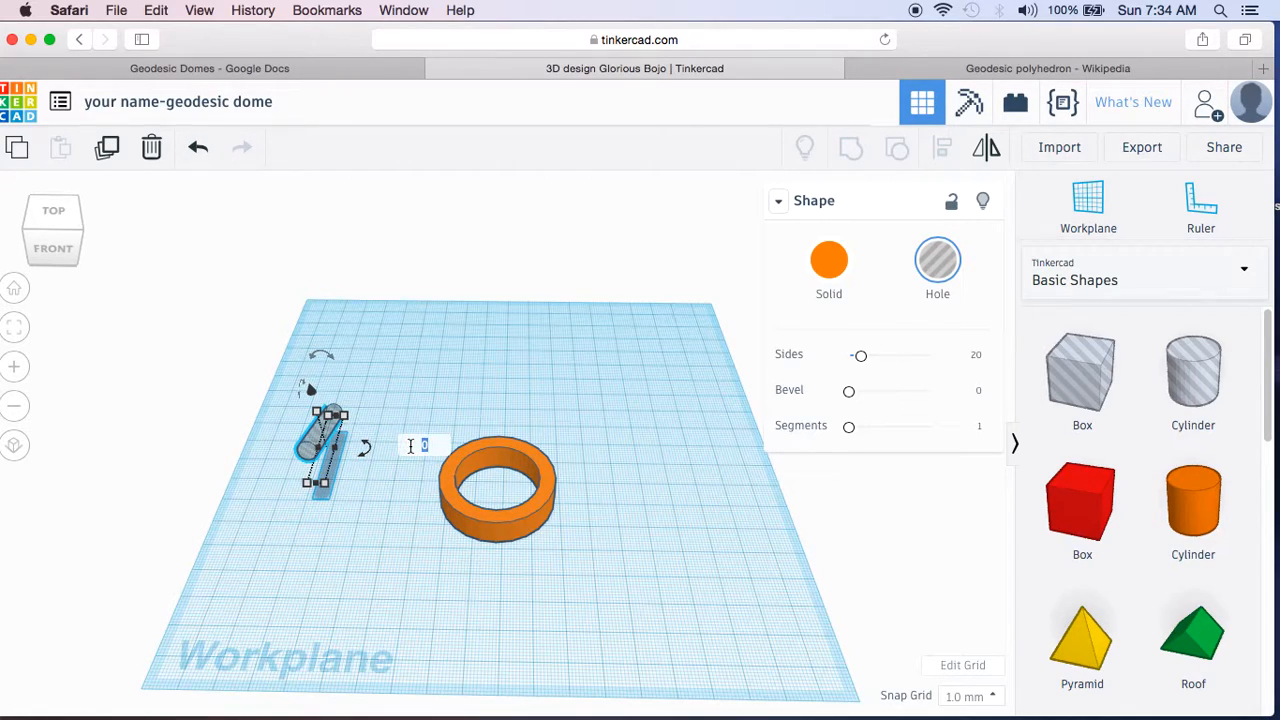
Step: Drag the tilted hole cylinder across the workplane toward the ring's left side
text(9)
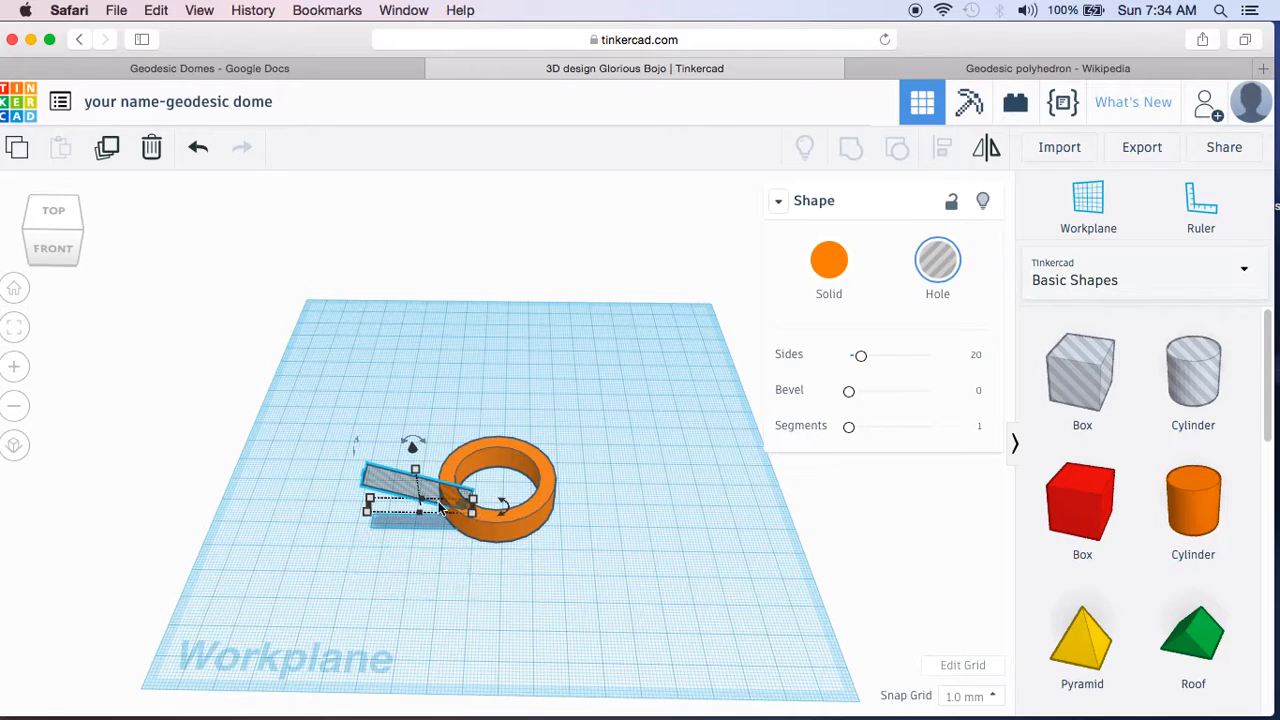
drag(416, 490, 376, 464)
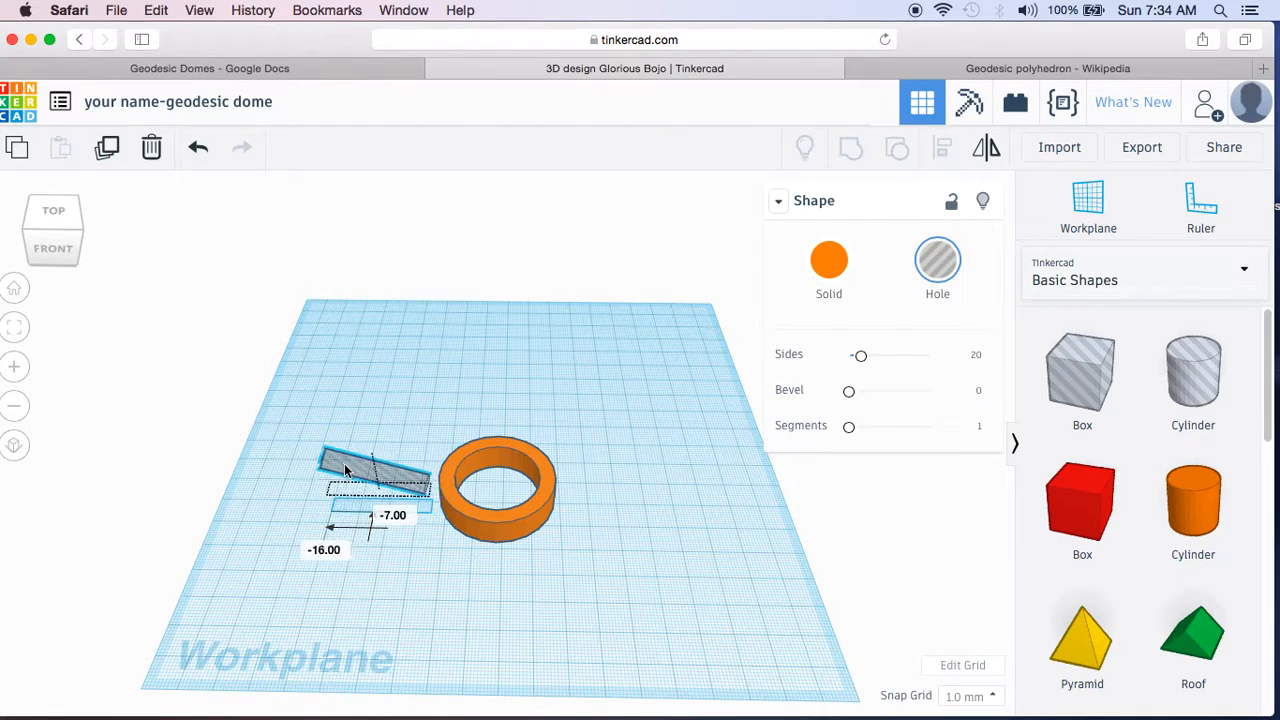
drag(376, 470, 360, 486)
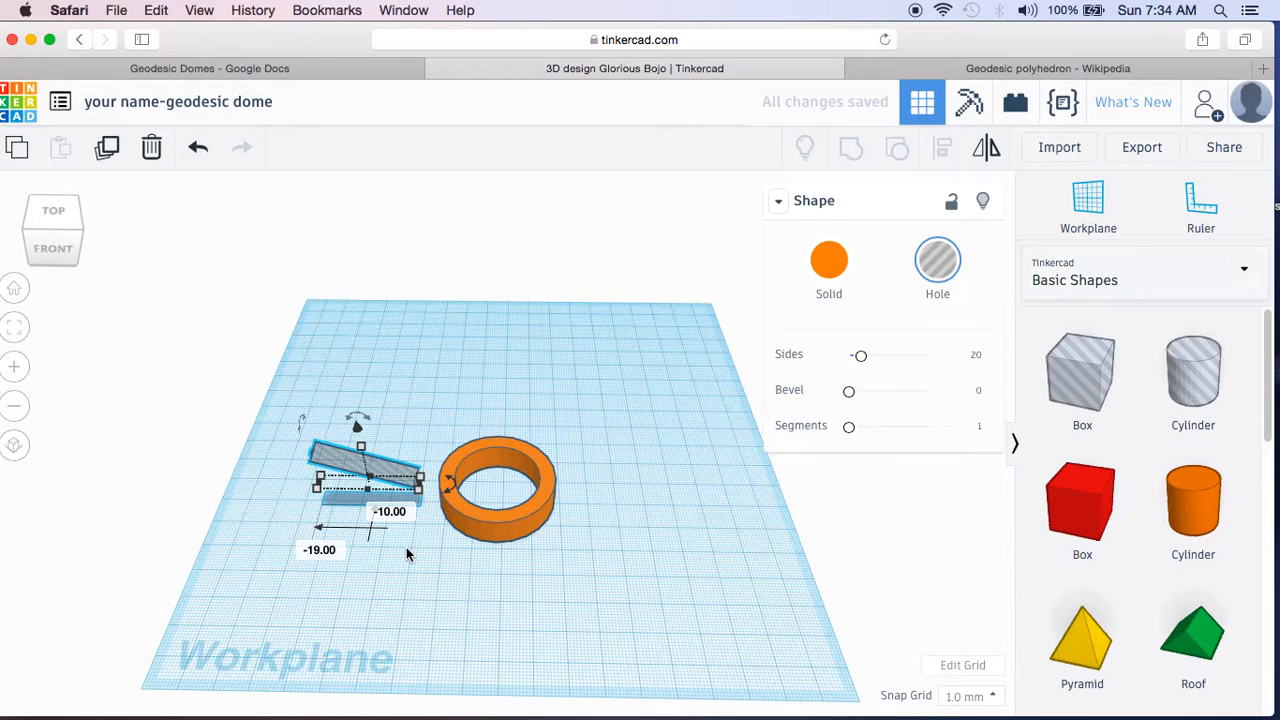
mouse_move(350, 464)
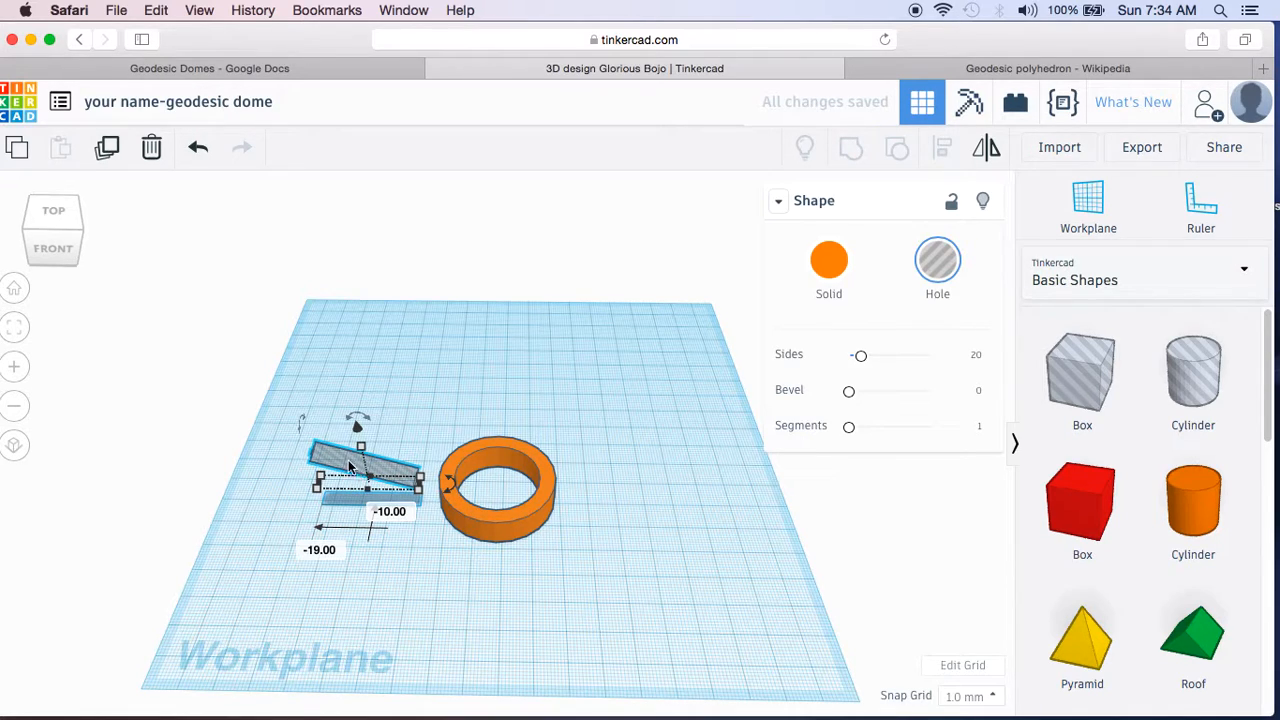
drag(360, 476, 330, 464)
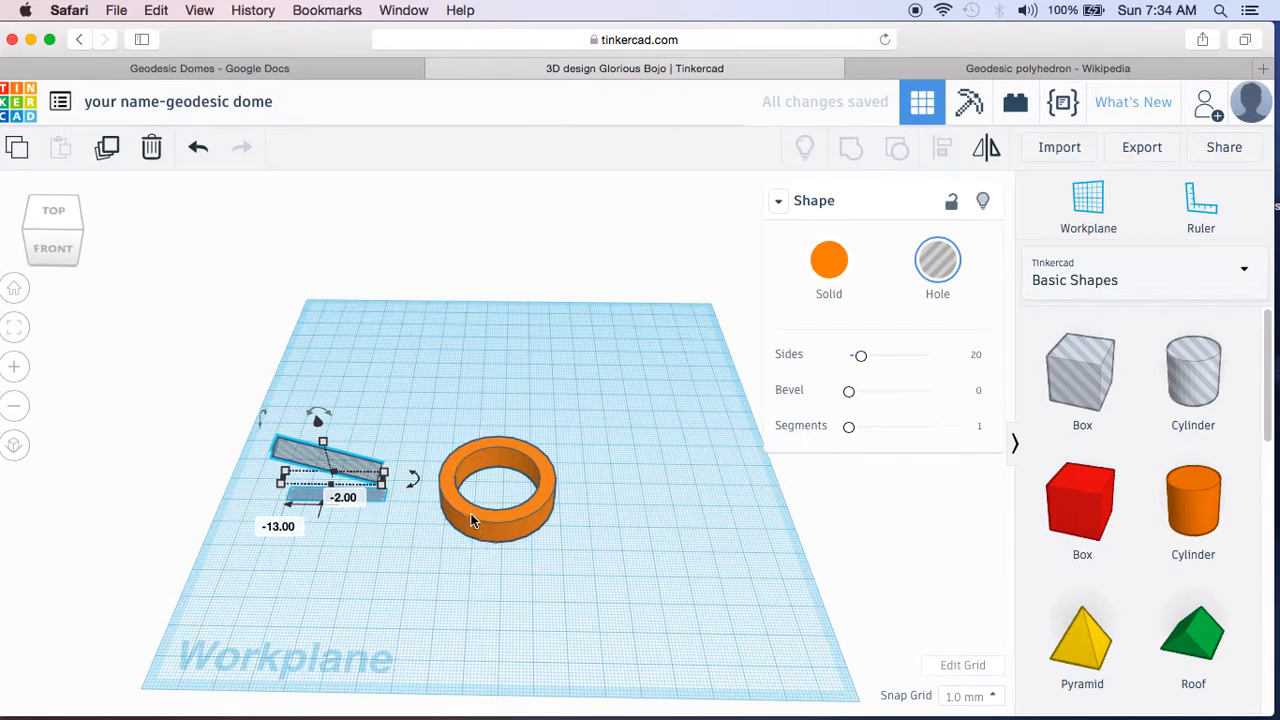
Step: Select the ring, set the ruler at its corner showing 40 x 40 x 10 mm, and view from top
click(494, 490)
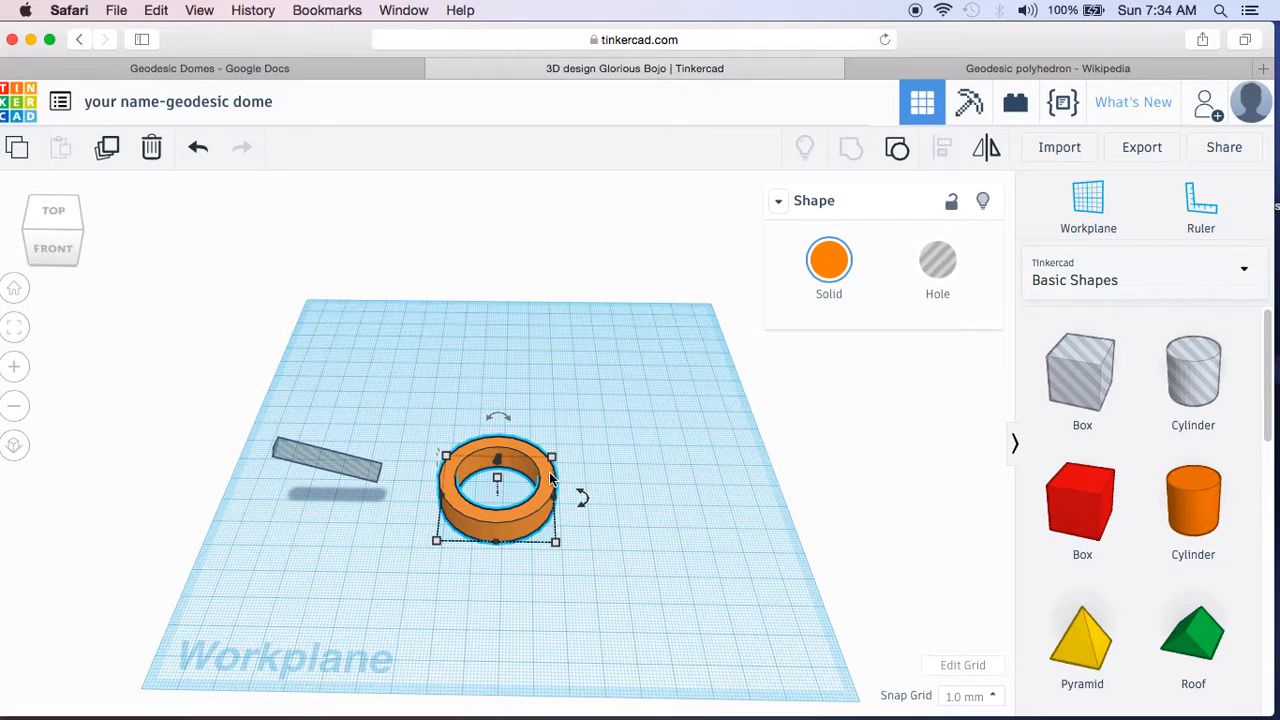
mouse_move(522, 520)
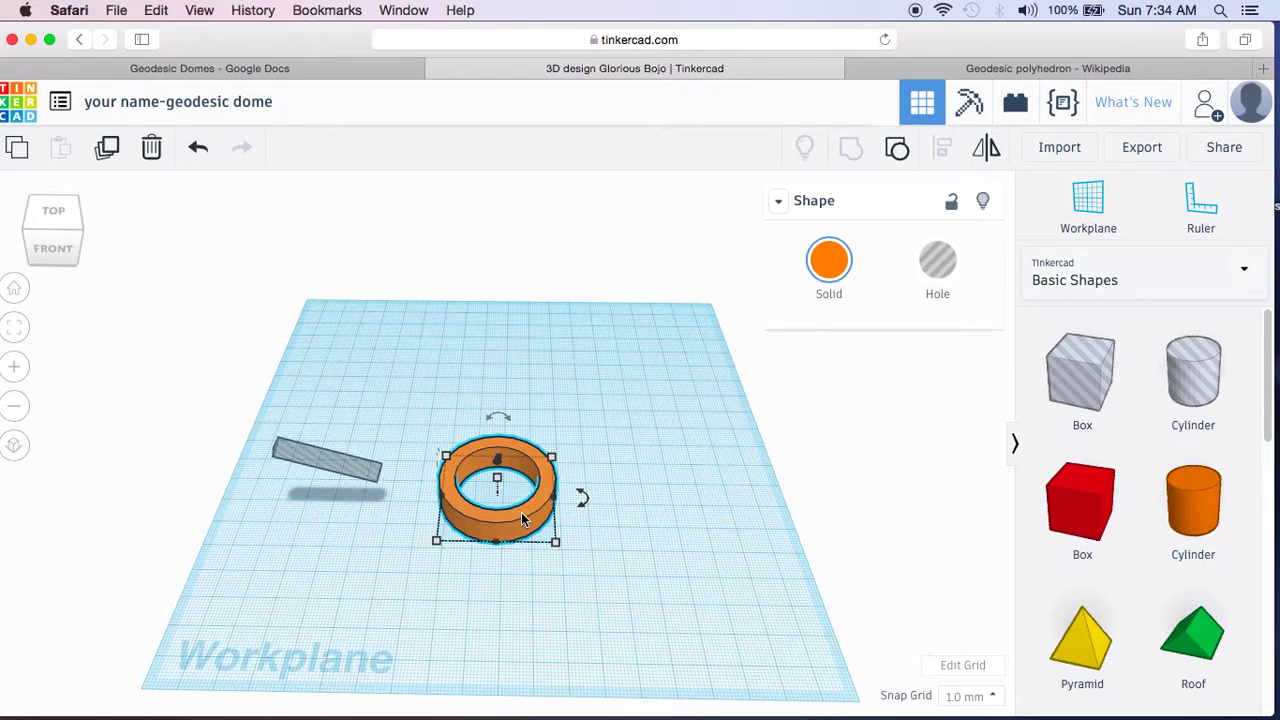
mouse_move(512, 520)
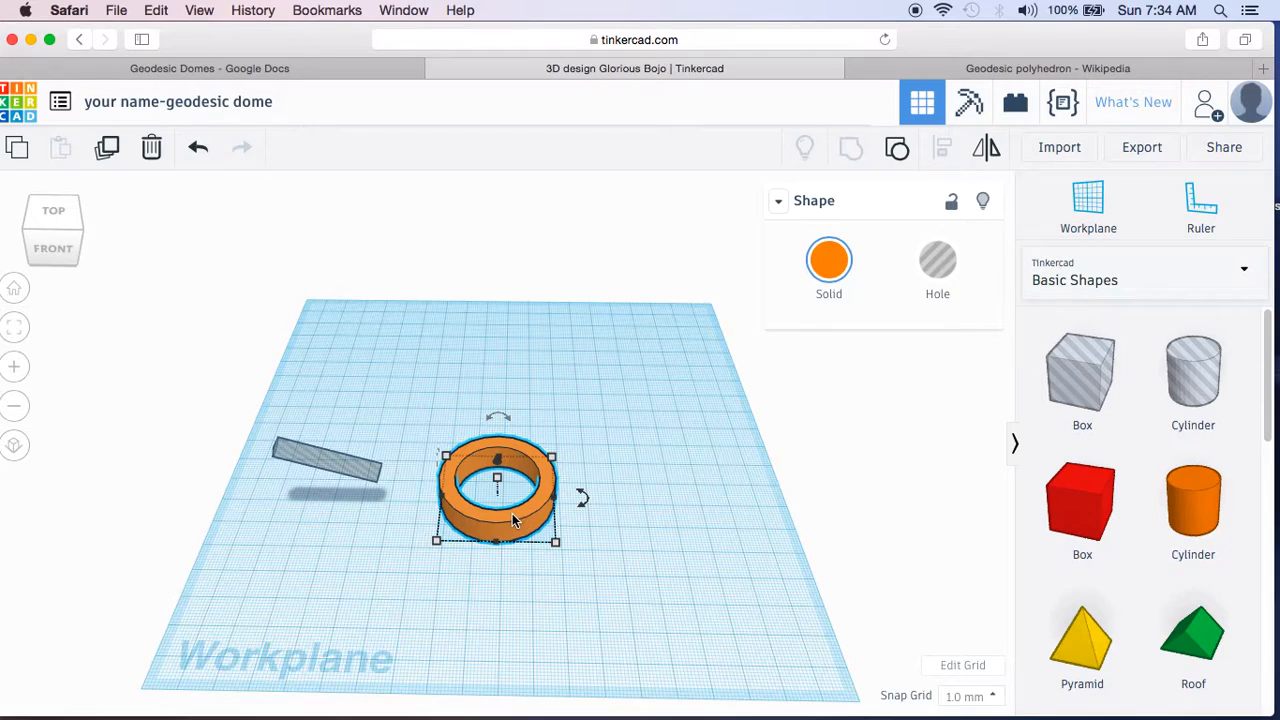
mouse_move(432, 544)
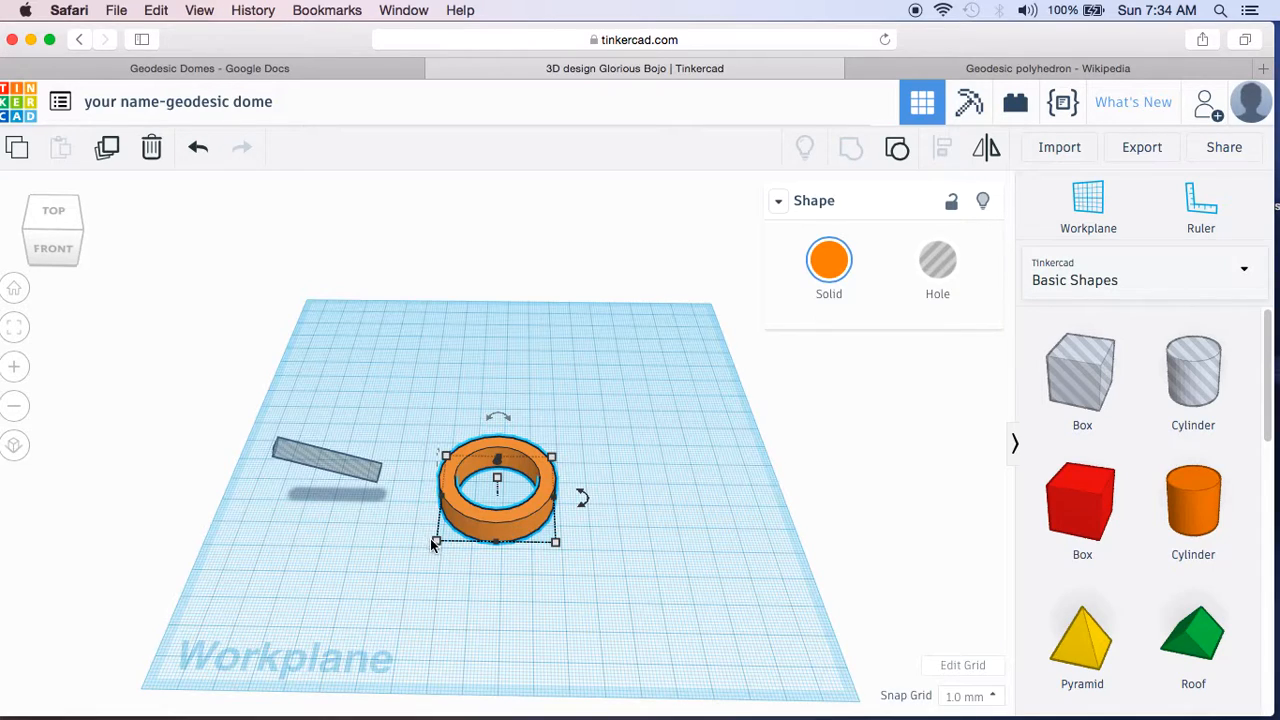
click(1200, 204)
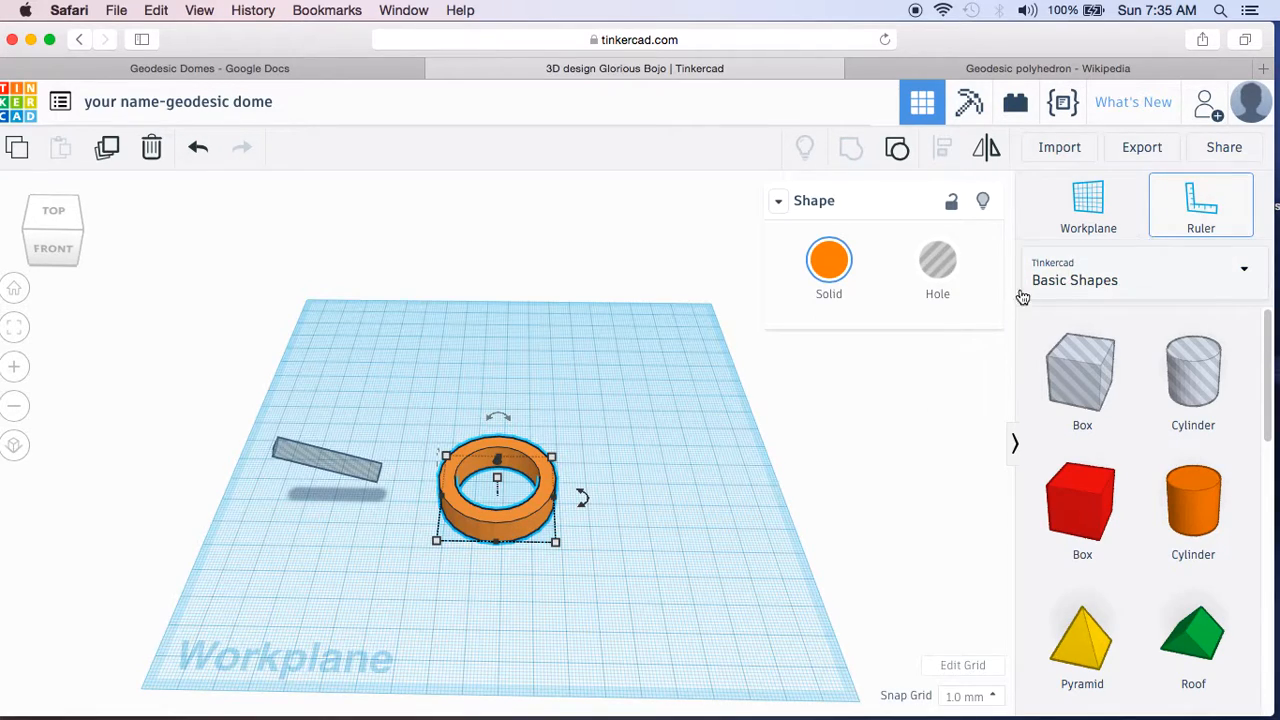
mouse_move(438, 548)
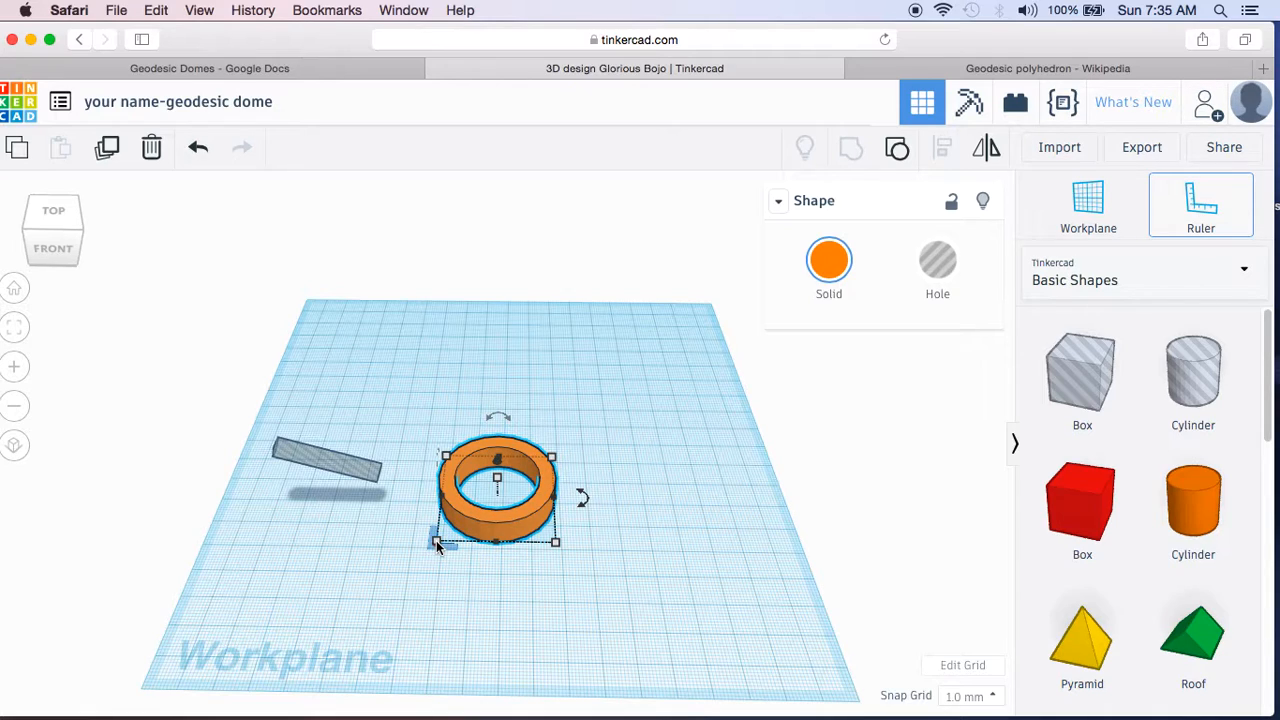
click(1200, 200)
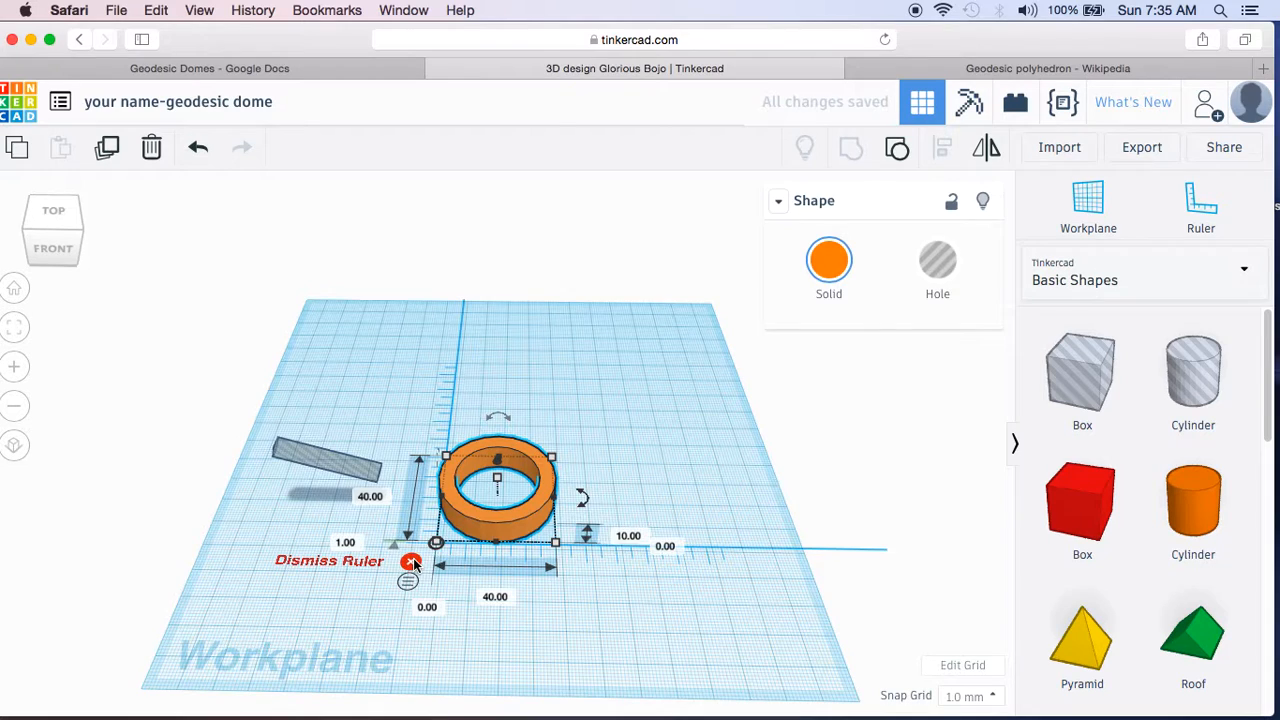
click(412, 560)
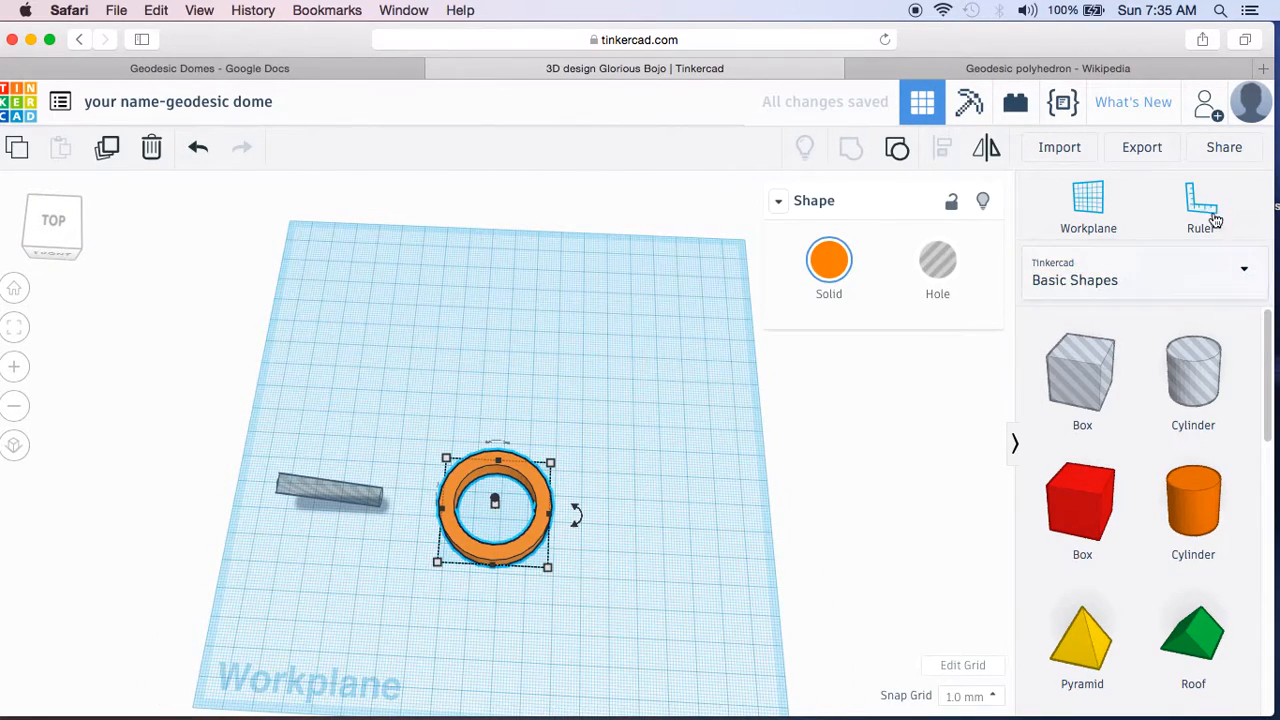
Step: Push the tilted hole cylinder into the ring's wall using the ruler dimensions
click(1200, 200)
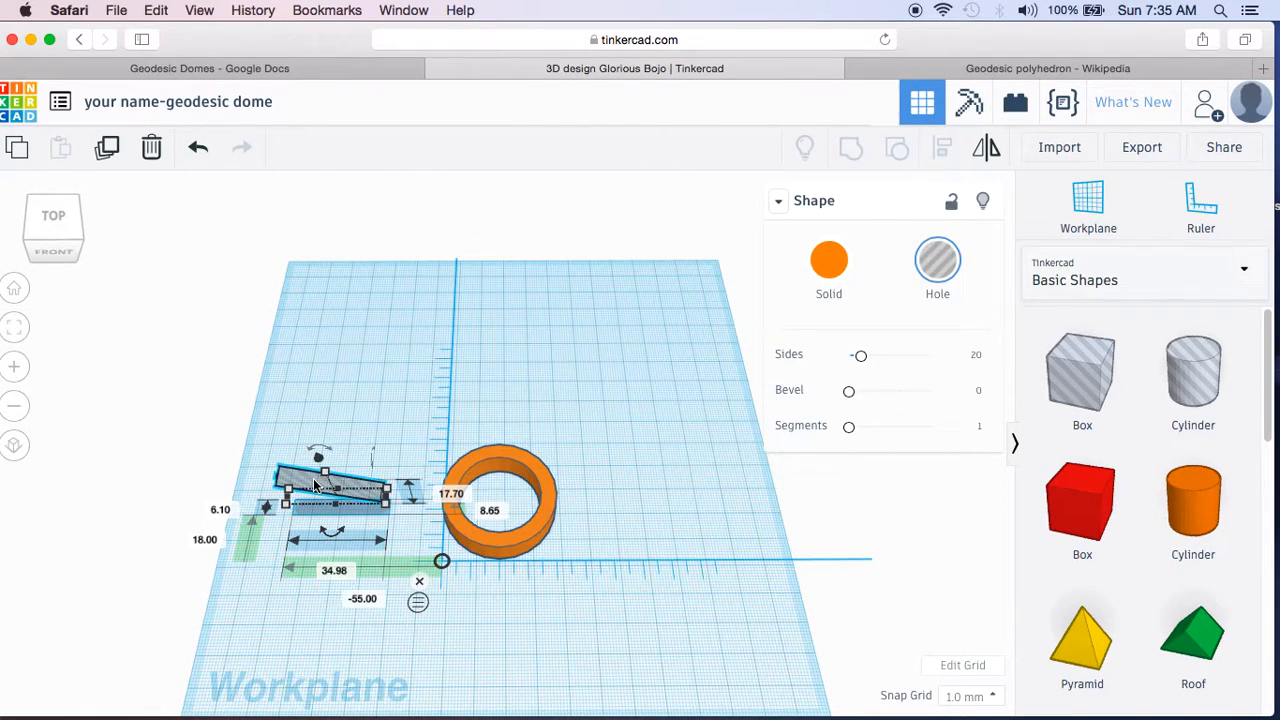
drag(320, 486, 364, 486)
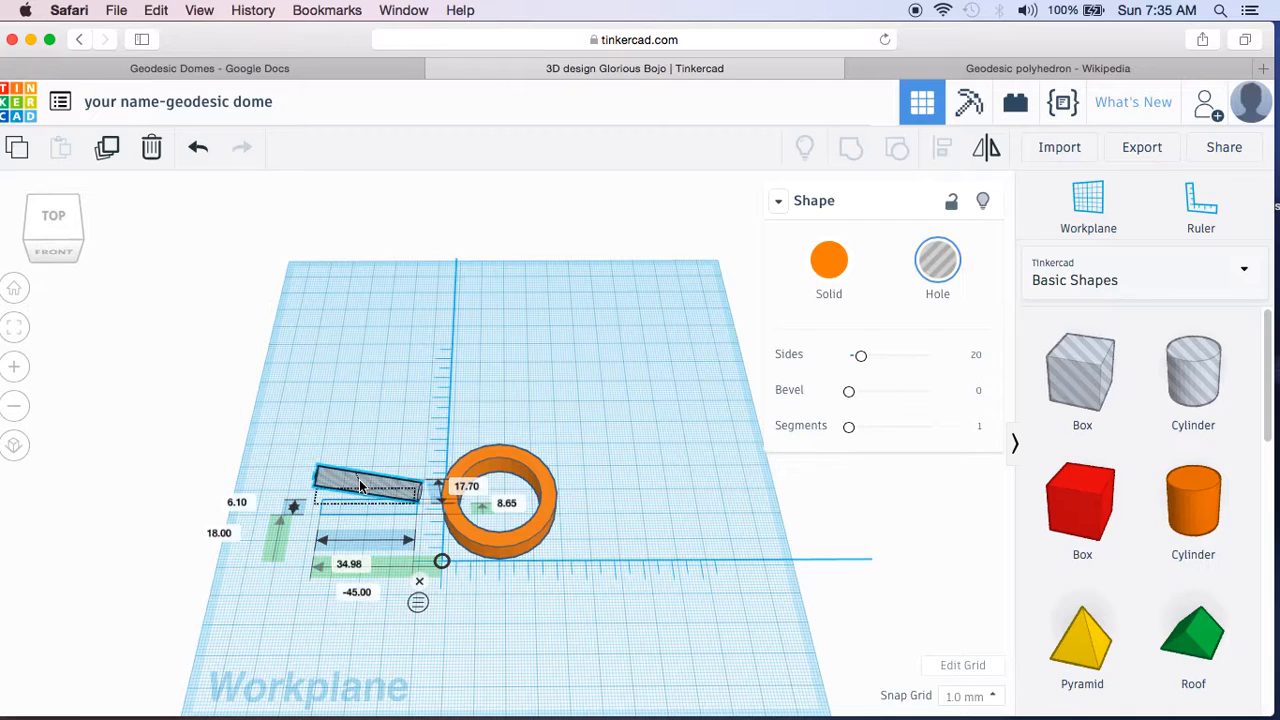
drag(364, 486, 450, 470)
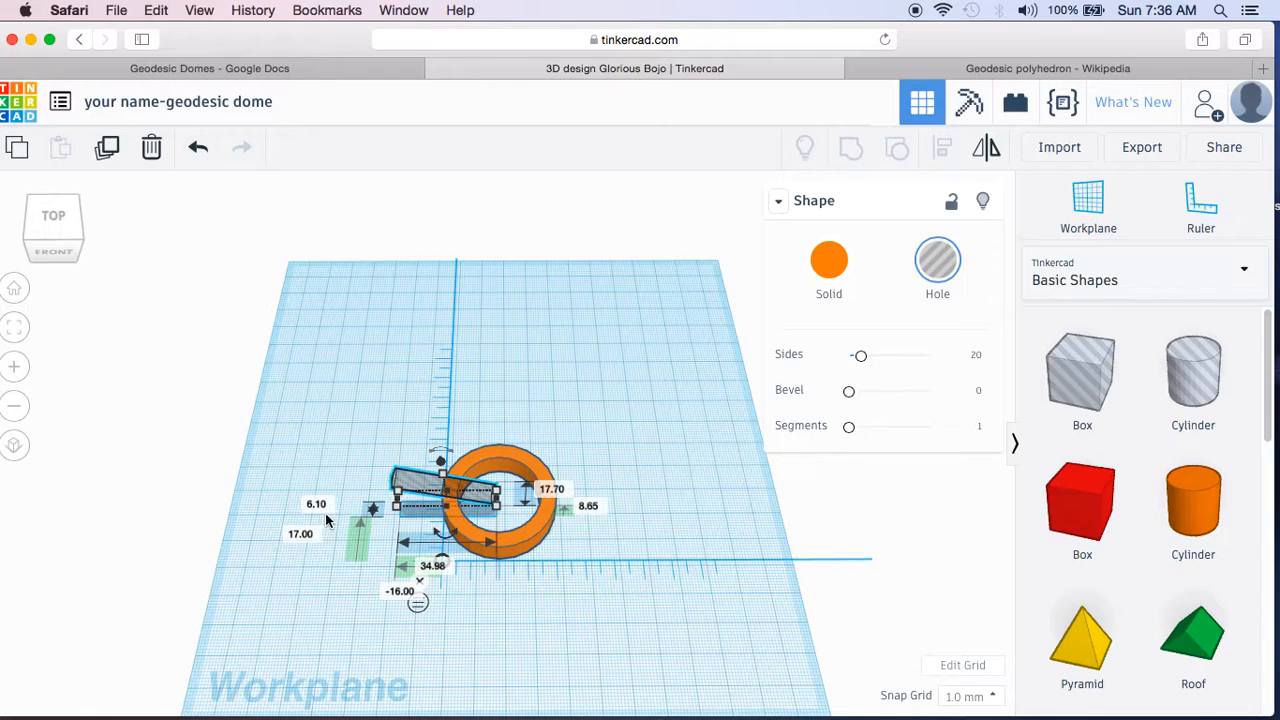
mouse_move(492, 448)
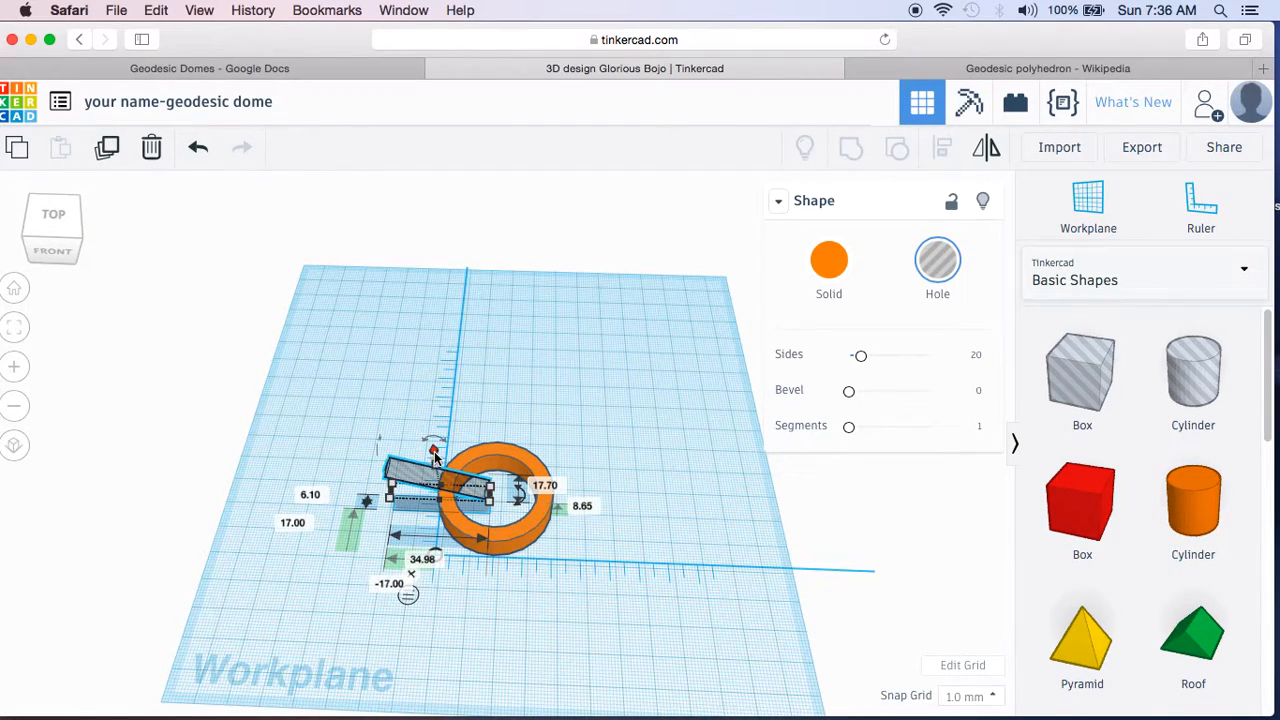
mouse_move(656, 472)
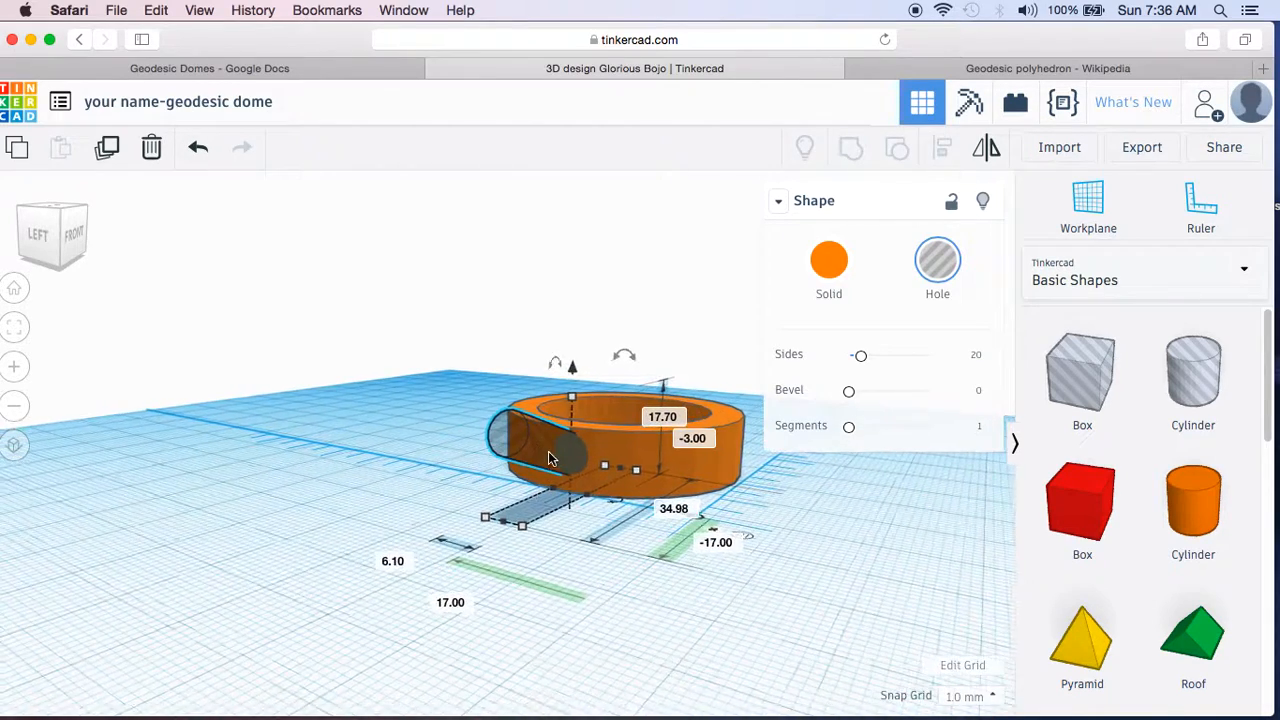
drag(548, 458, 864, 560)
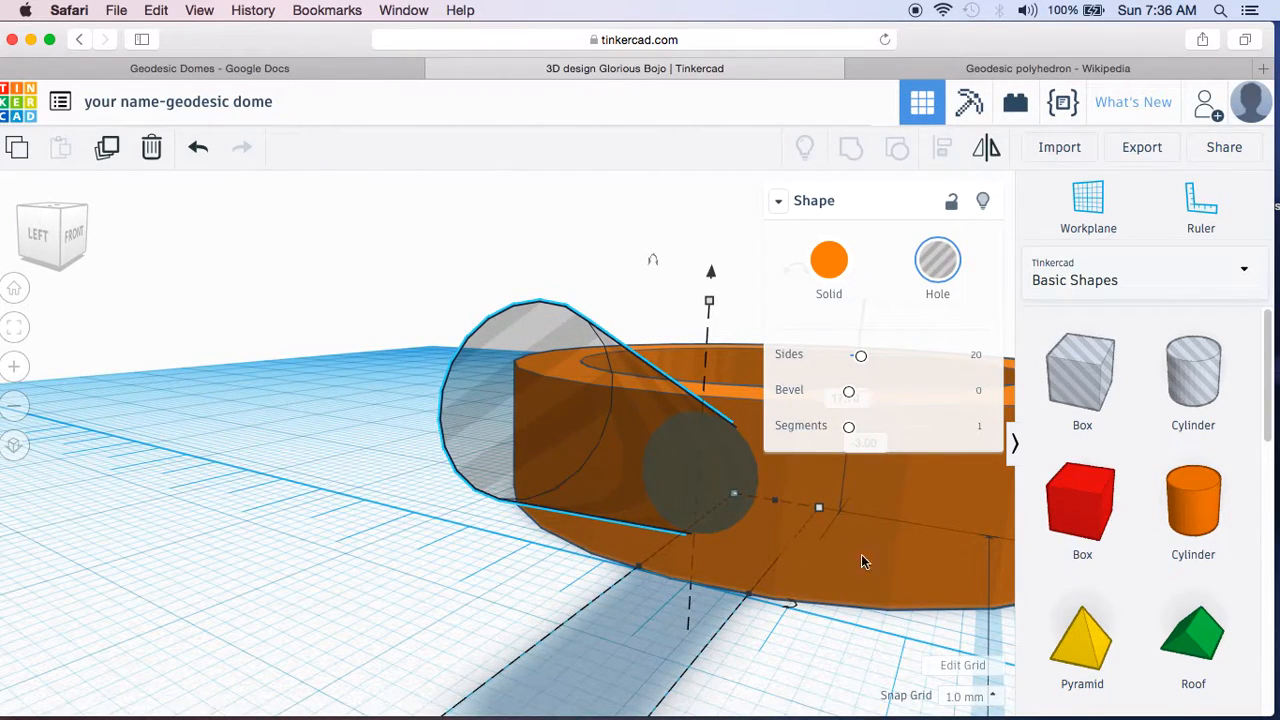
mouse_move(730, 438)
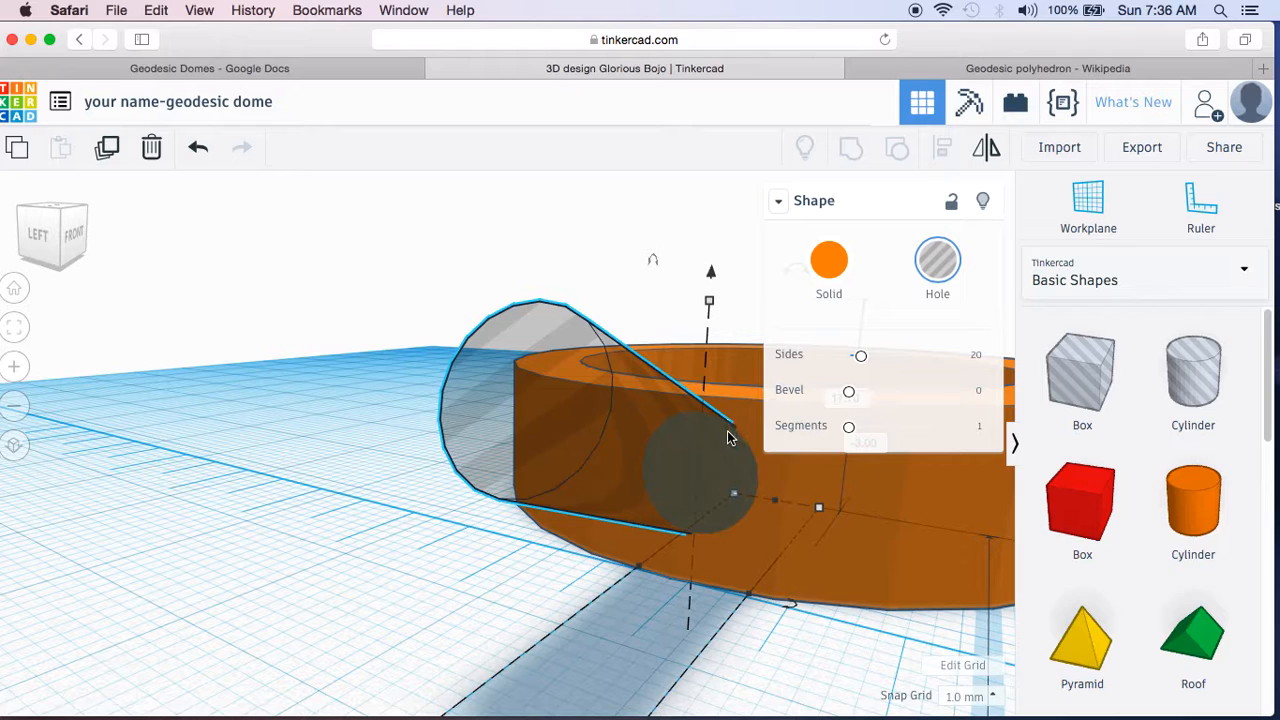
mouse_move(700, 556)
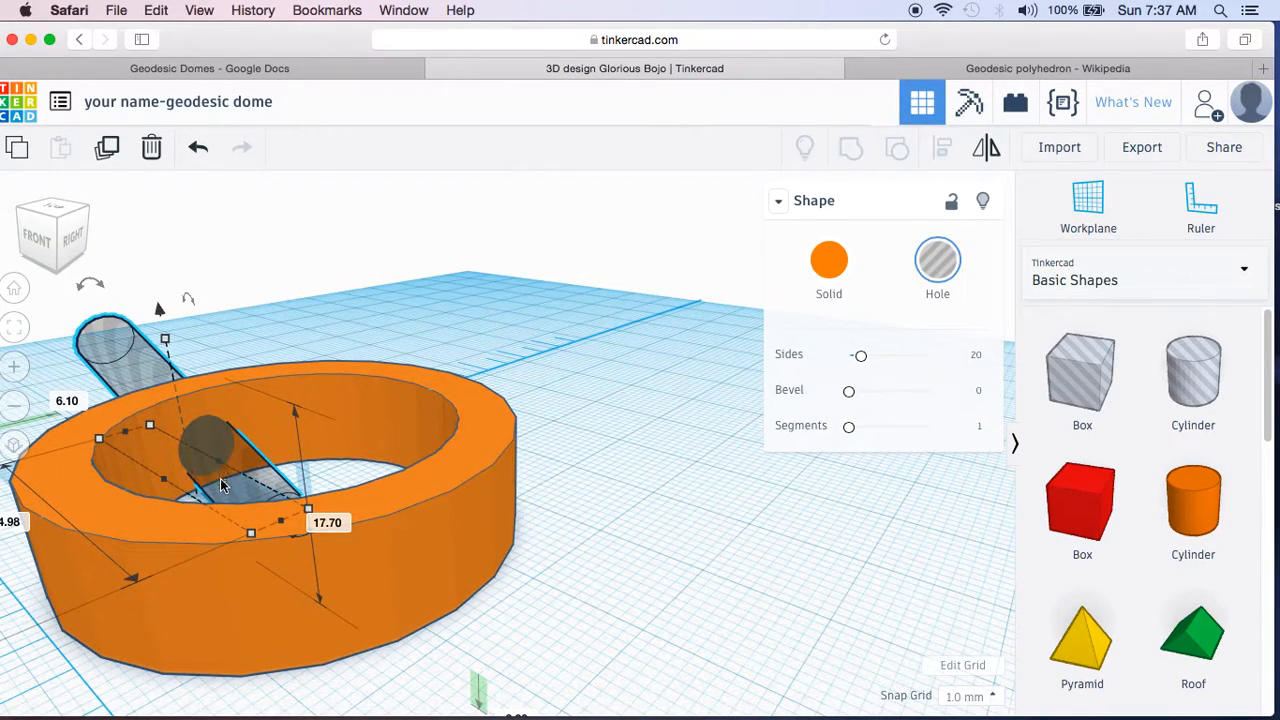
mouse_move(628, 514)
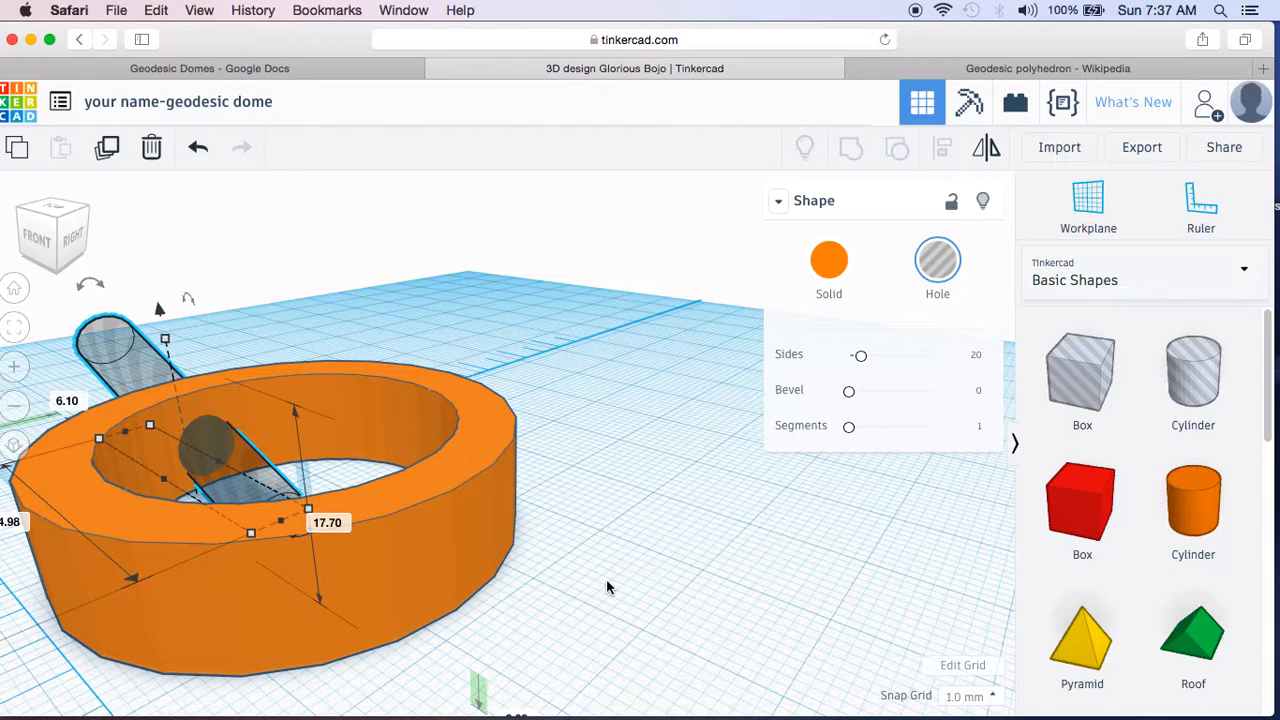
mouse_move(468, 578)
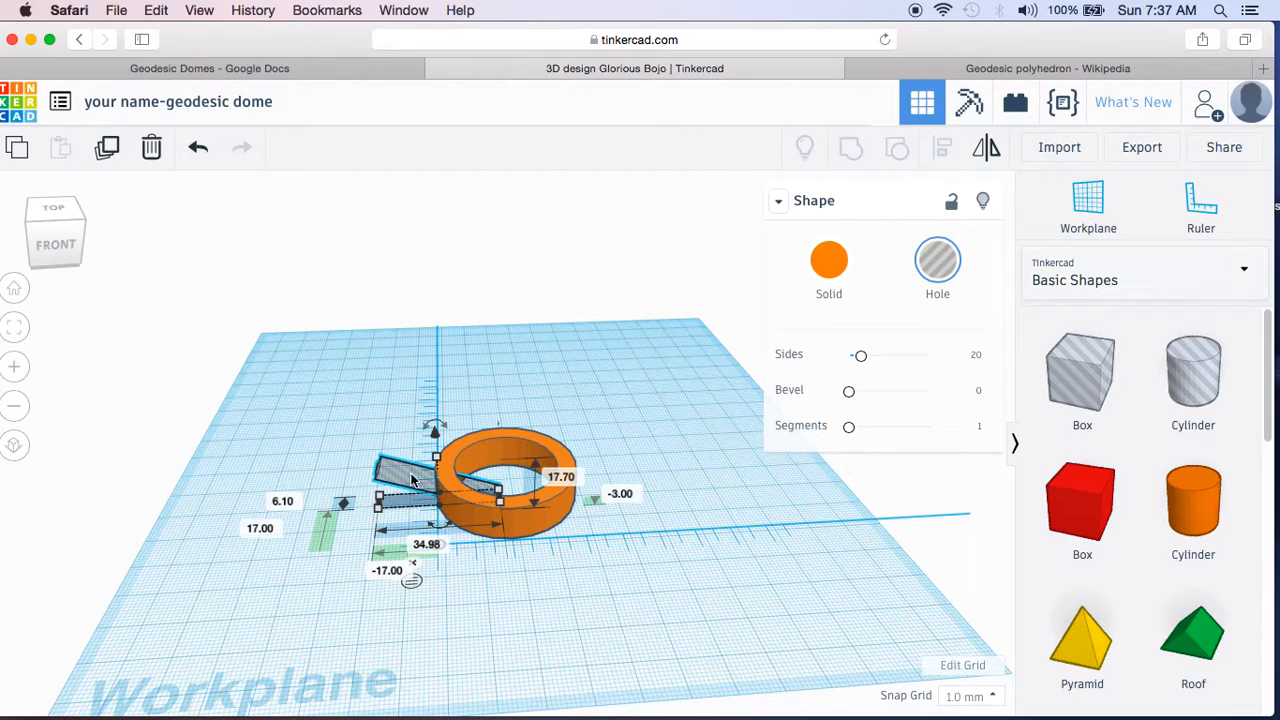
mouse_move(500, 568)
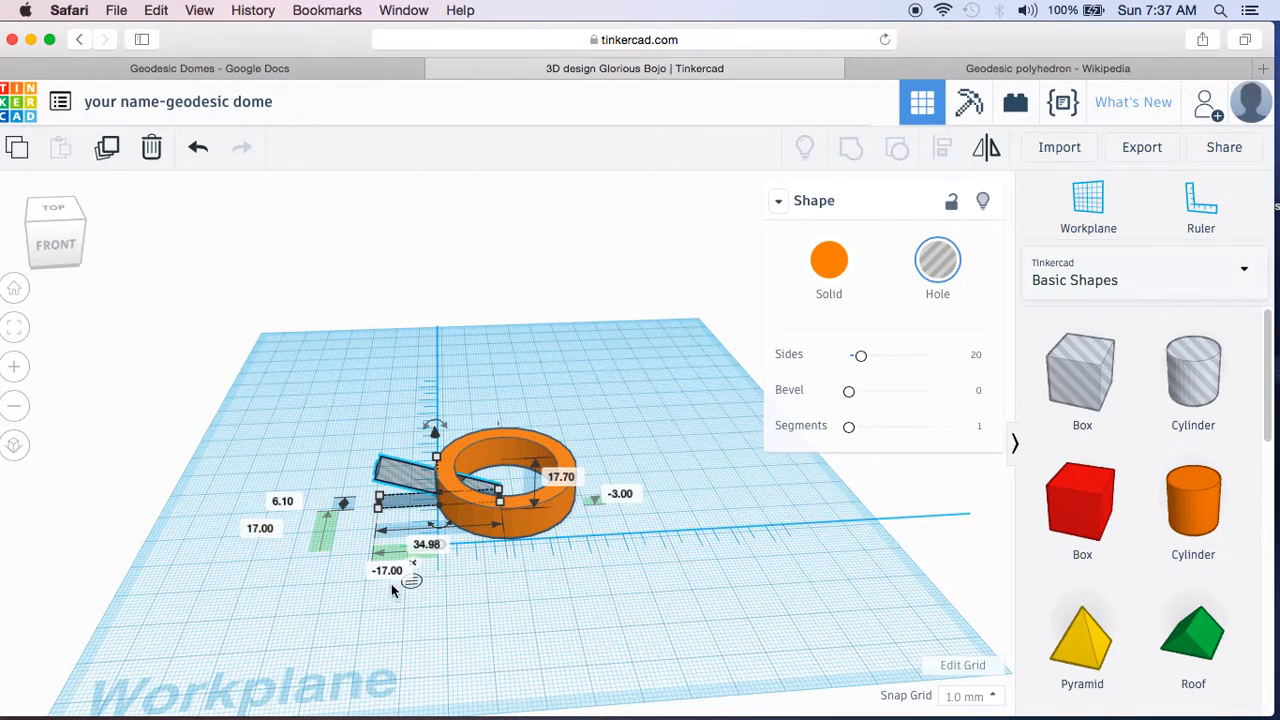
mouse_move(584, 572)
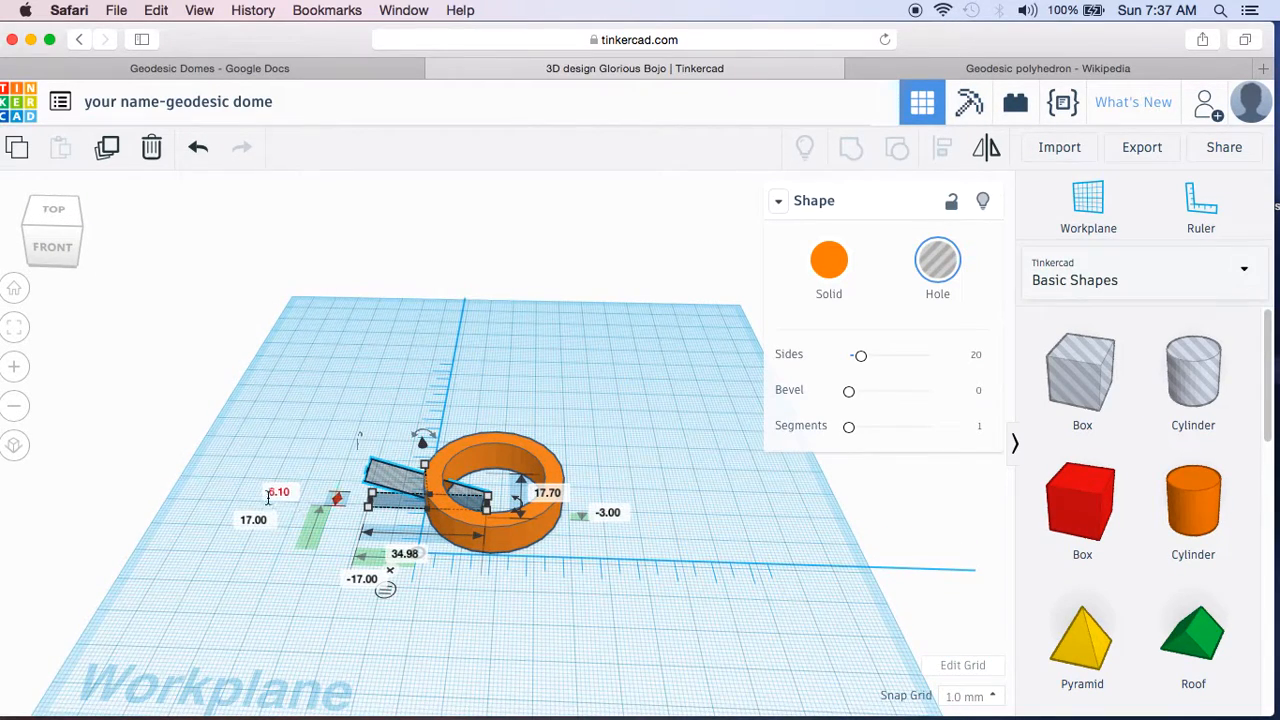
mouse_move(394, 488)
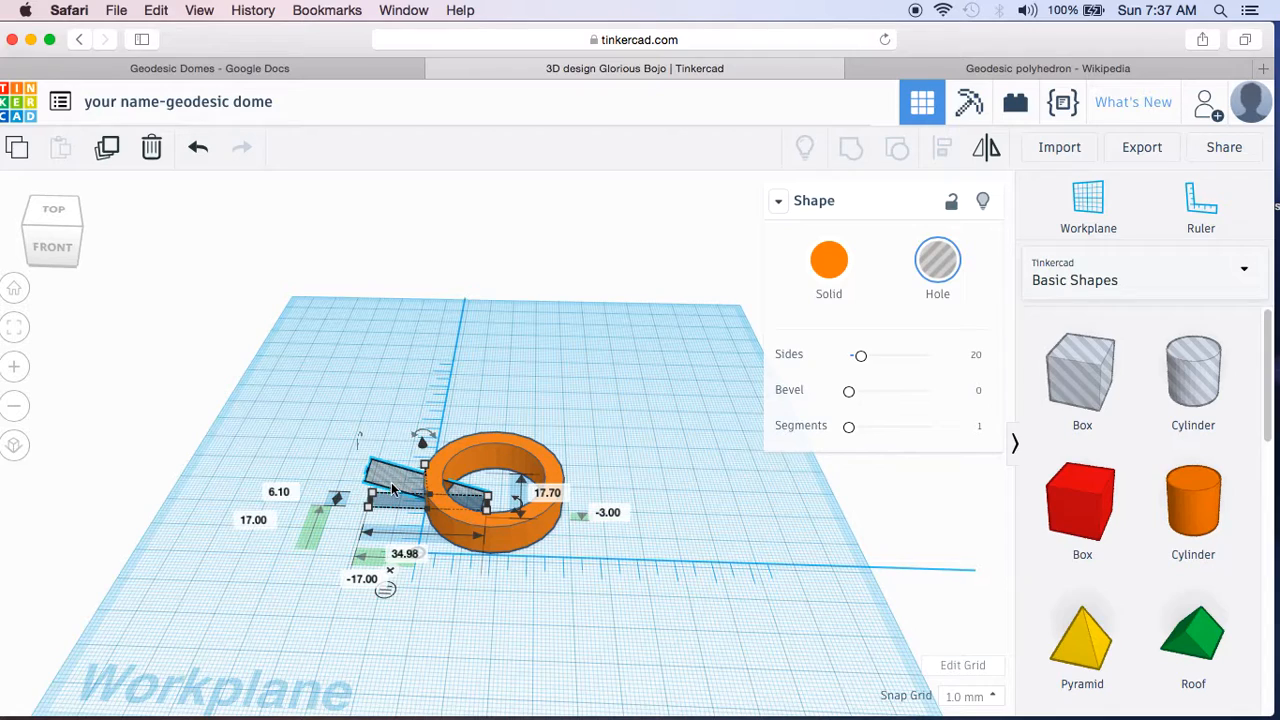
mouse_move(576, 596)
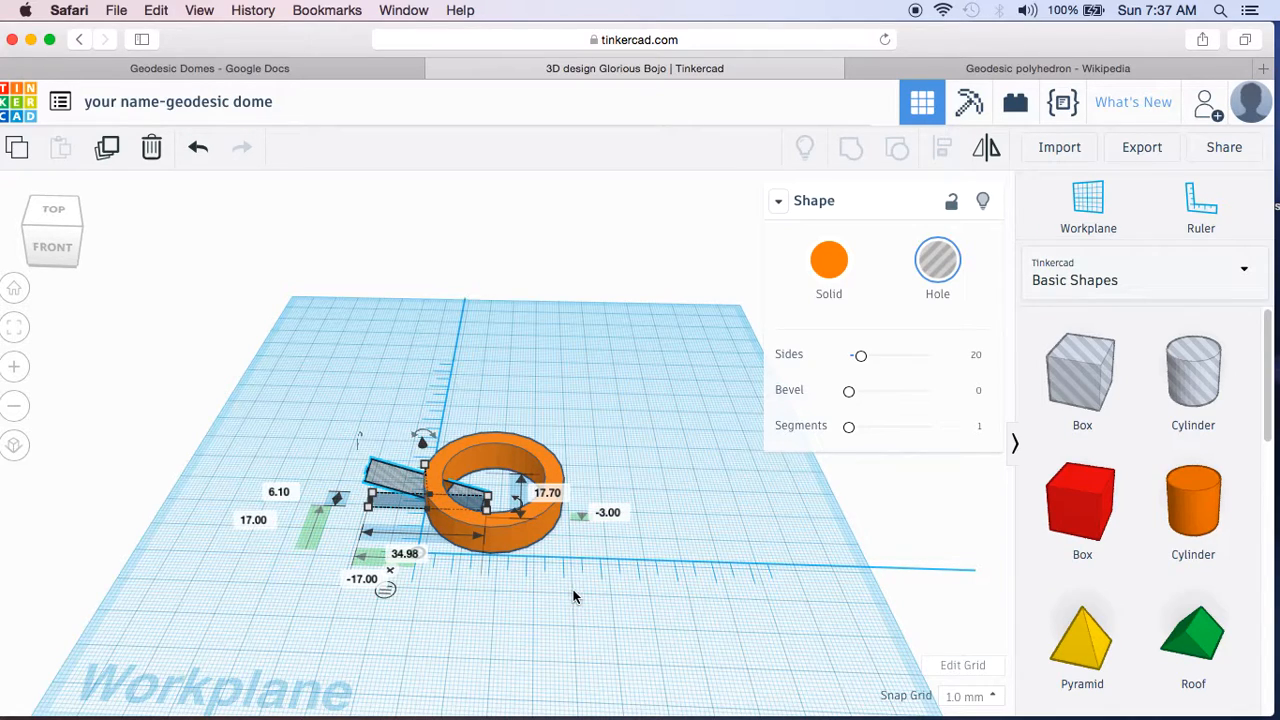
mouse_move(536, 572)
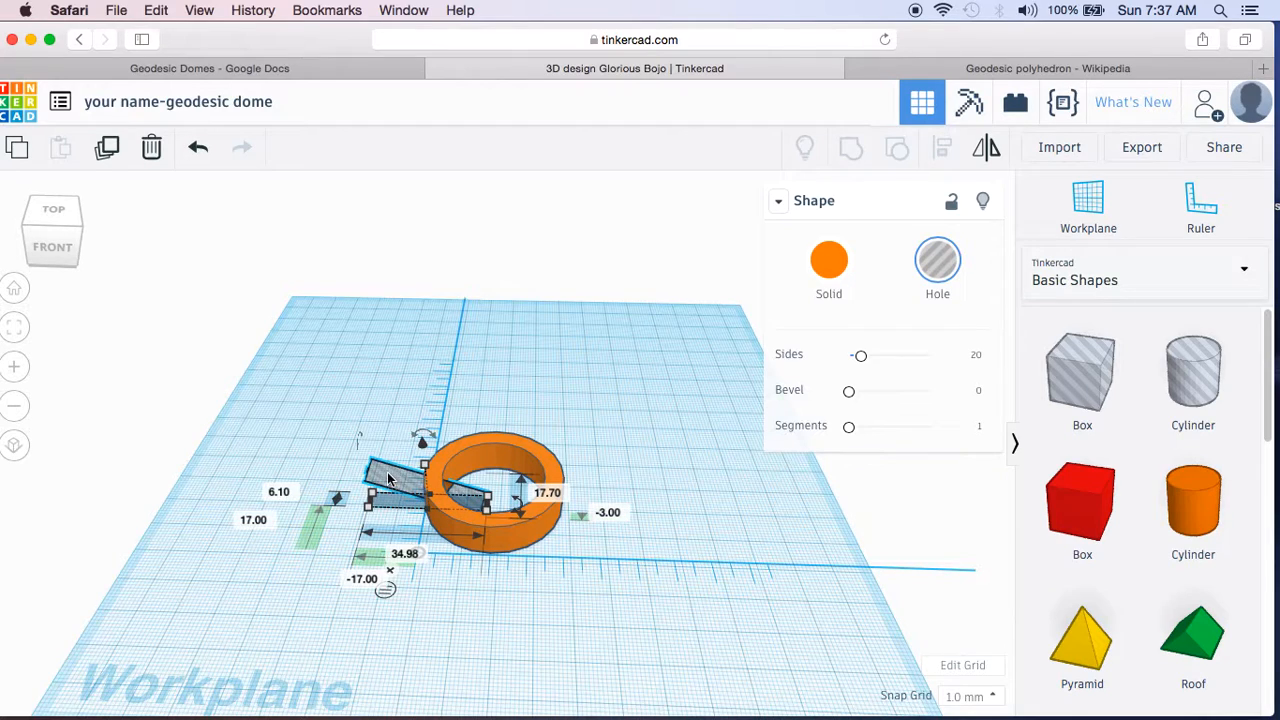
mouse_move(110, 150)
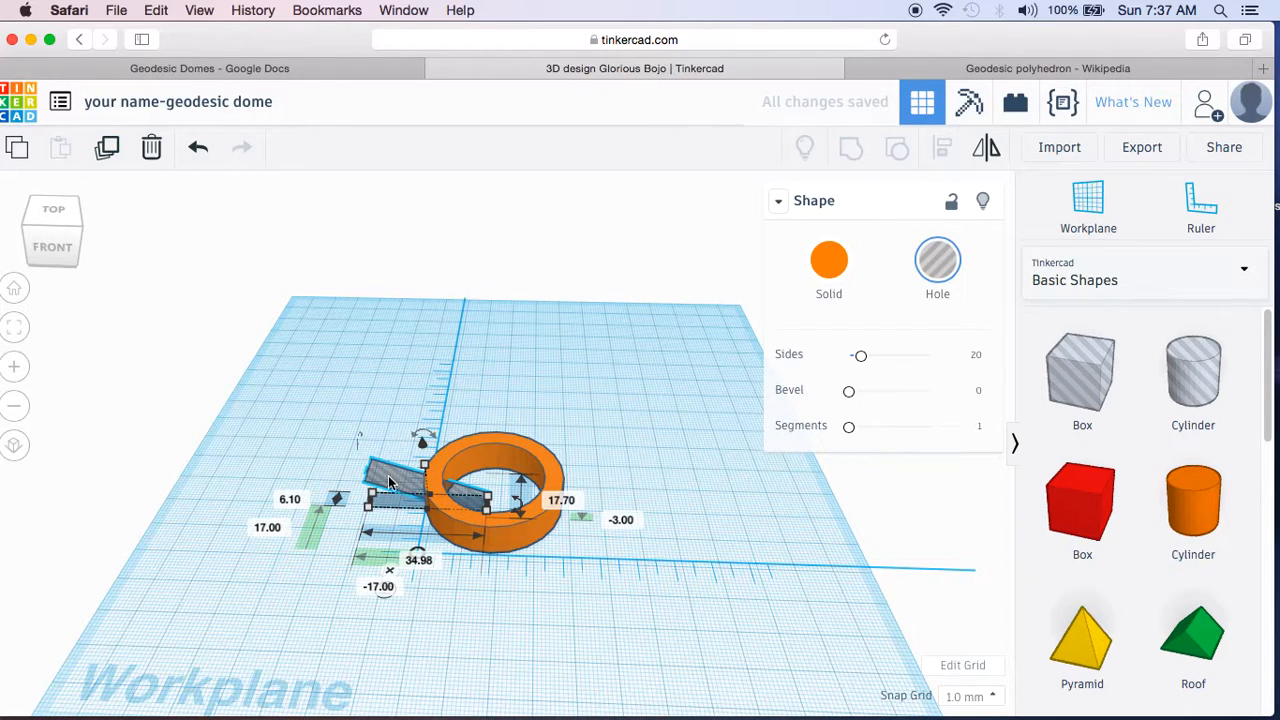
Step: Duplicate the angled hole cylinder twice and pull the copies beside the ring
drag(410, 490, 220, 590)
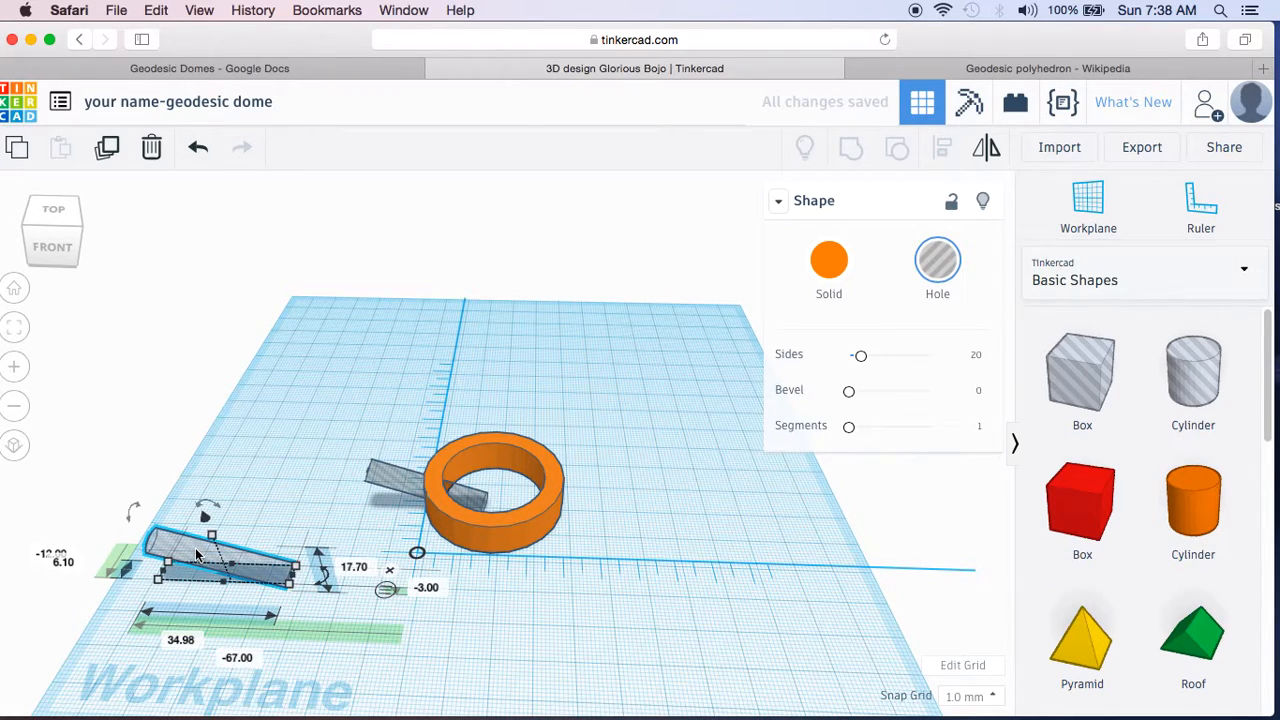
click(104, 148)
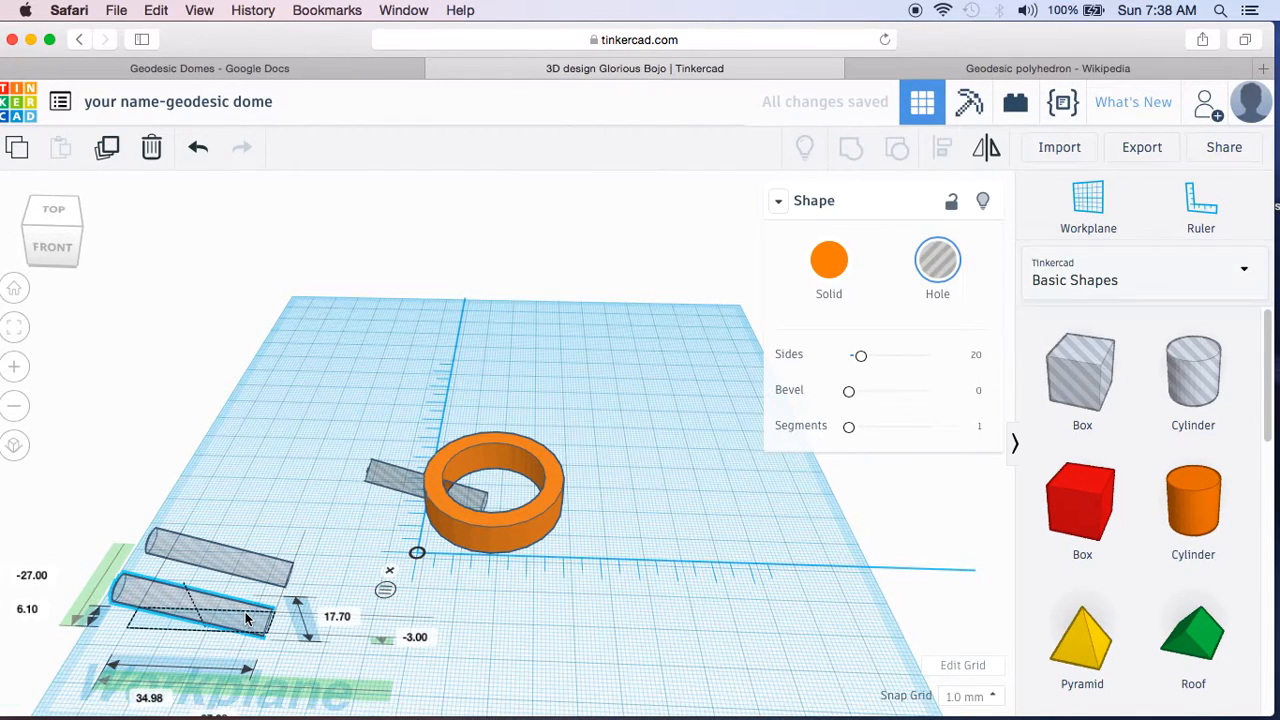
mouse_move(220, 610)
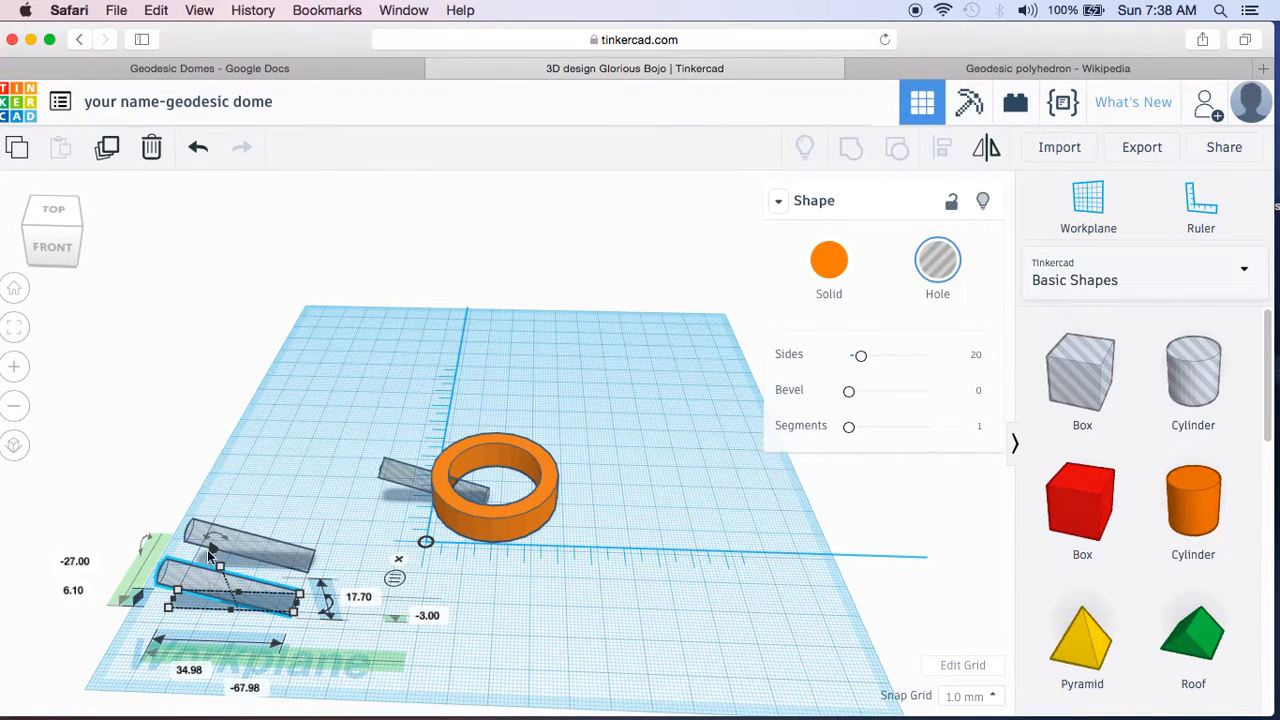
click(108, 148)
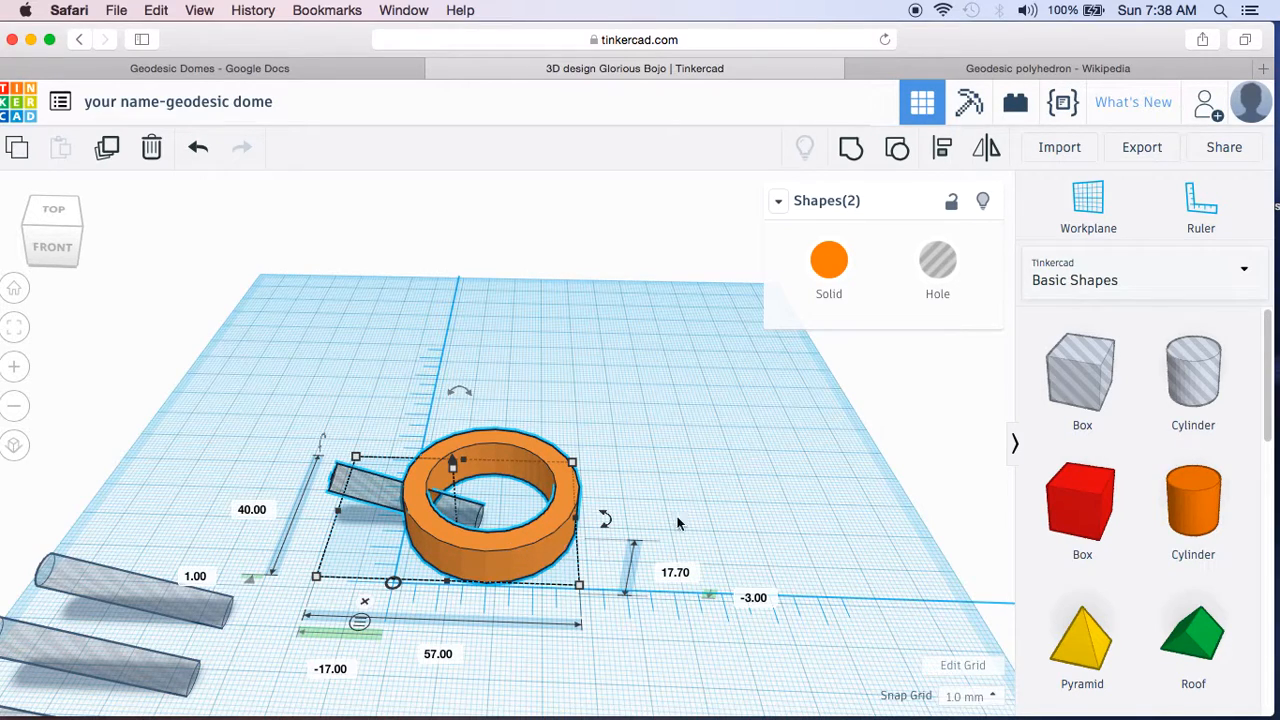
mouse_move(852, 148)
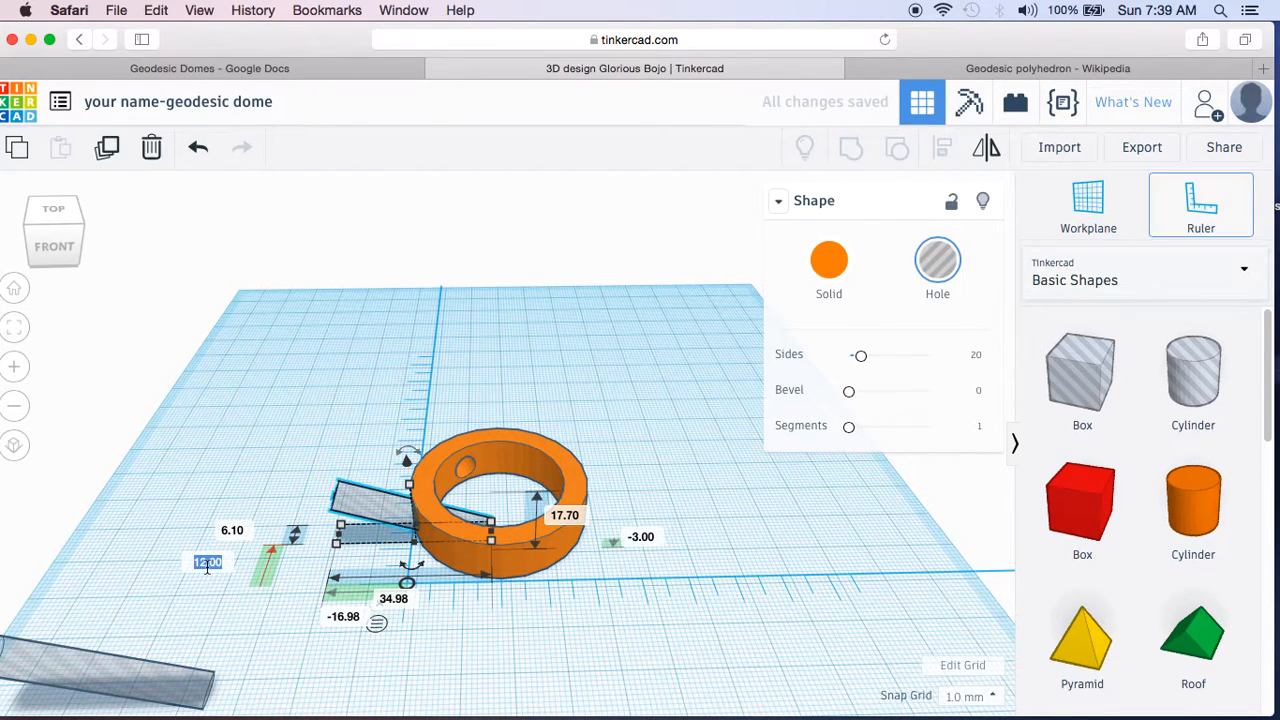
Step: Set the hole's position to 17 mm into the ring wall and select it with the ring
text(17)
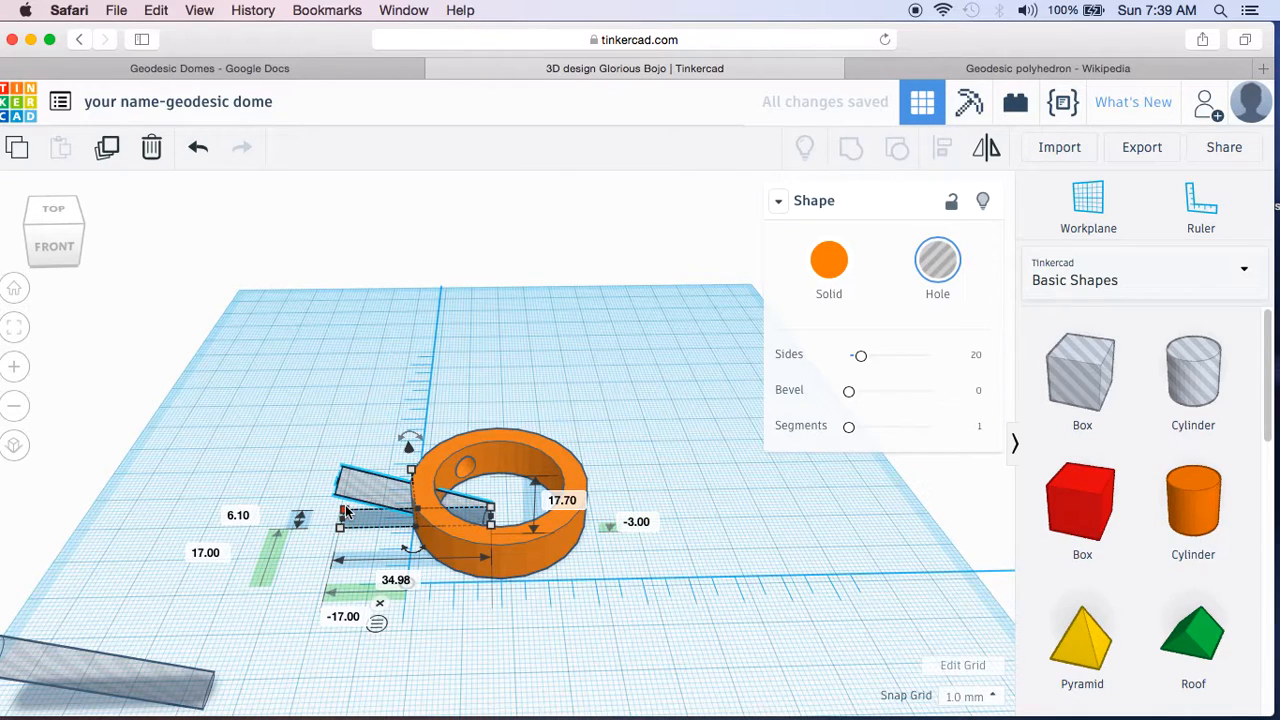
mouse_move(354, 490)
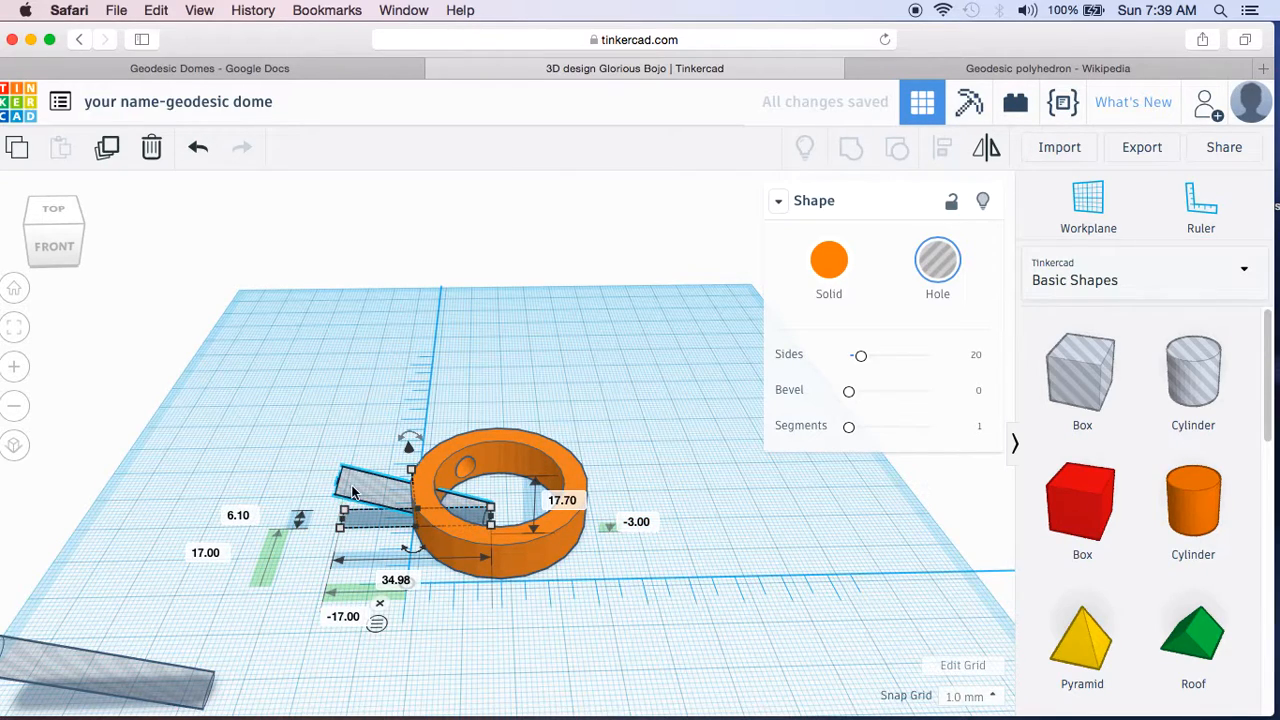
click(370, 496)
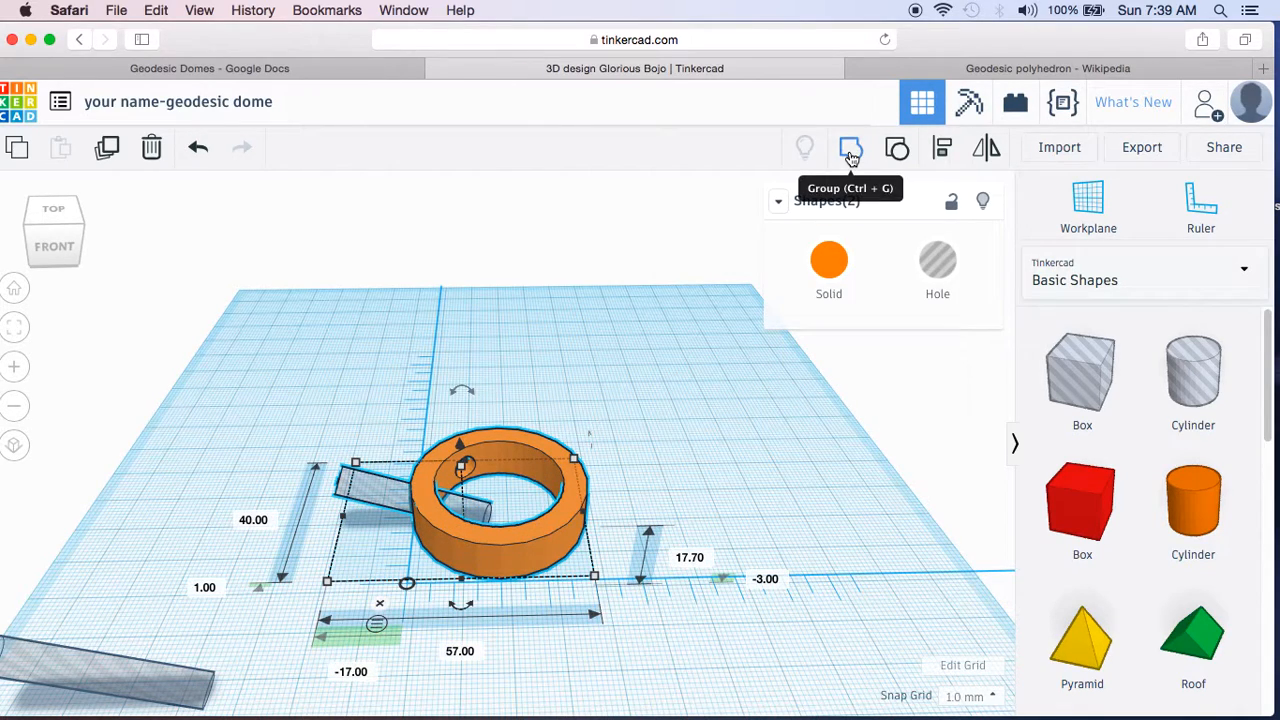
Step: Group the angled hole into the ring, then rotate the ring 60 degrees
click(850, 148)
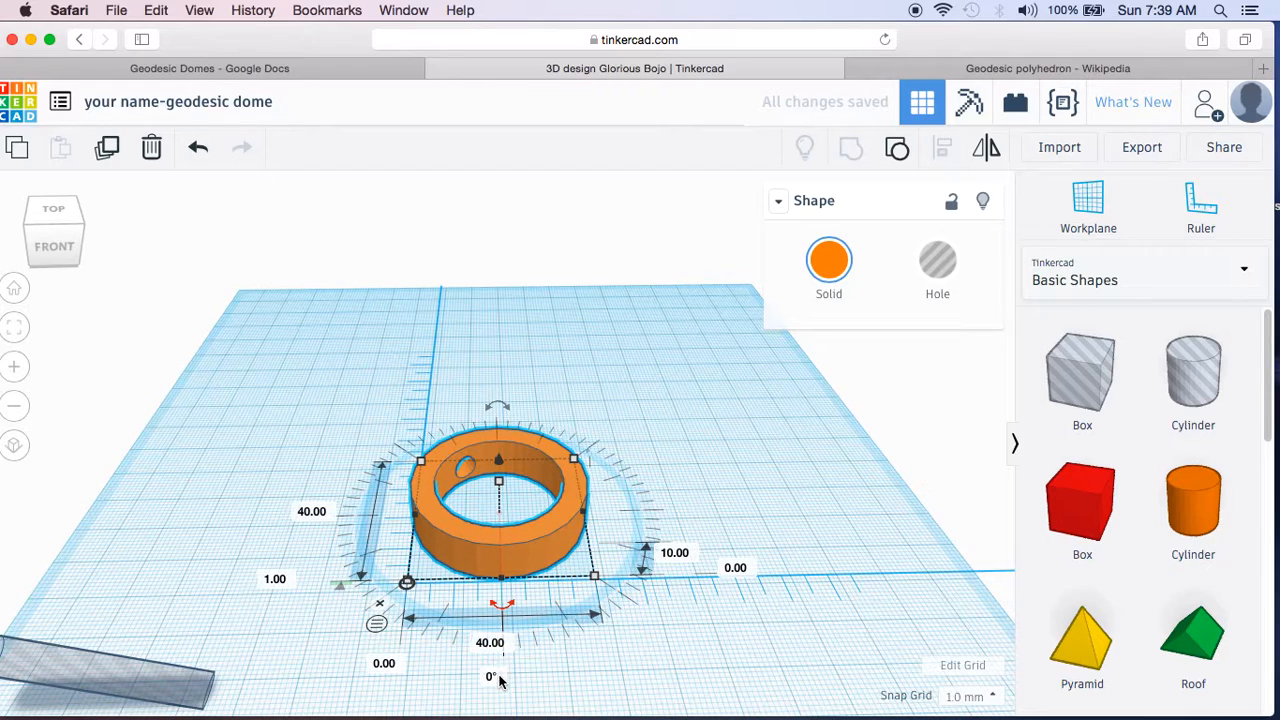
text(60)
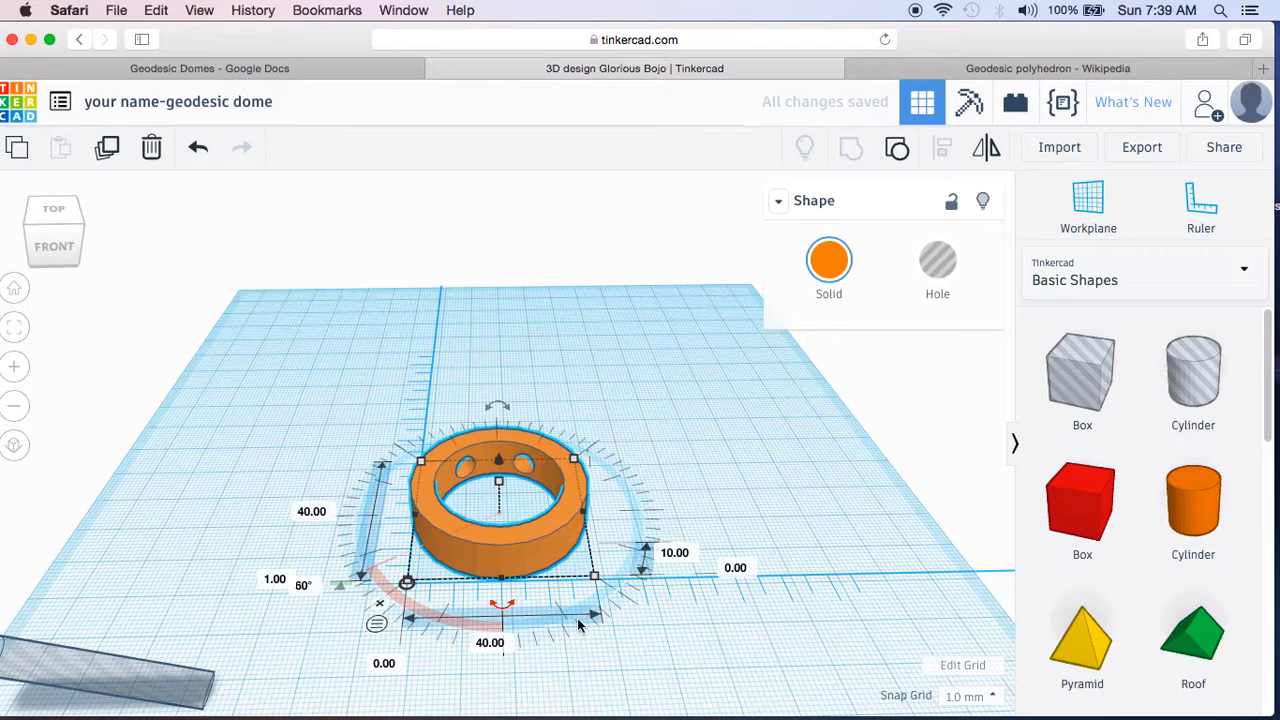
mouse_move(372, 486)
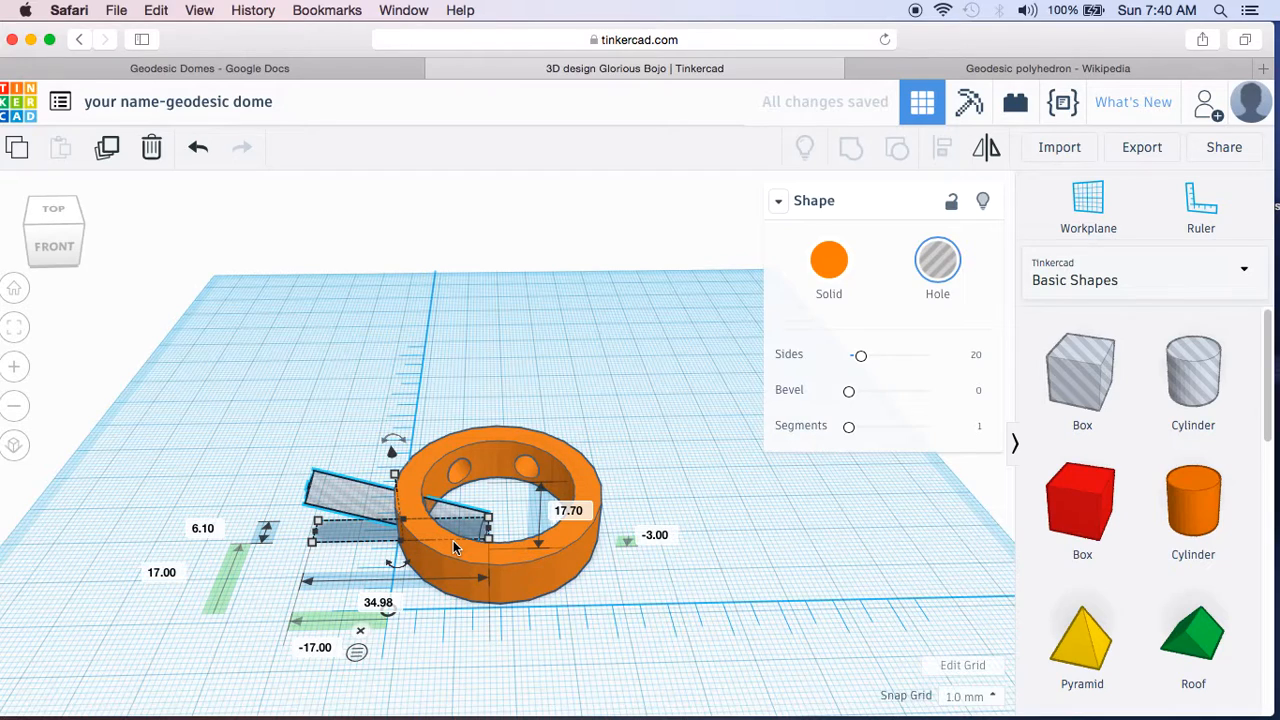
mouse_move(304, 434)
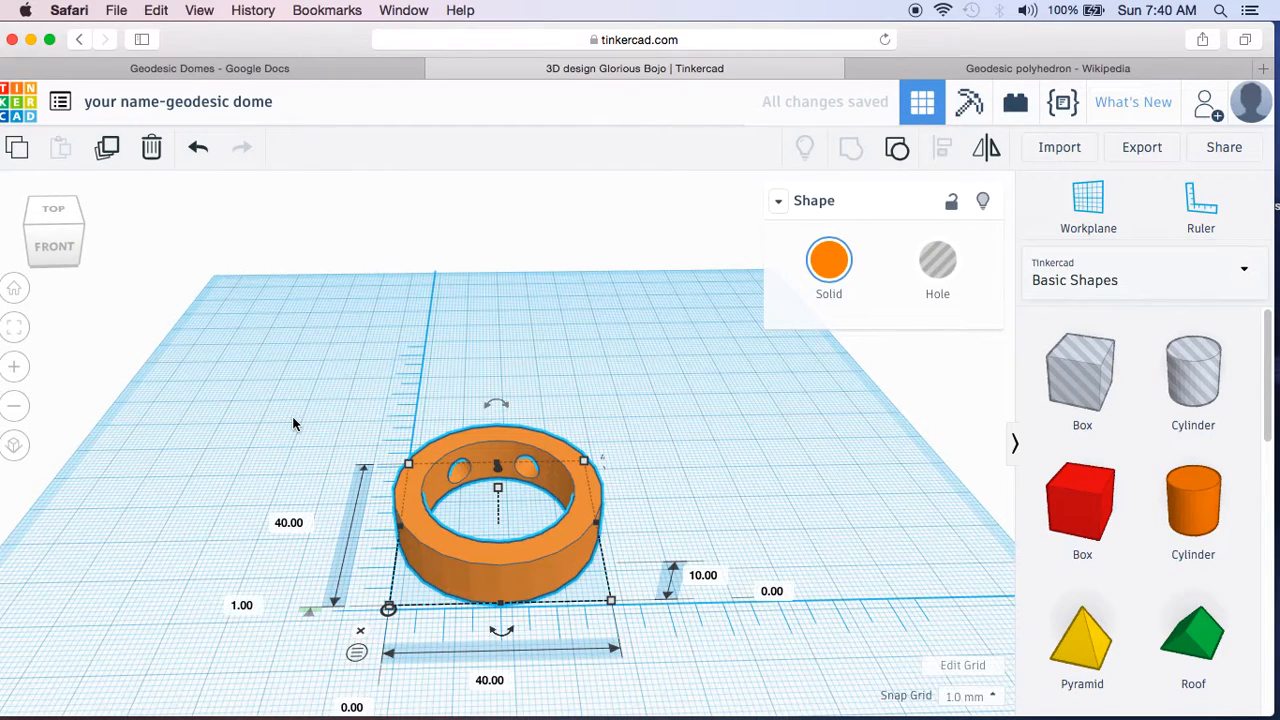
mouse_move(308, 434)
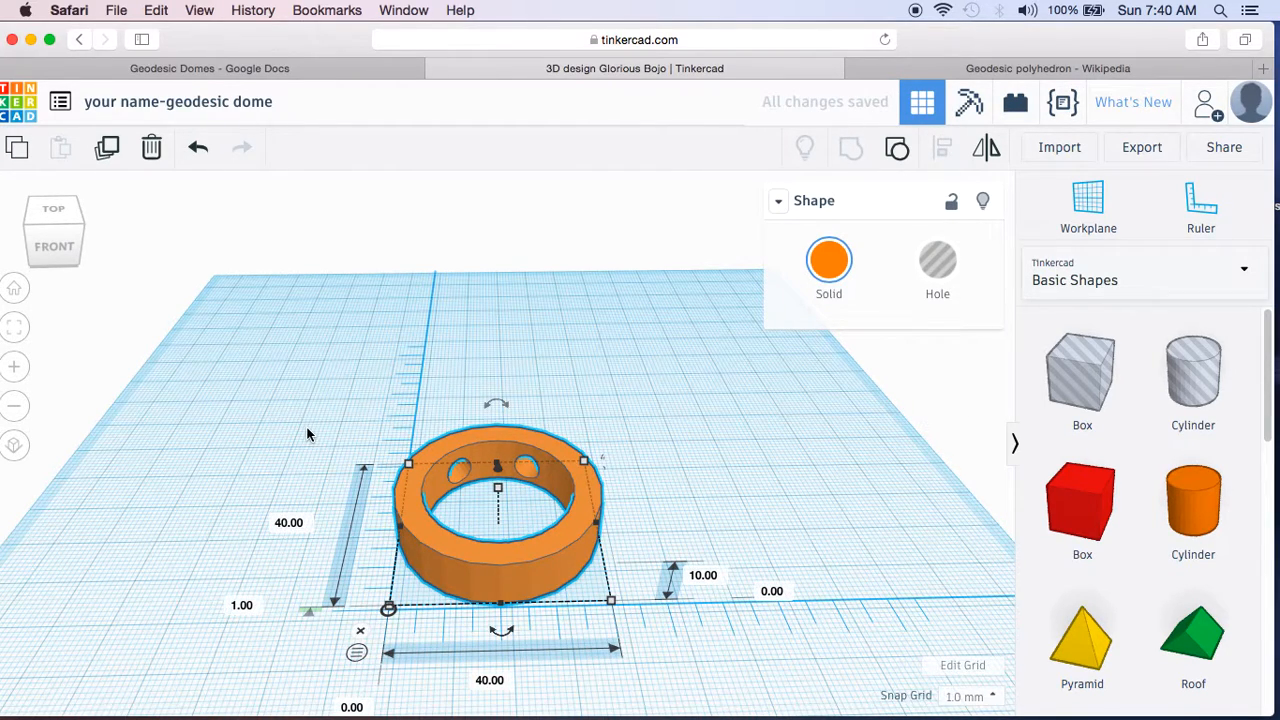
mouse_move(308, 468)
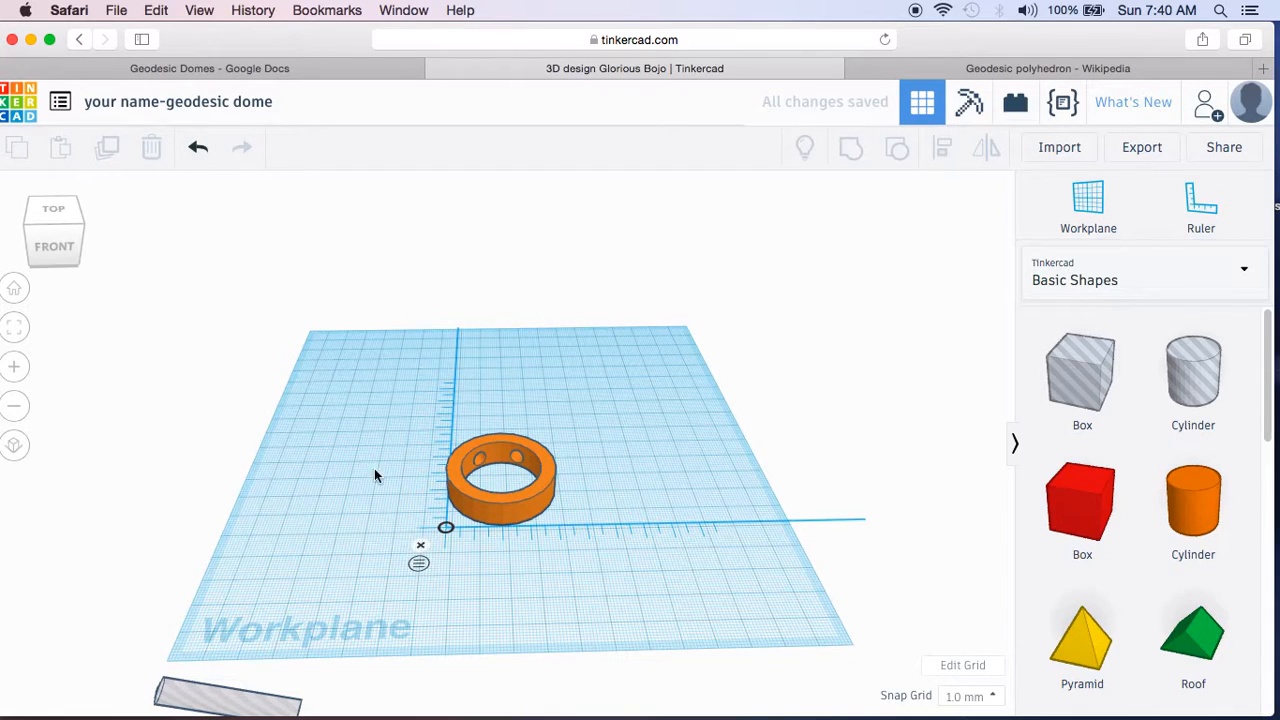
click(500, 486)
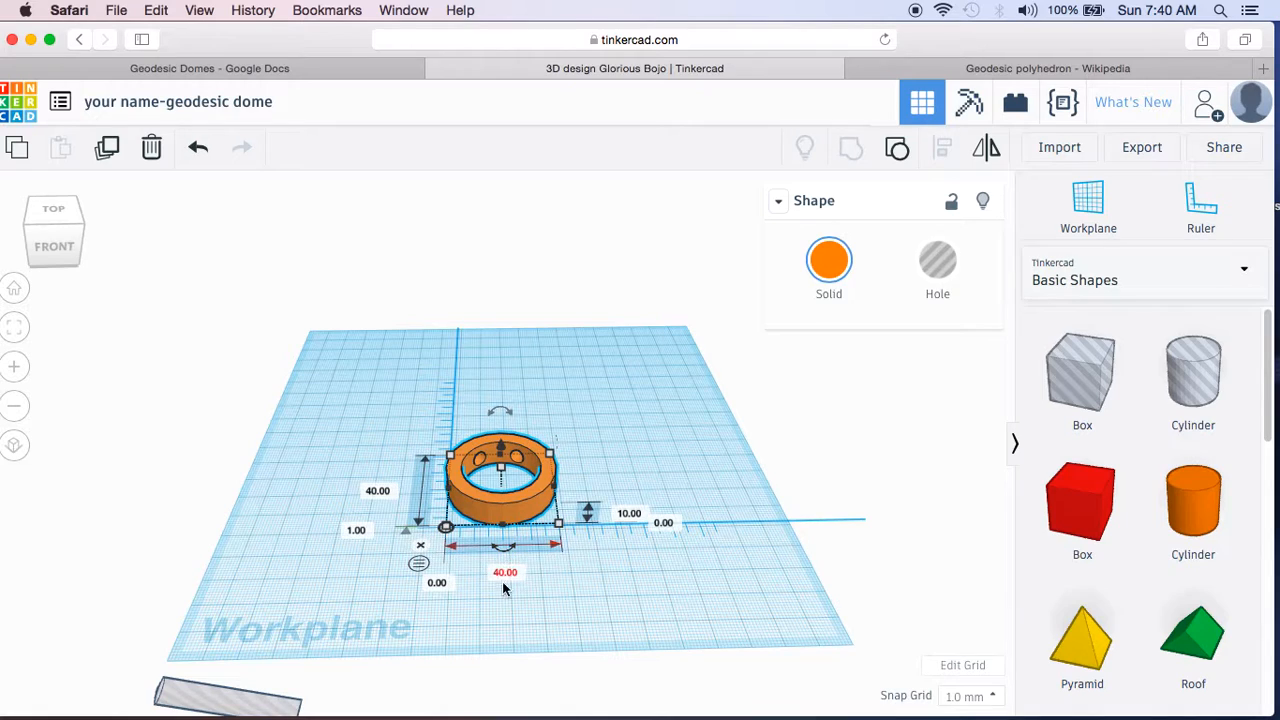
mouse_move(200, 150)
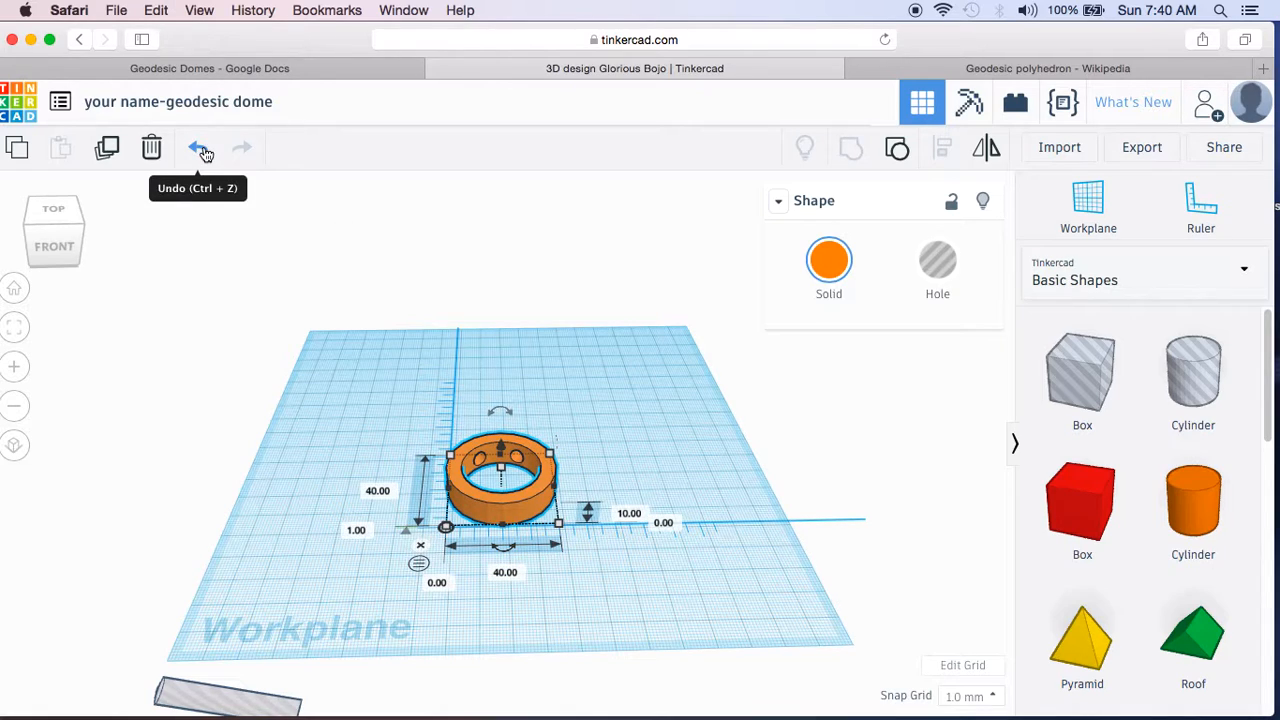
click(198, 148)
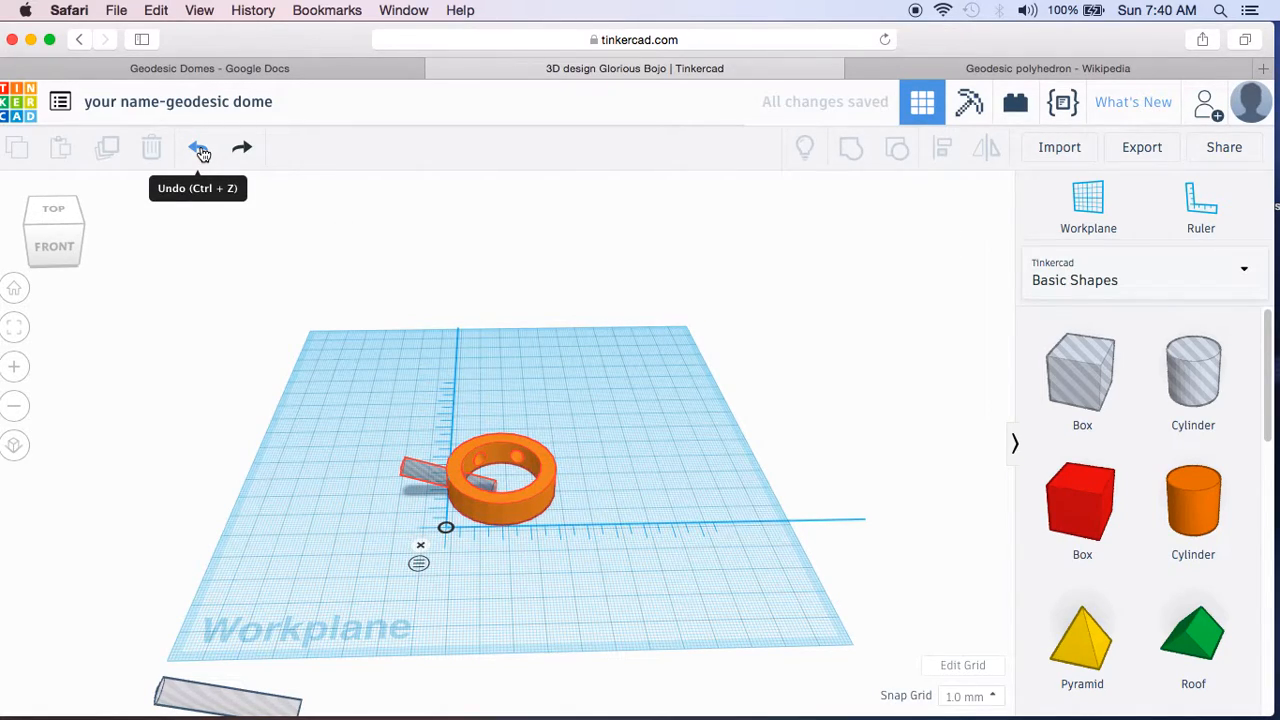
click(196, 148)
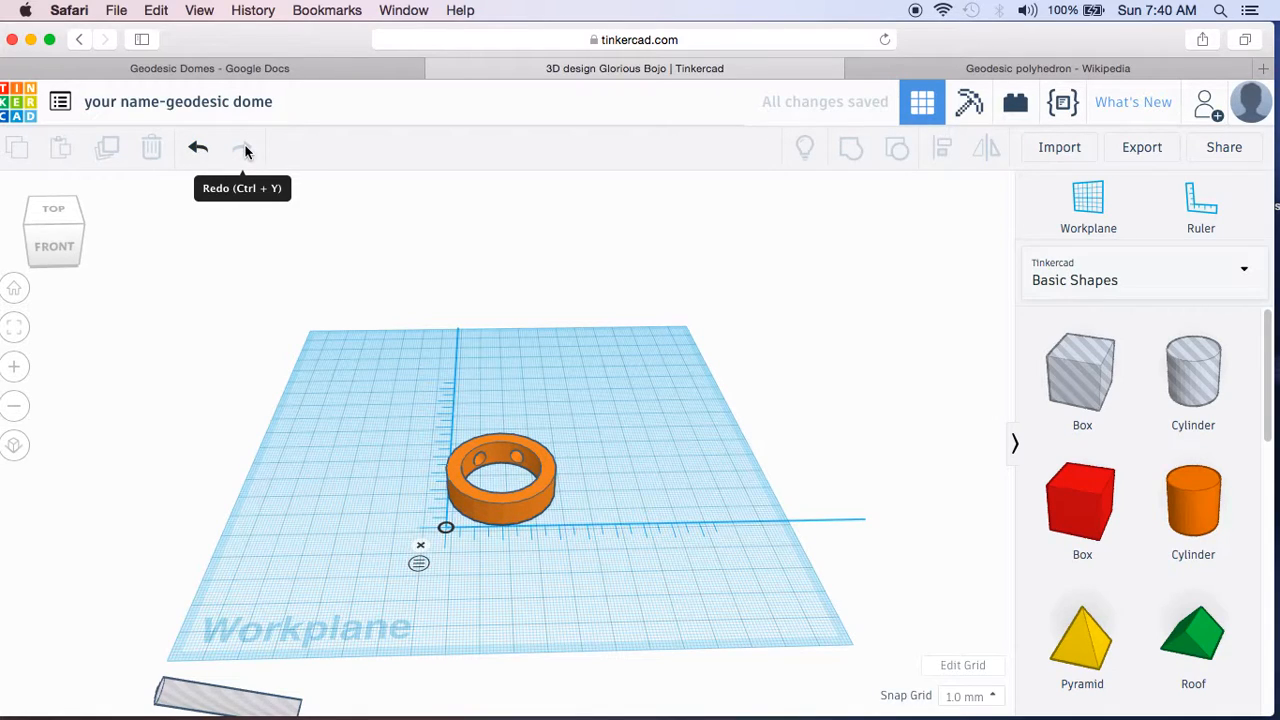
mouse_move(396, 468)
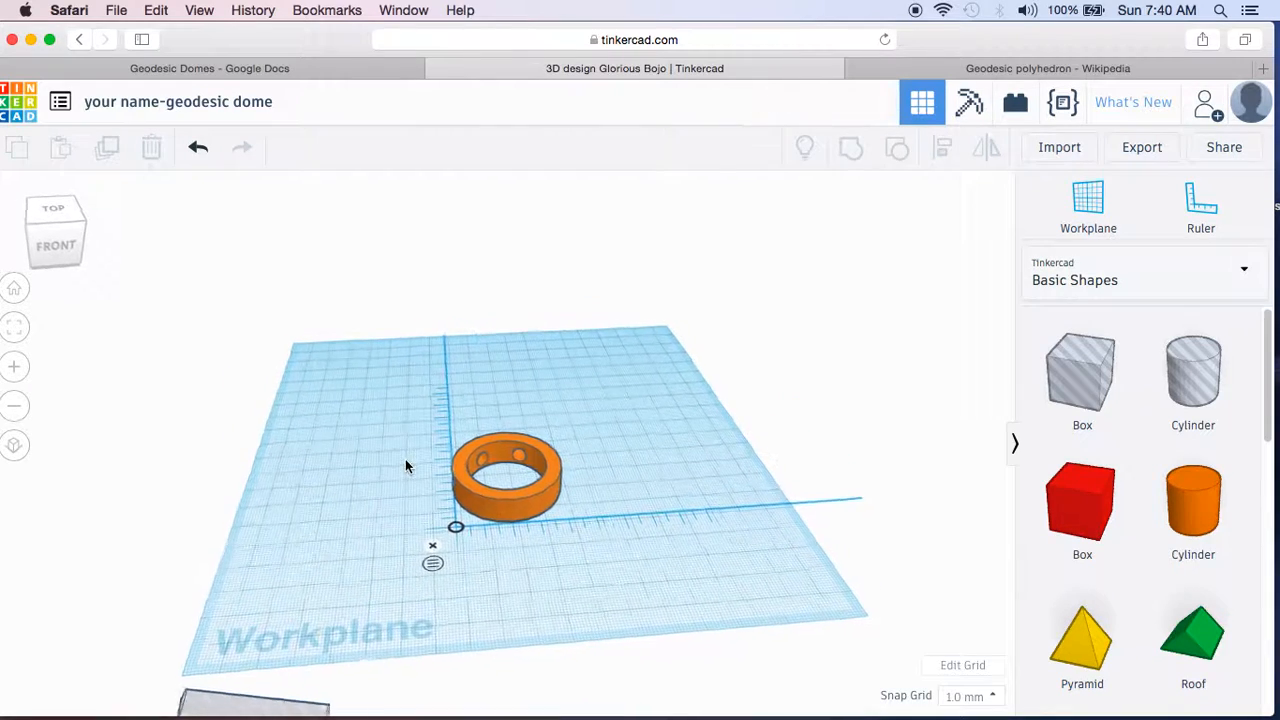
Step: Rotate the ring 60 degrees about its vertical axis for the next hole
click(504, 486)
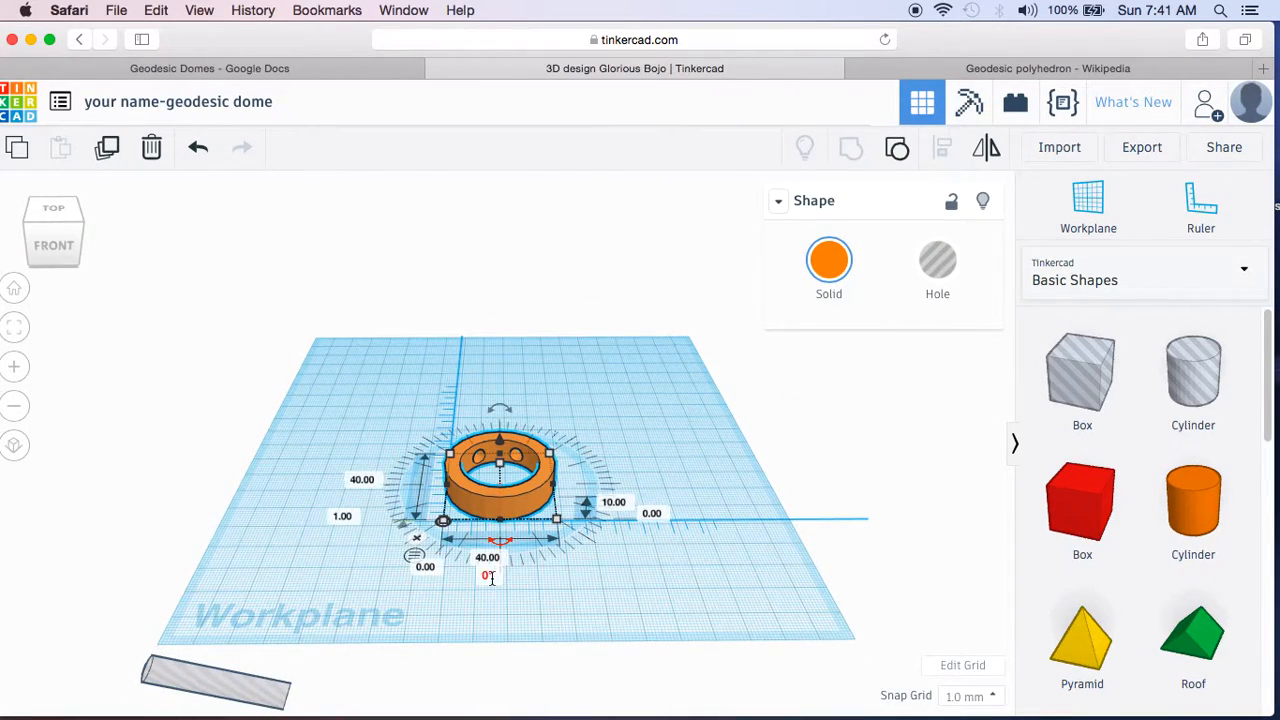
text(60)
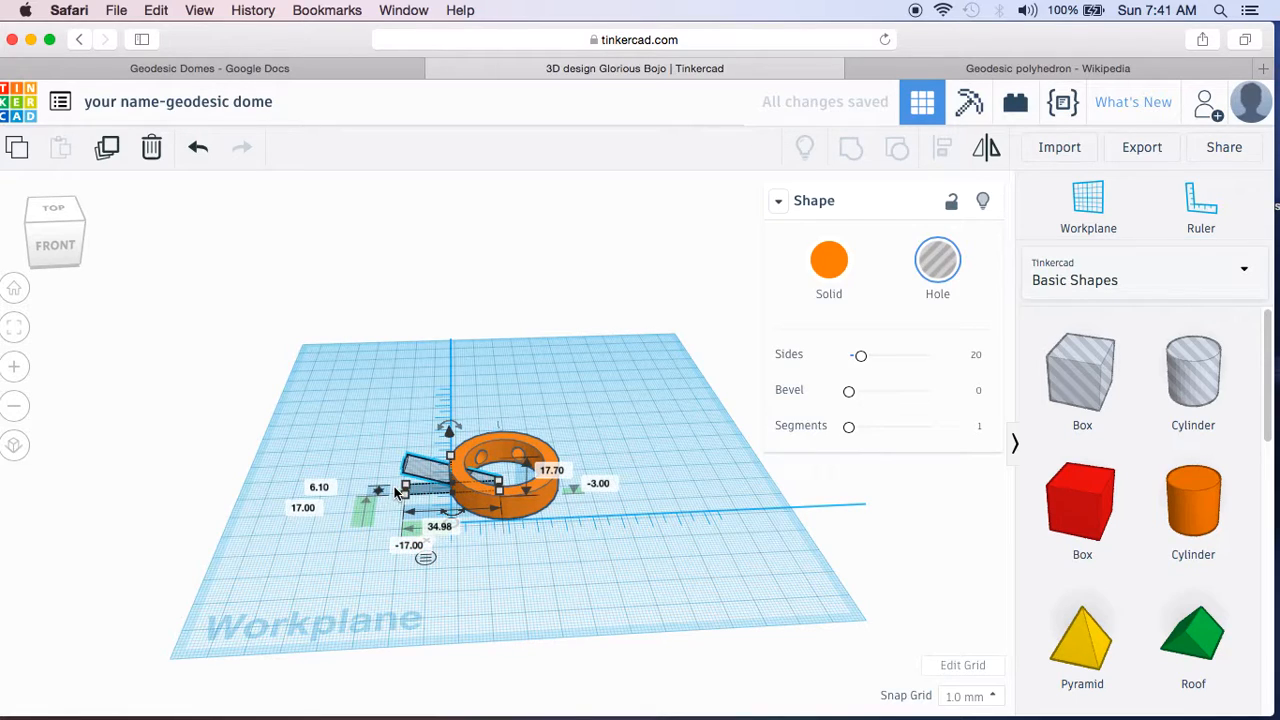
mouse_move(426, 480)
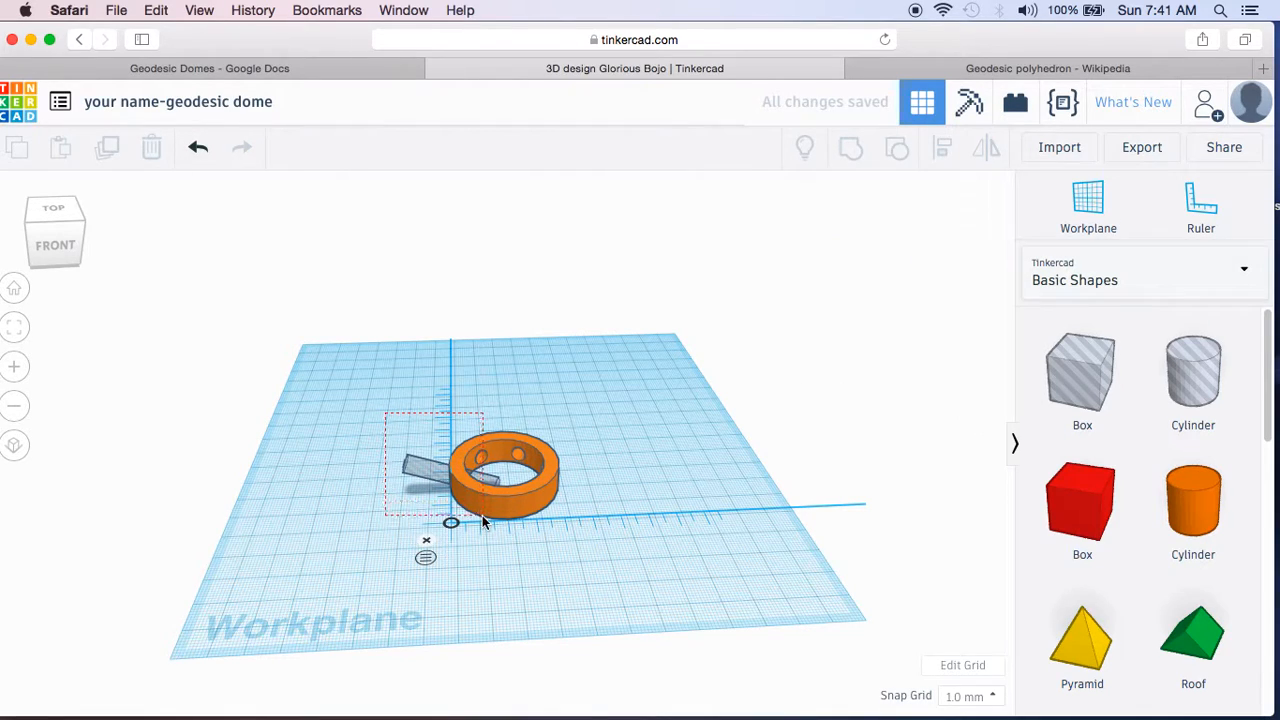
Step: Group the newest tilted hole into the ring and reselect the ring from the front
click(896, 148)
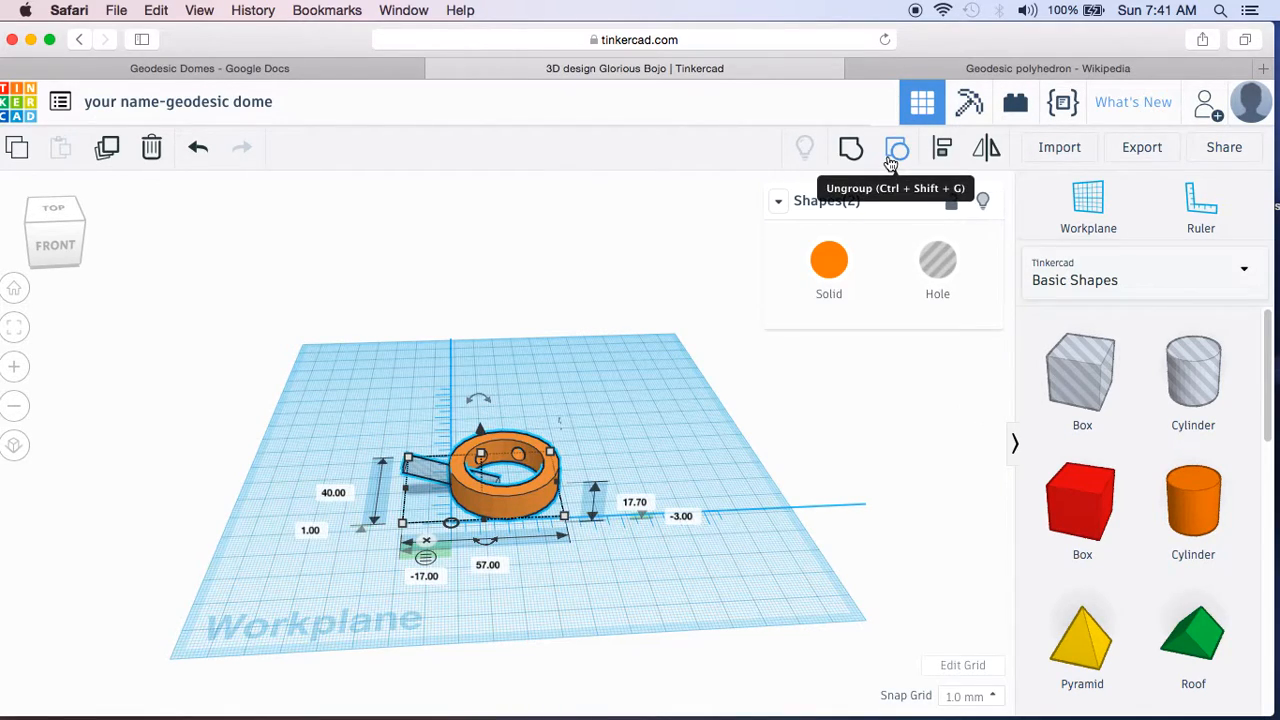
click(896, 148)
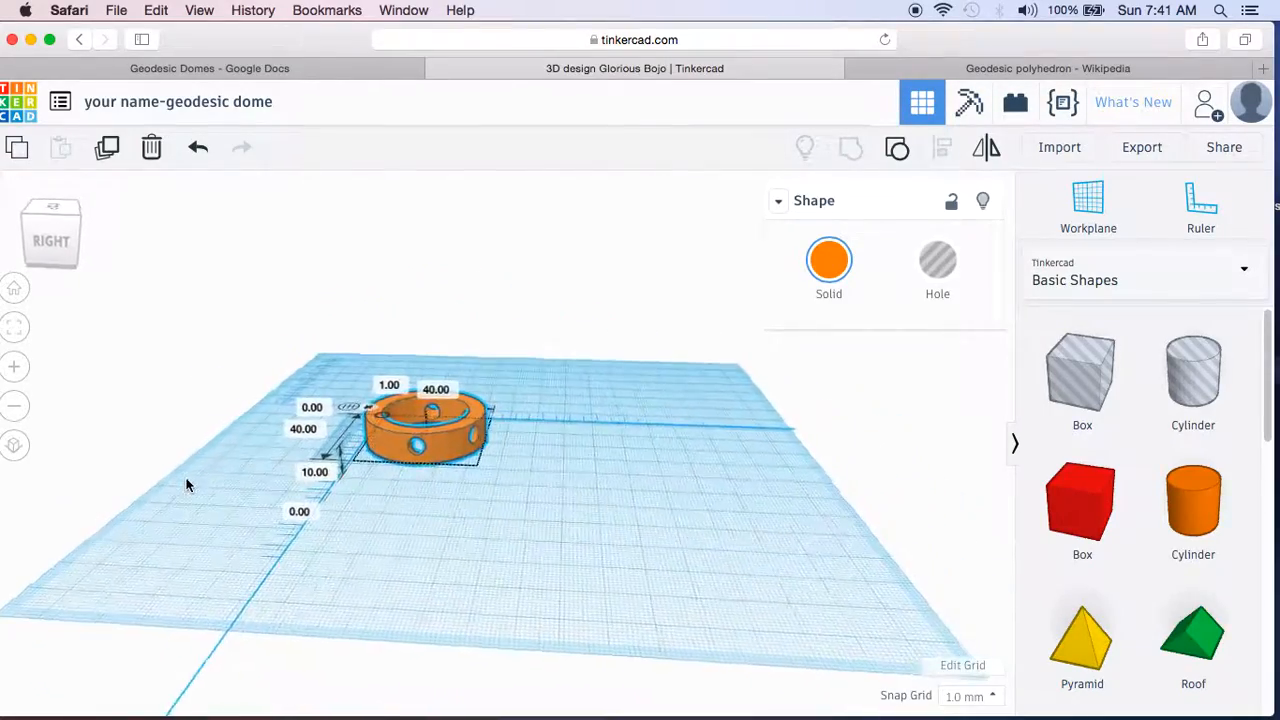
drag(184, 486, 416, 500)
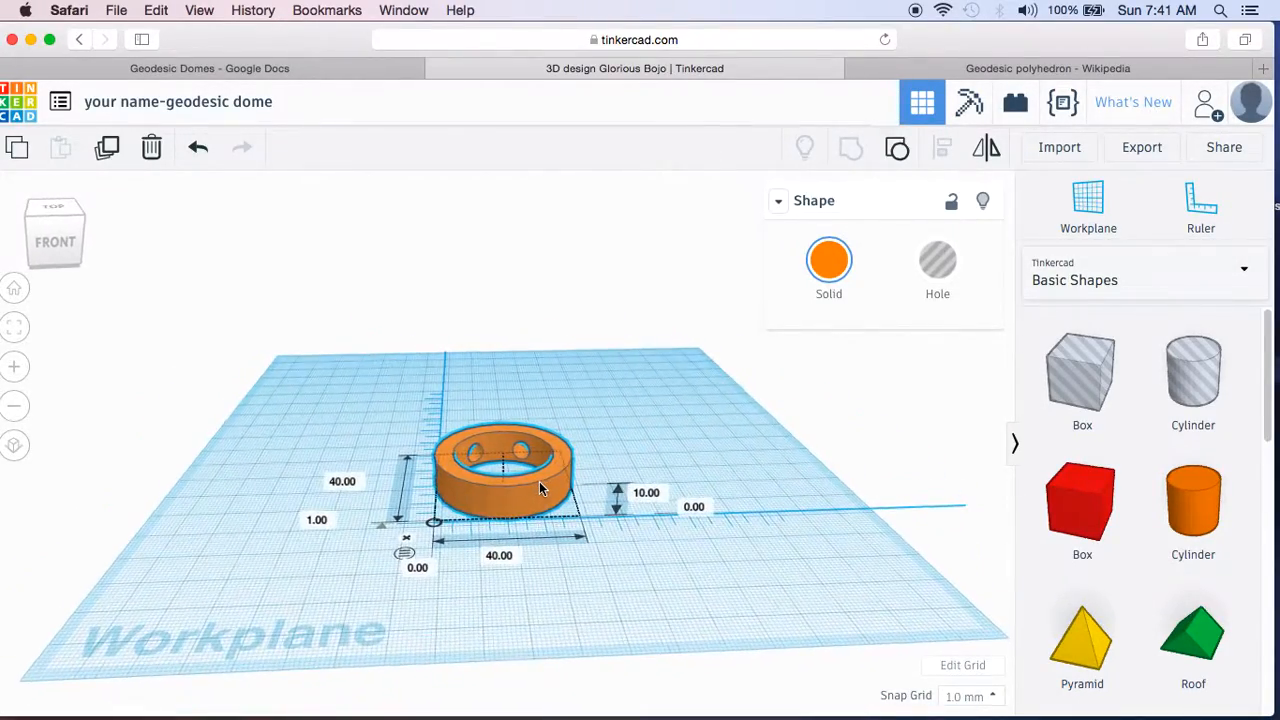
click(540, 488)
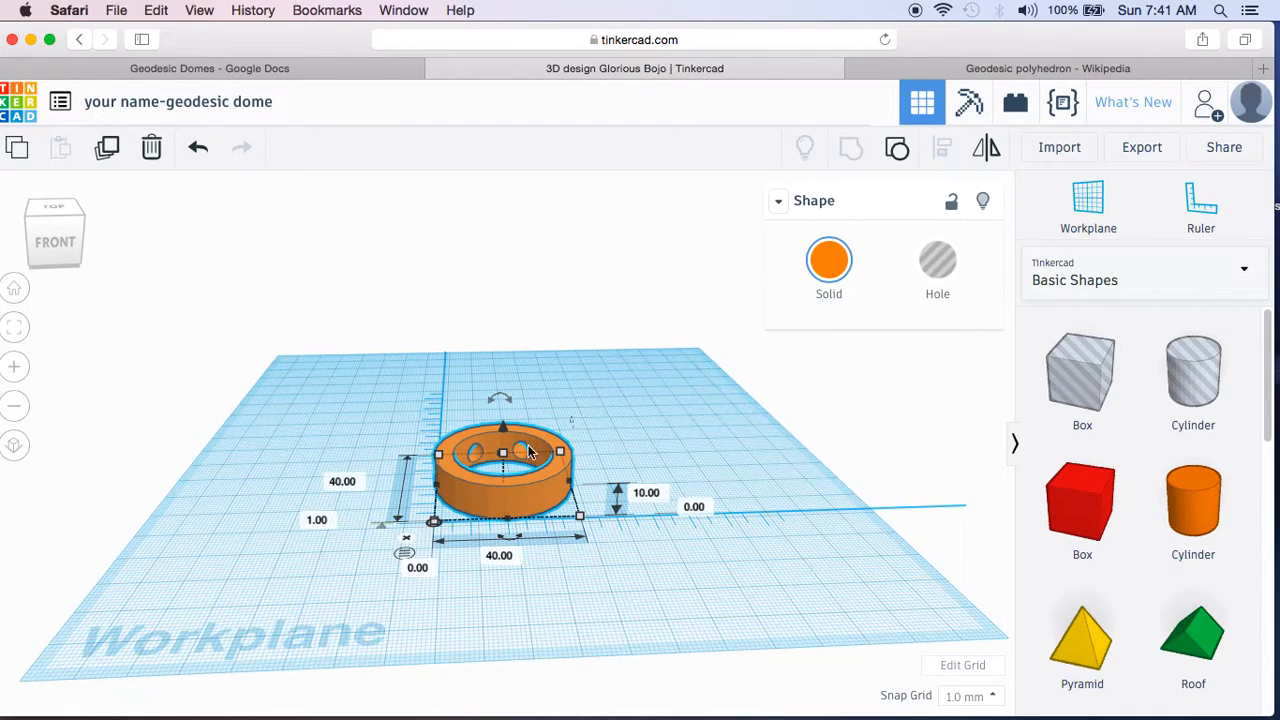
Step: Select the ring to place another angled hole box against its wall
click(196, 148)
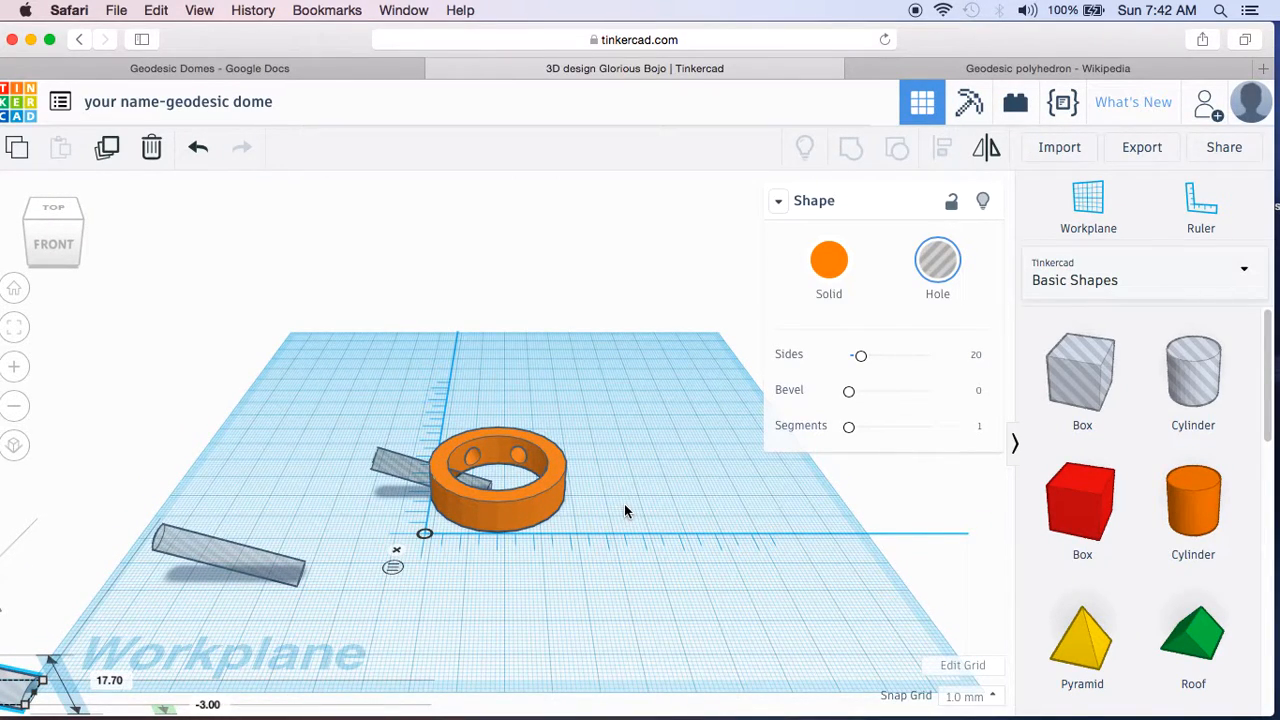
mouse_move(410, 468)
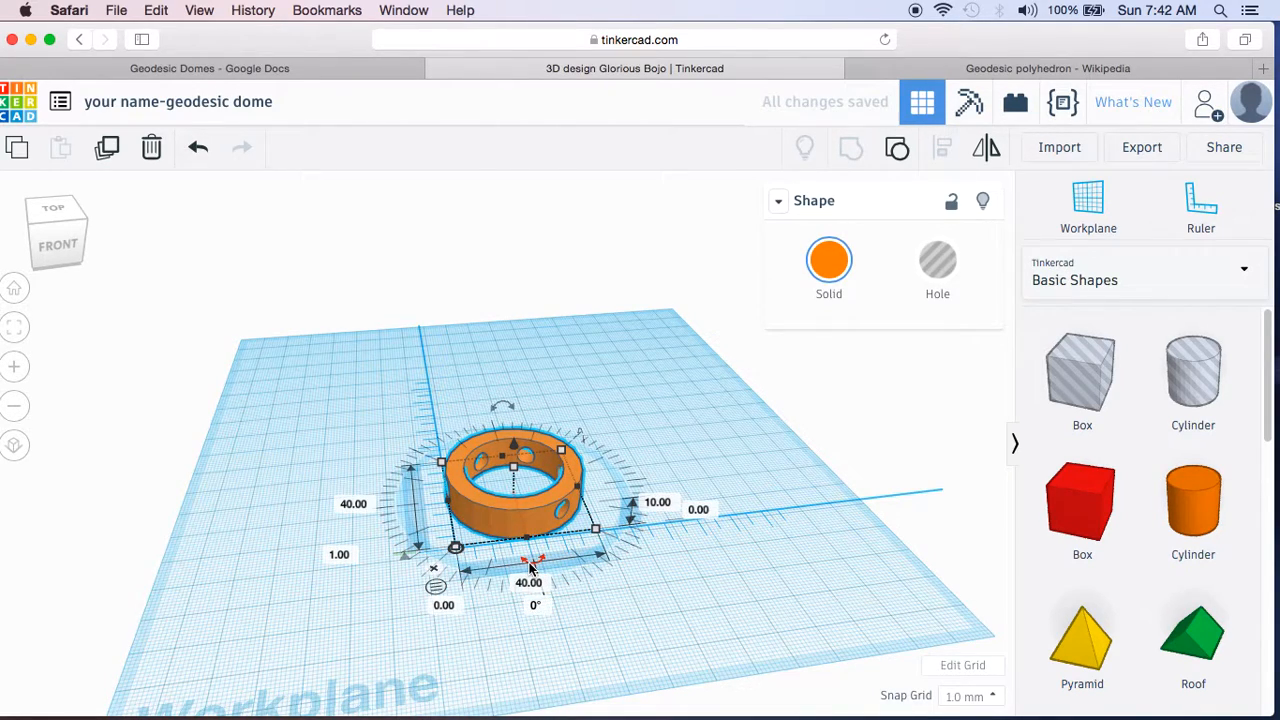
Step: Rotate the ring 60 degrees and group one more angled hole into it
click(550, 604)
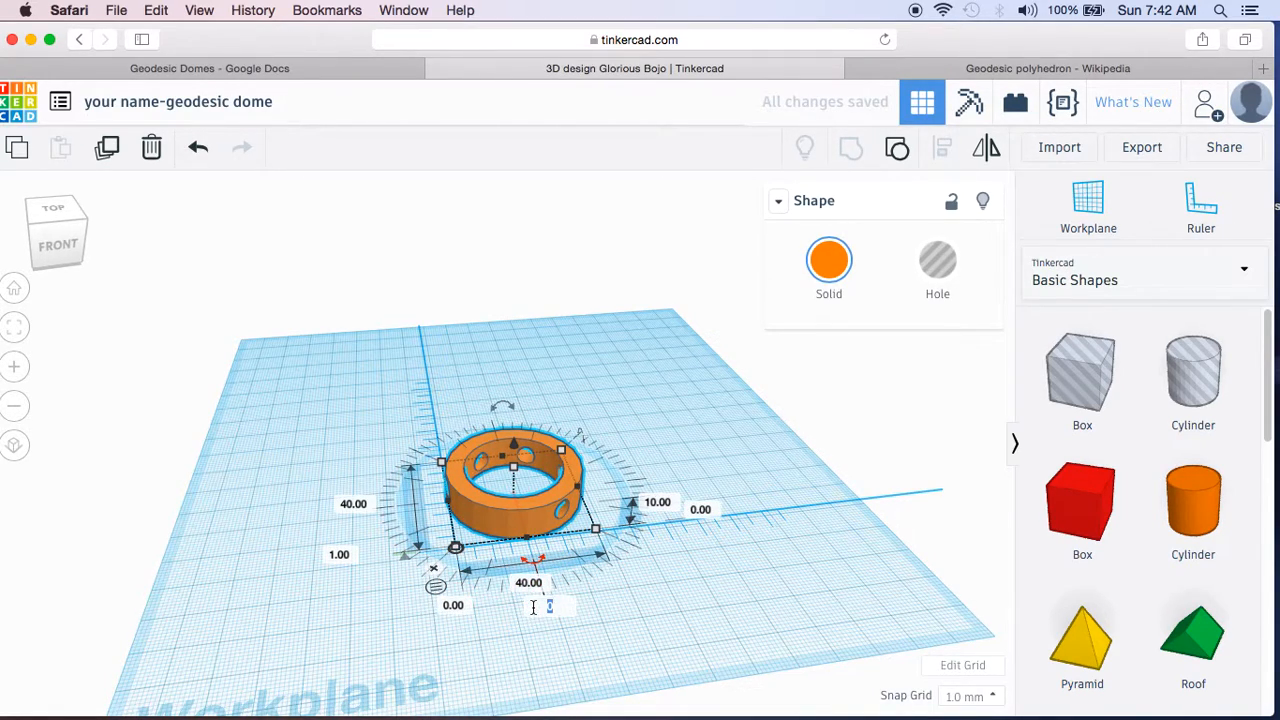
text(60)
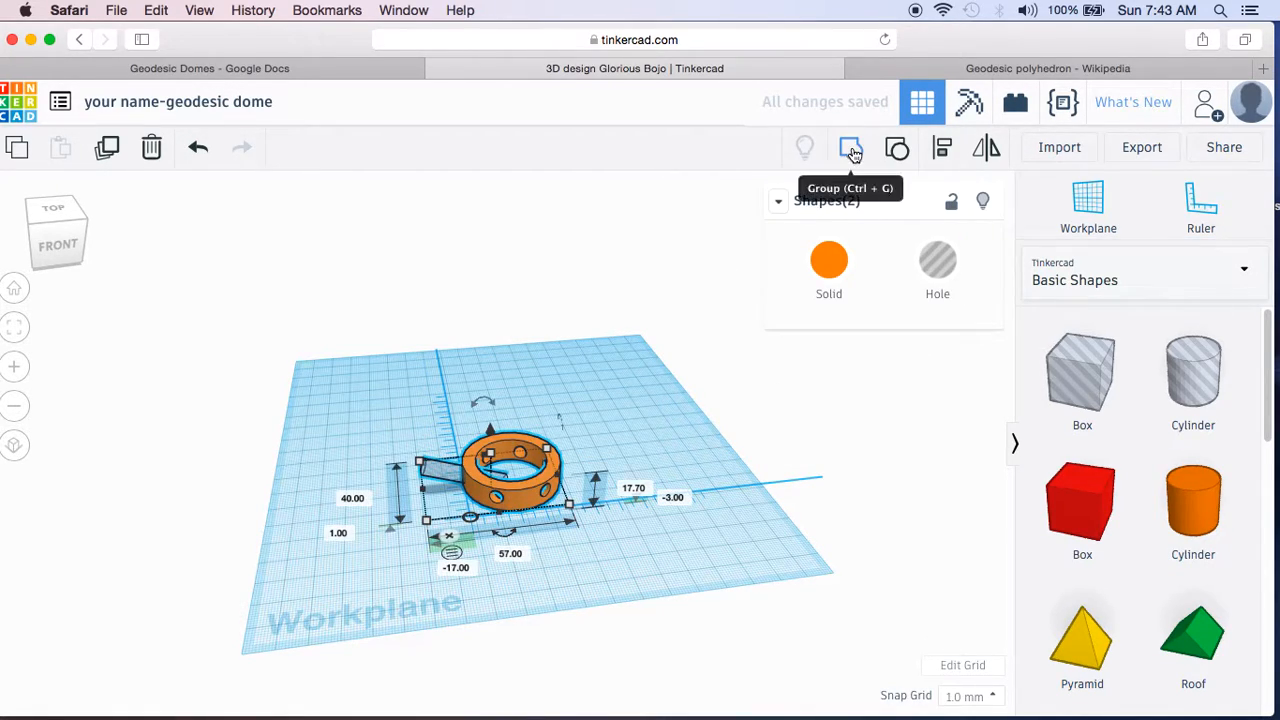
click(852, 148)
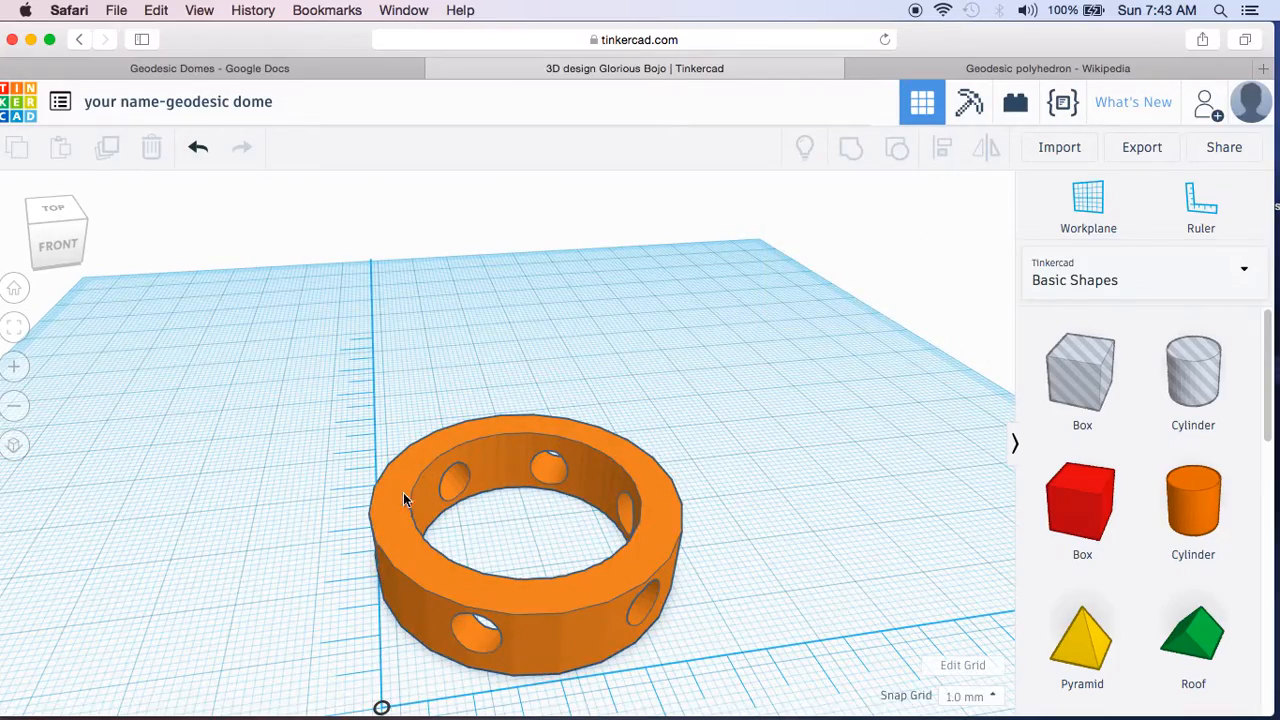
Step: Inspect the finished six-hole ring and bring up the Export dialog for STL download
drag(404, 500, 704, 524)
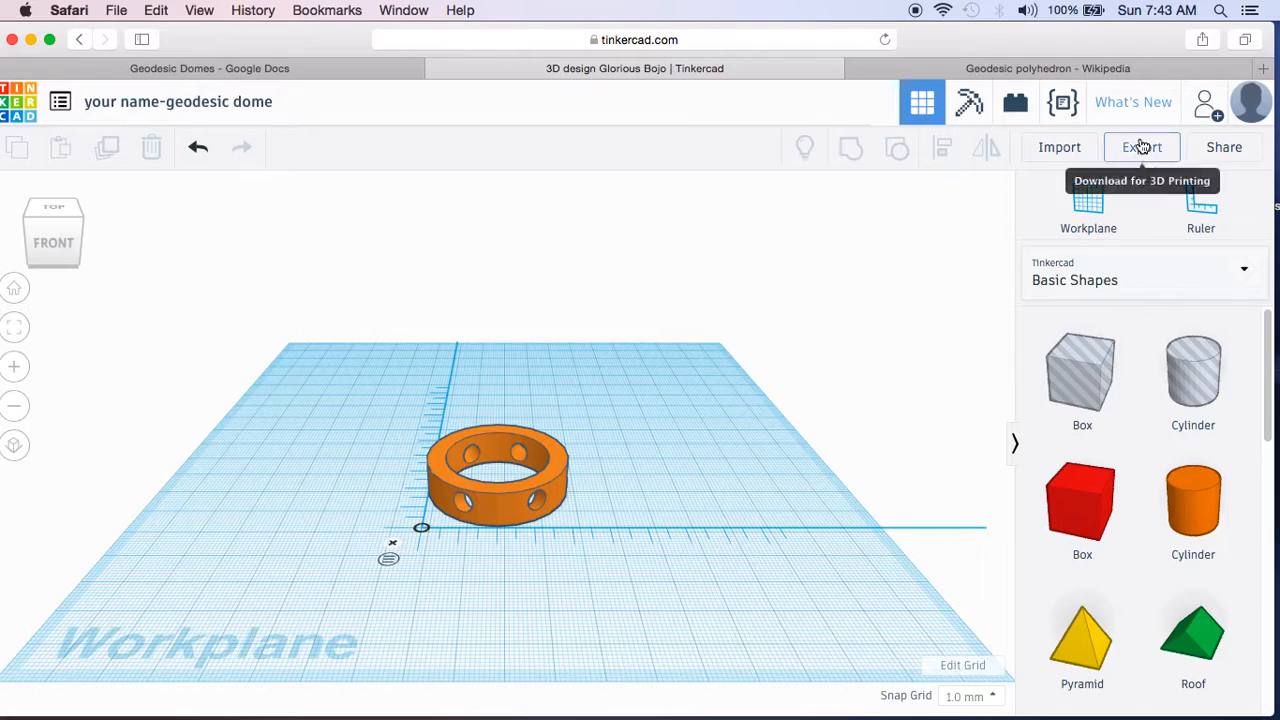
click(1140, 148)
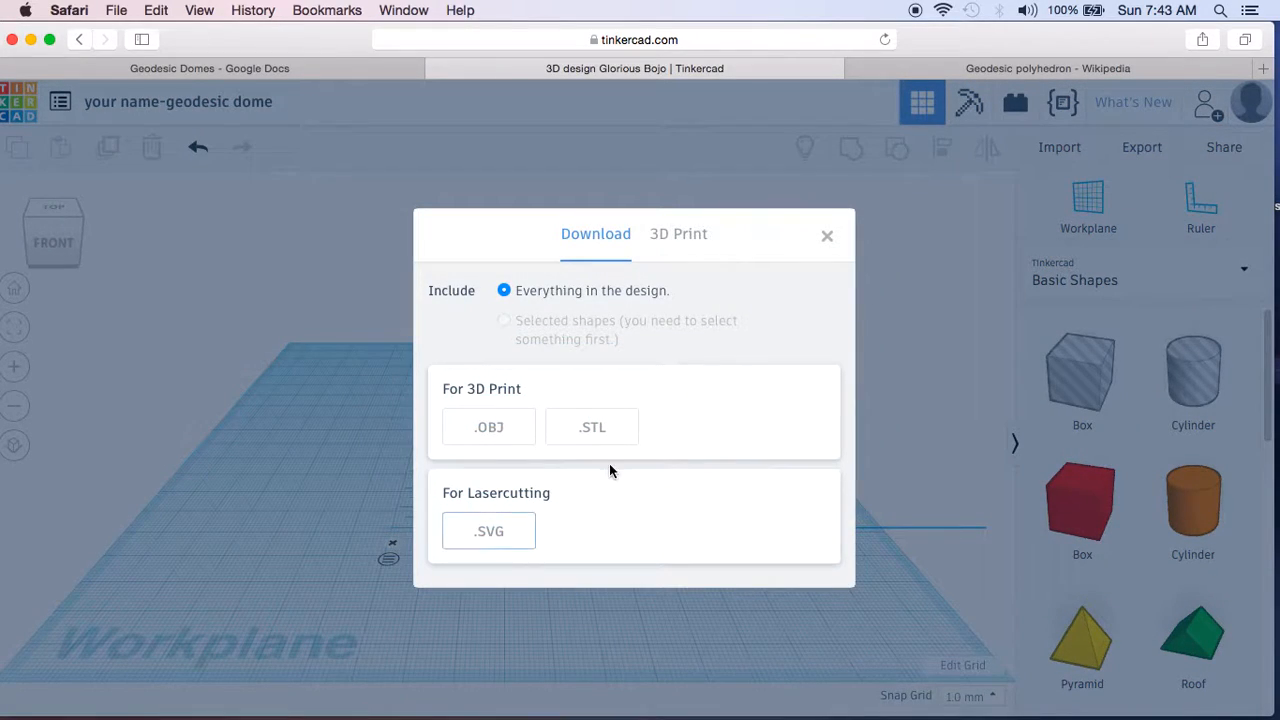